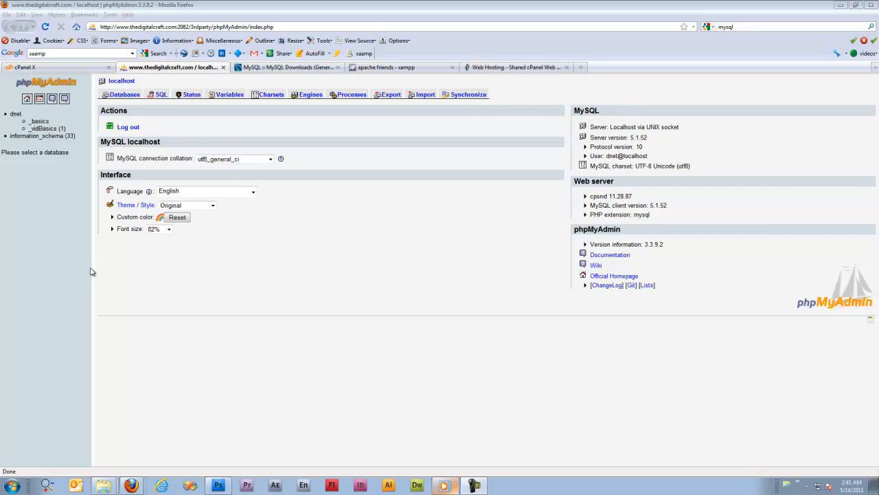
{"action": "mouse_move", "coordinate": [300, 262]}
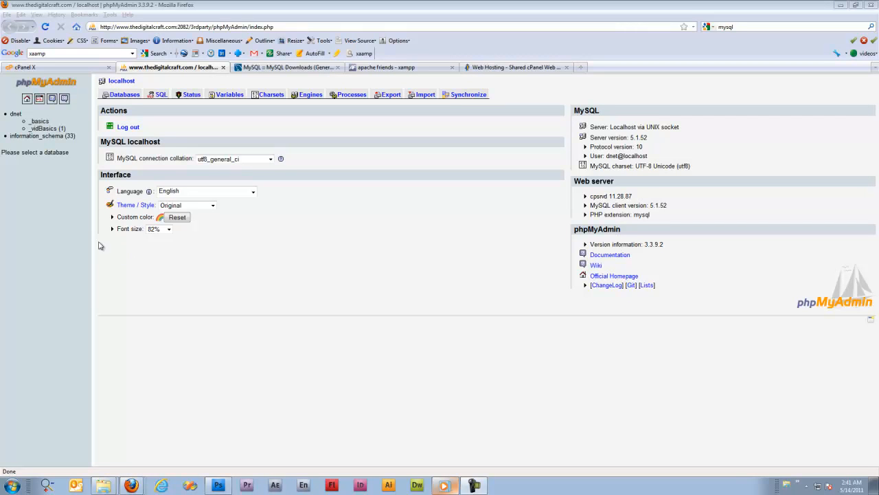
{"action": "mouse_move", "coordinate": [214, 288]}
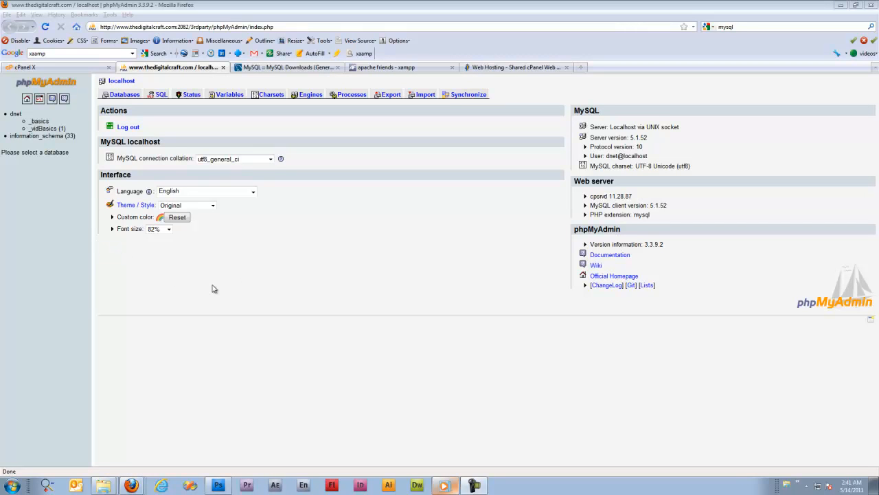
{"action": "mouse_move", "coordinate": [61, 217]}
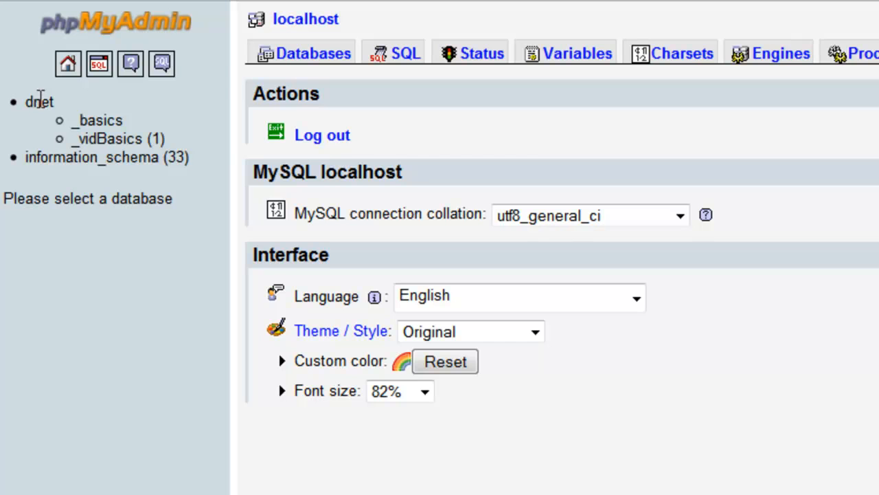
Open the dnet_basics database from the left navigation tree, showing its empty Structure page.
{"action": "double_click", "coordinate": [39, 102]}
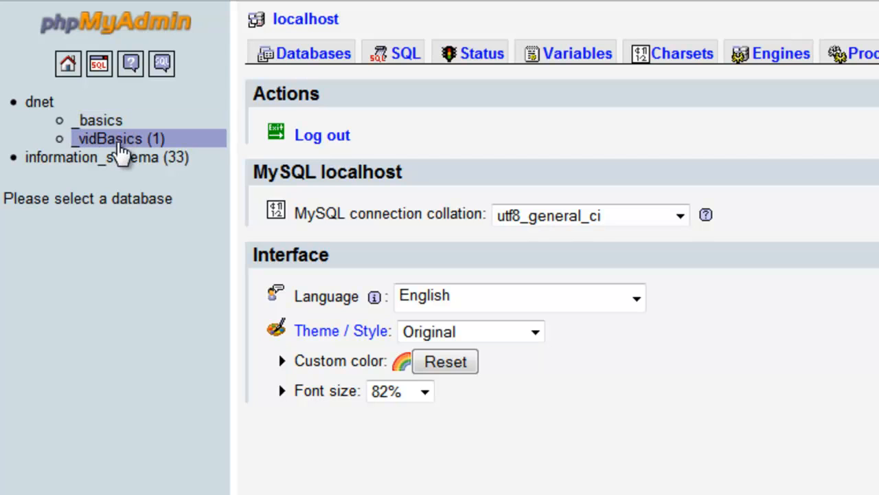
{"action": "mouse_move", "coordinate": [162, 148]}
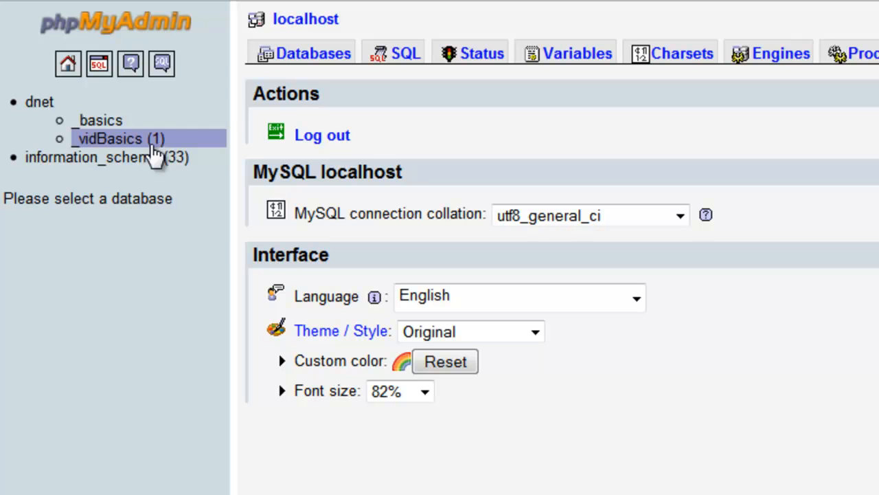
{"action": "mouse_move", "coordinate": [160, 154]}
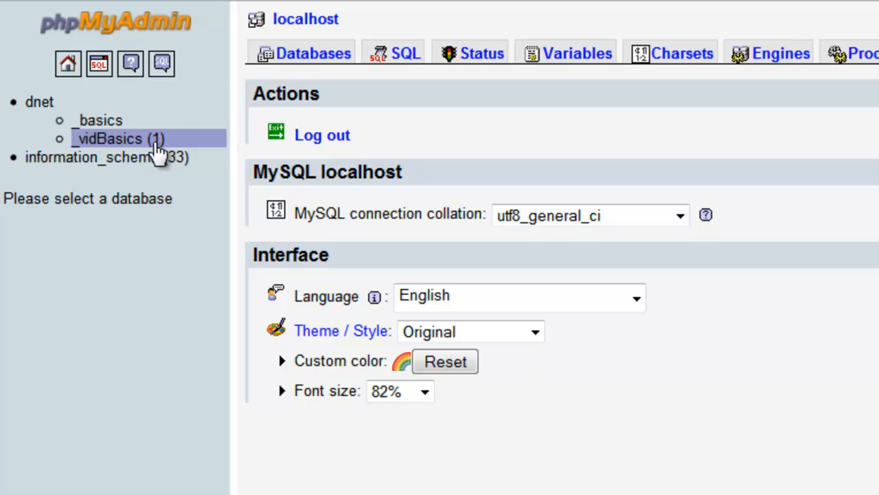
{"action": "mouse_move", "coordinate": [165, 156]}
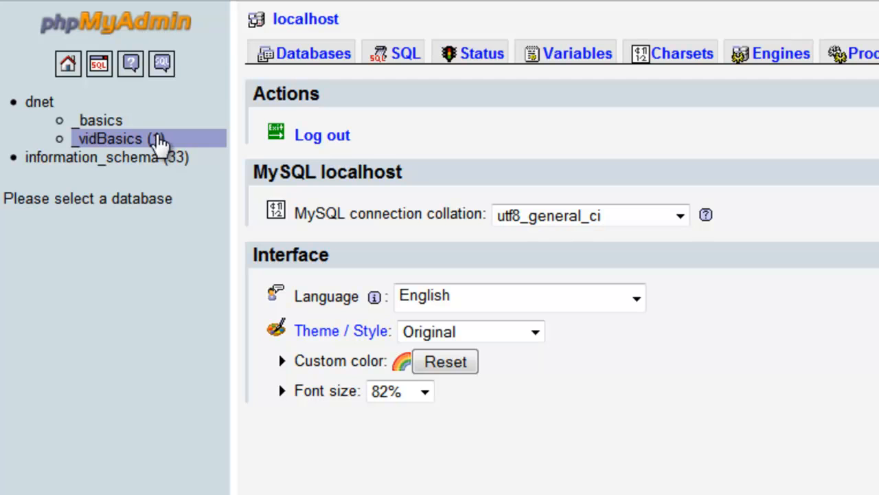
{"action": "mouse_move", "coordinate": [99, 121]}
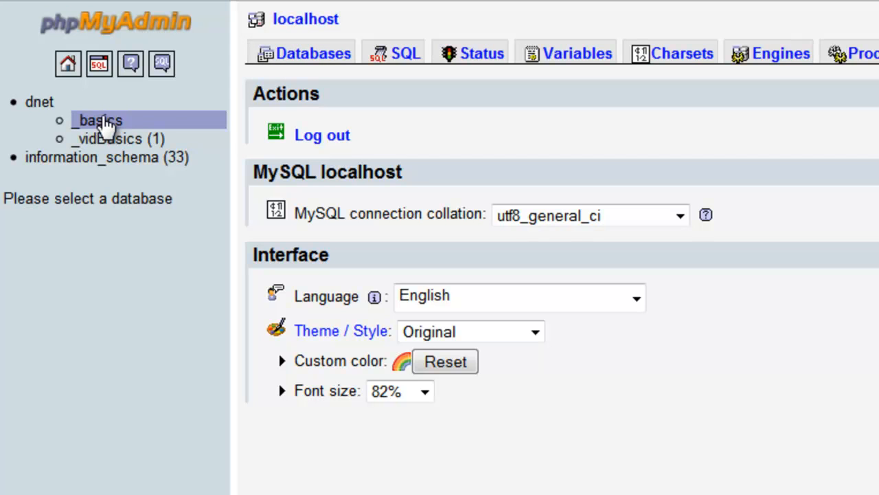
{"action": "left_click", "coordinate": [100, 121]}
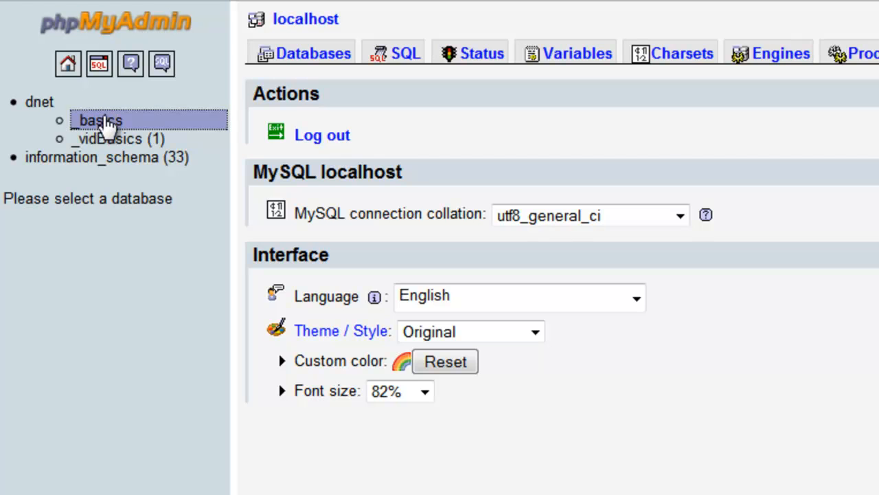
{"action": "left_click", "coordinate": [101, 120]}
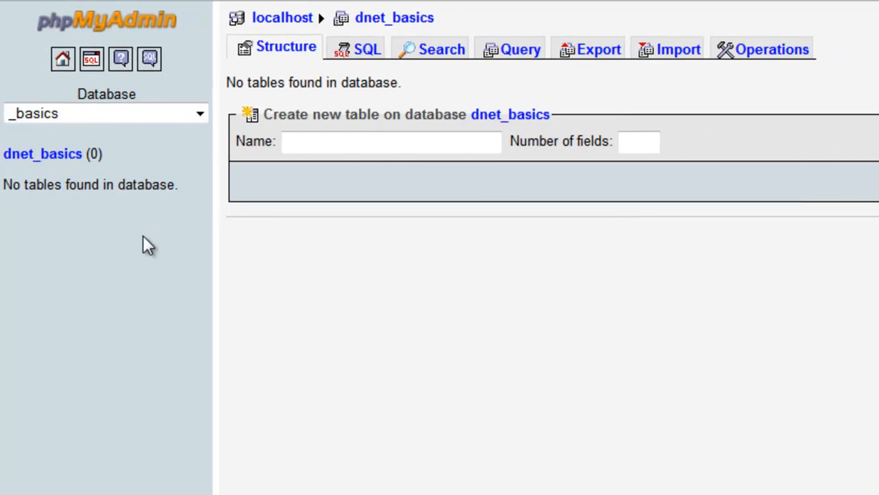
{"action": "mouse_move", "coordinate": [245, 184]}
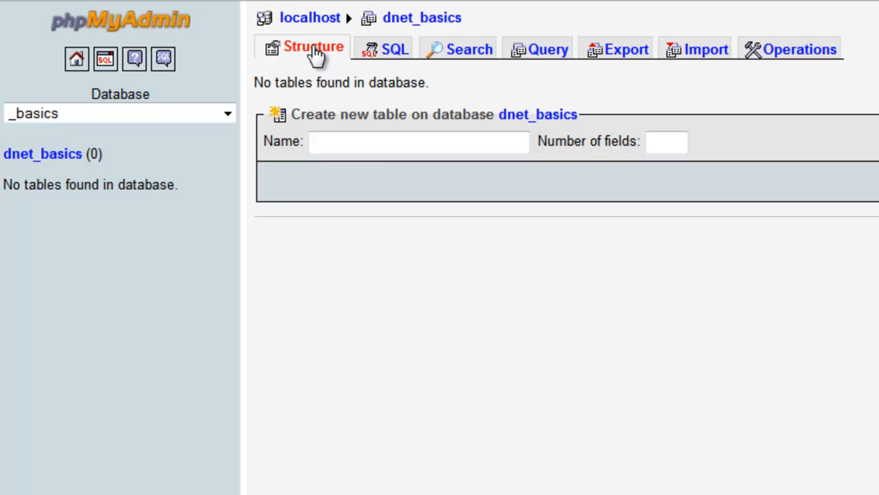
{"action": "mouse_move", "coordinate": [318, 57]}
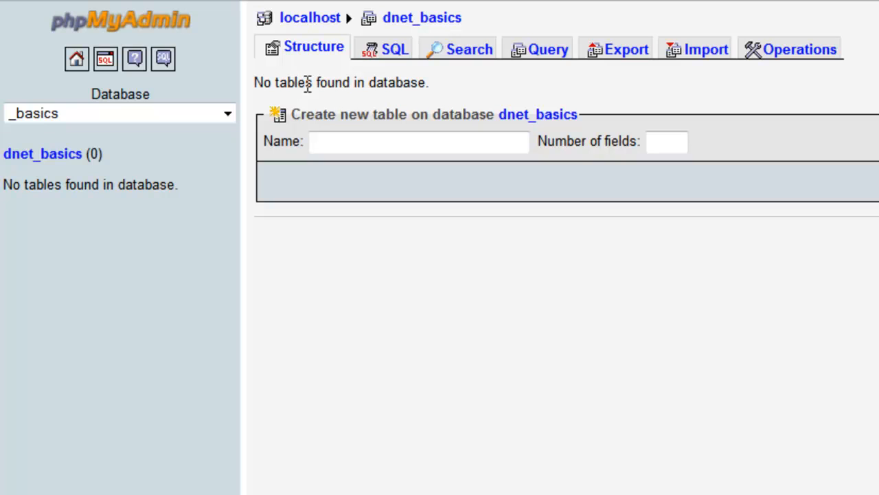
{"action": "mouse_move", "coordinate": [473, 90]}
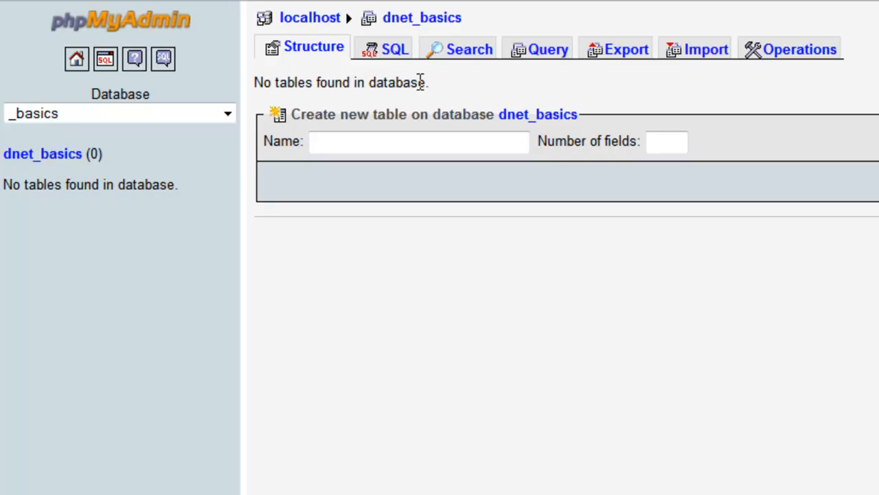
{"action": "mouse_move", "coordinate": [442, 93]}
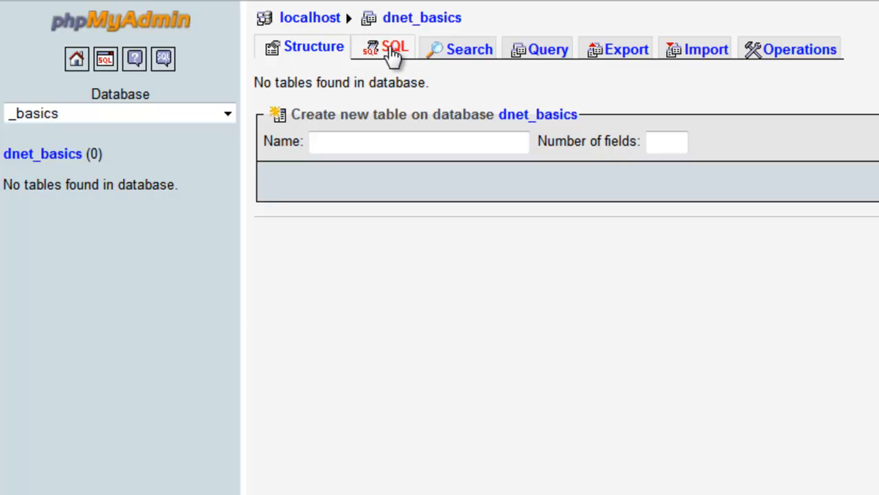
Bring up an empty SQL query editor for dnet_basics, ready for input.
{"action": "left_click", "coordinate": [383, 49]}
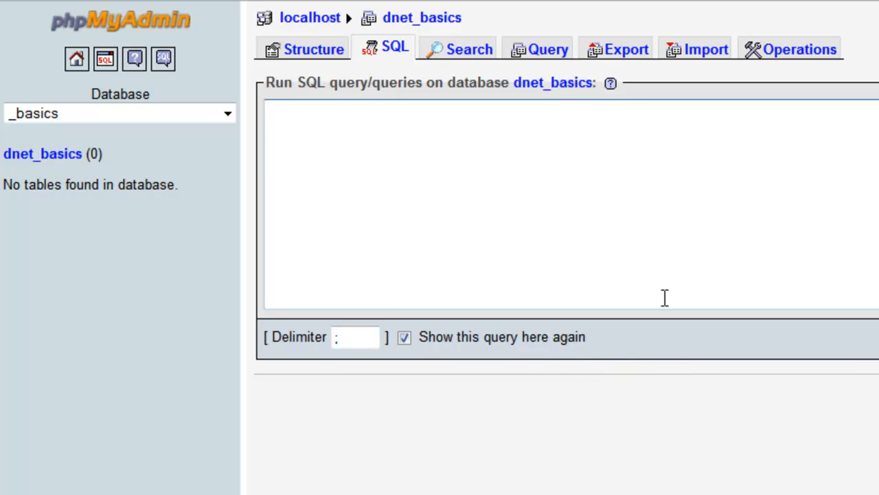
{"action": "left_click", "coordinate": [328, 109]}
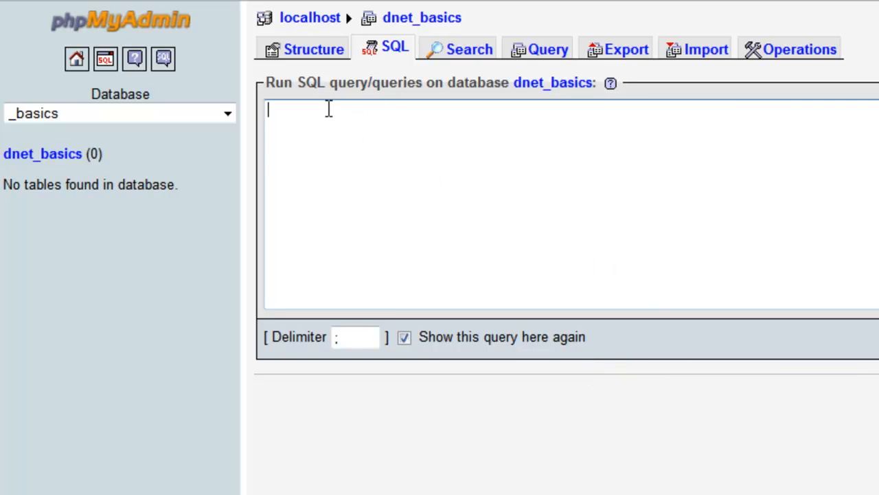
{"action": "mouse_move", "coordinate": [452, 117]}
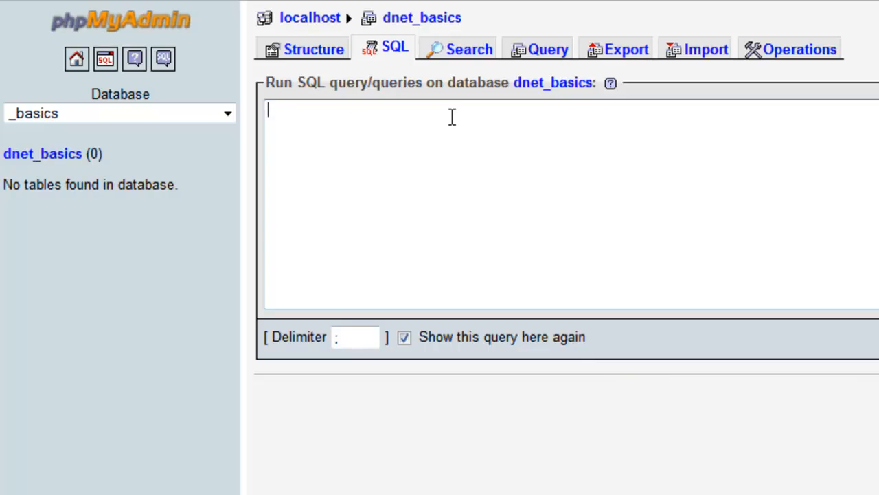
{"action": "mouse_move", "coordinate": [314, 50]}
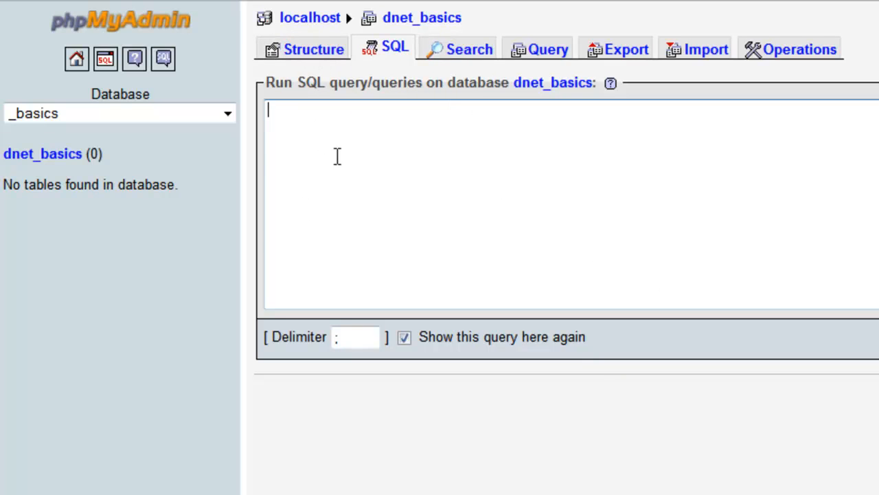
{"action": "mouse_move", "coordinate": [367, 113]}
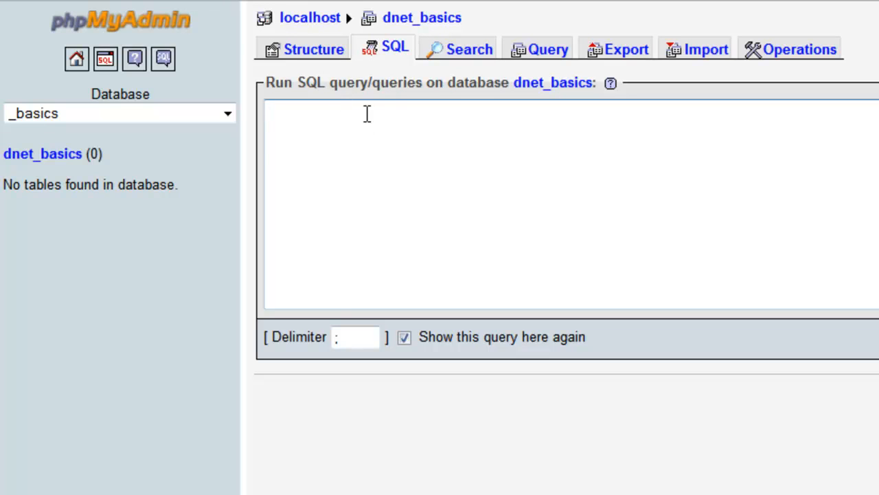
{"action": "mouse_move", "coordinate": [392, 115]}
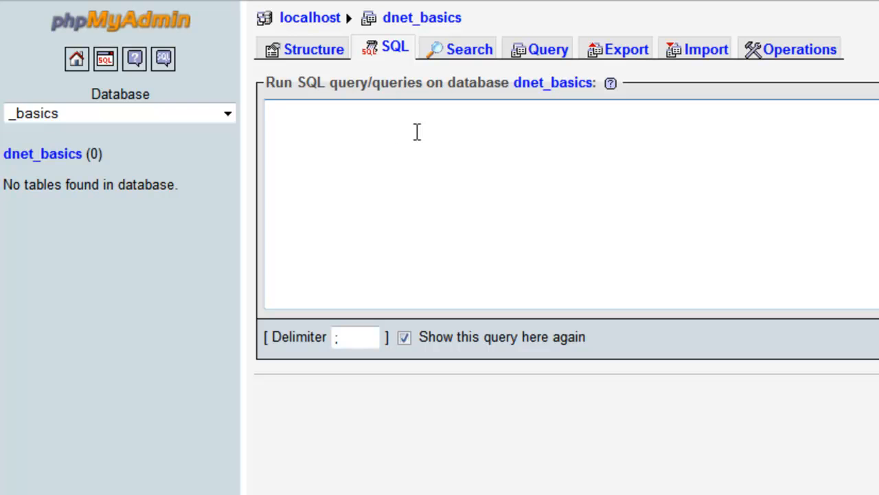
{"action": "mouse_move", "coordinate": [480, 132]}
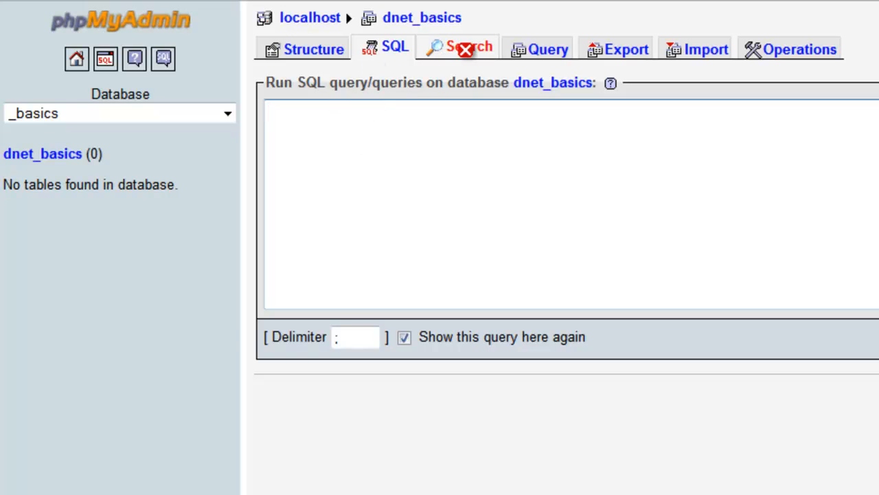
View the Search form and then the Export page, which reports no tables found.
{"action": "left_click", "coordinate": [470, 50]}
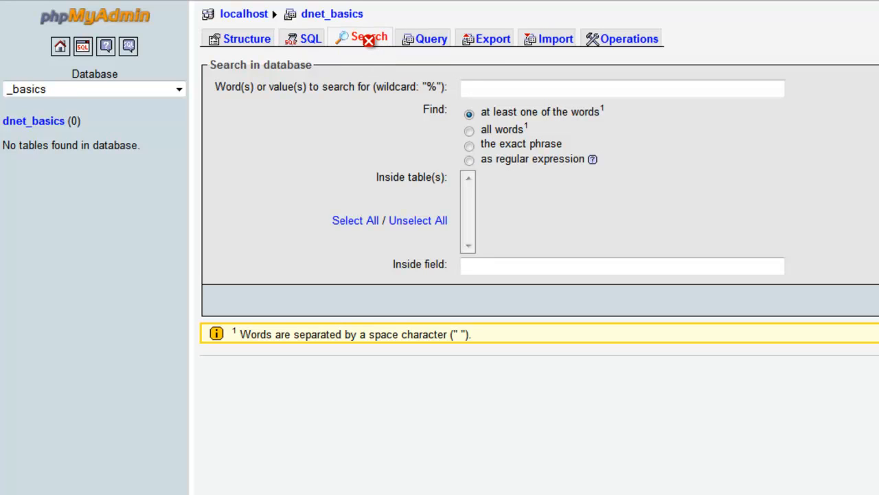
{"action": "left_click", "coordinate": [621, 88]}
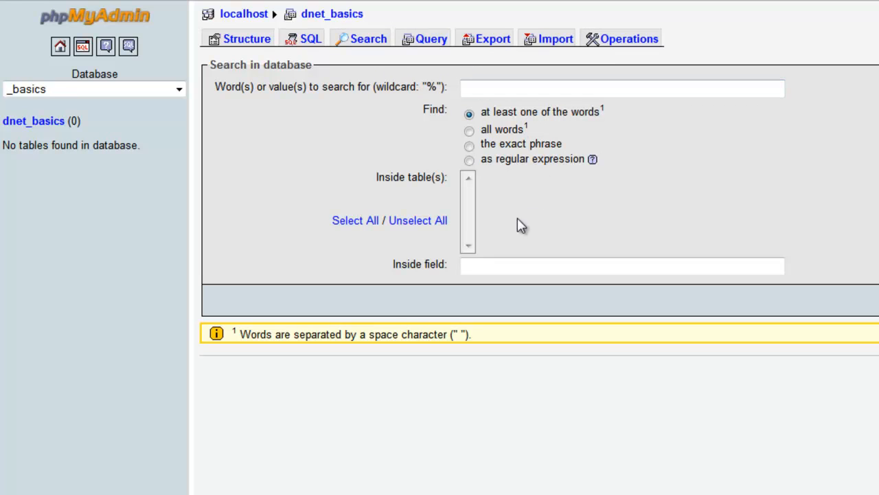
{"action": "left_click", "coordinate": [621, 88]}
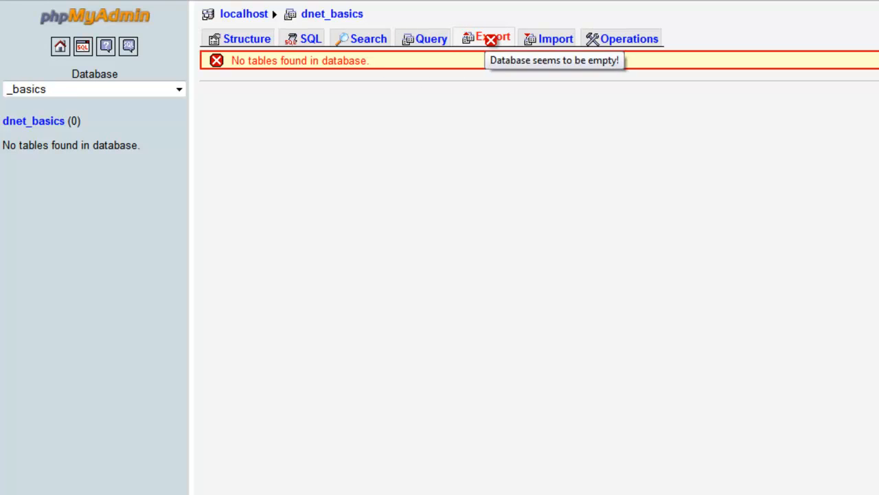
View the Import page with its CSV, SQL, XLS and XML format options.
{"action": "left_click", "coordinate": [555, 39]}
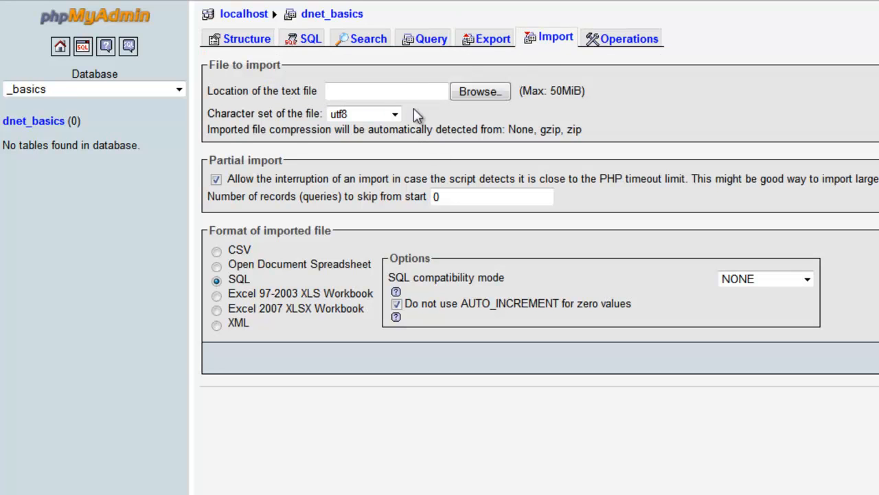
{"action": "mouse_move", "coordinate": [318, 250]}
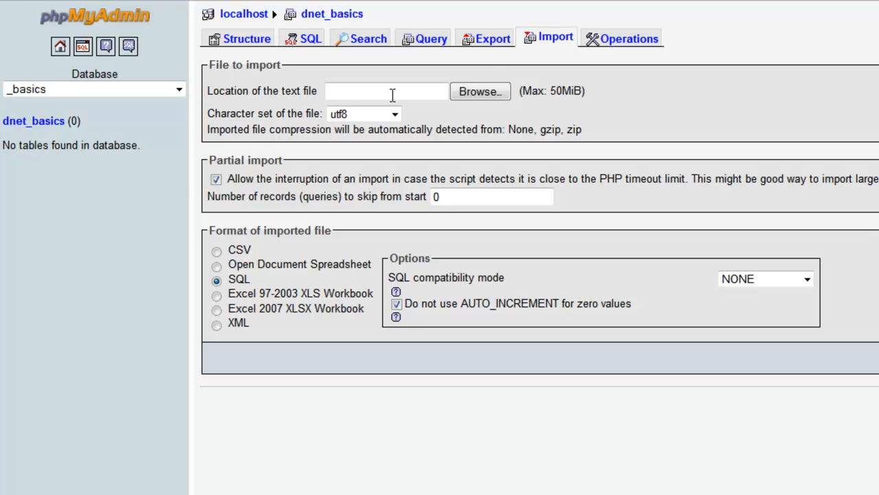
{"action": "mouse_move", "coordinate": [231, 247]}
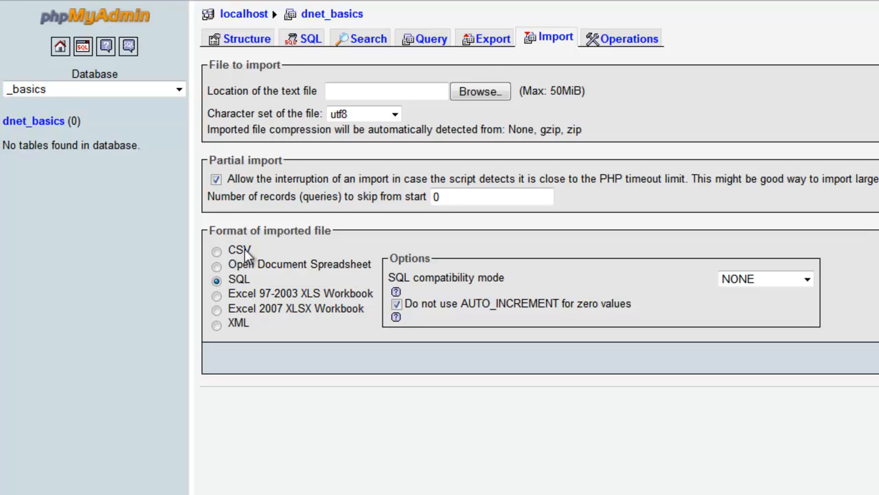
{"action": "mouse_move", "coordinate": [250, 257]}
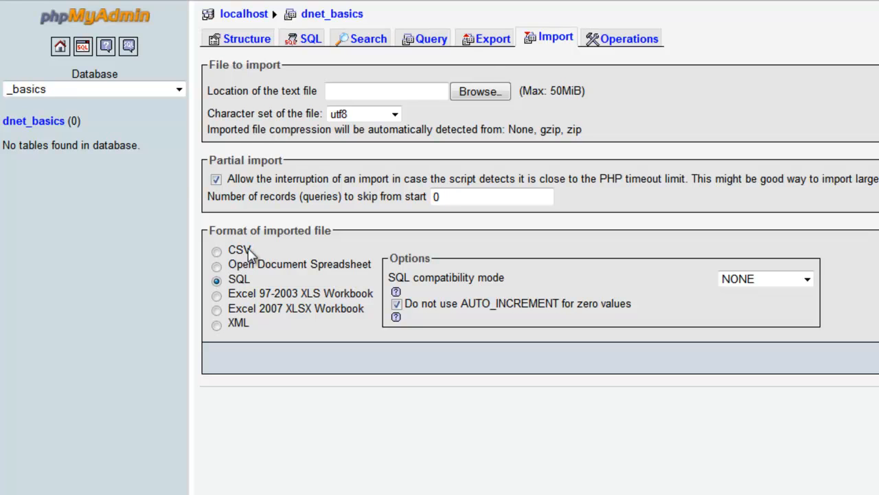
{"action": "mouse_move", "coordinate": [307, 287]}
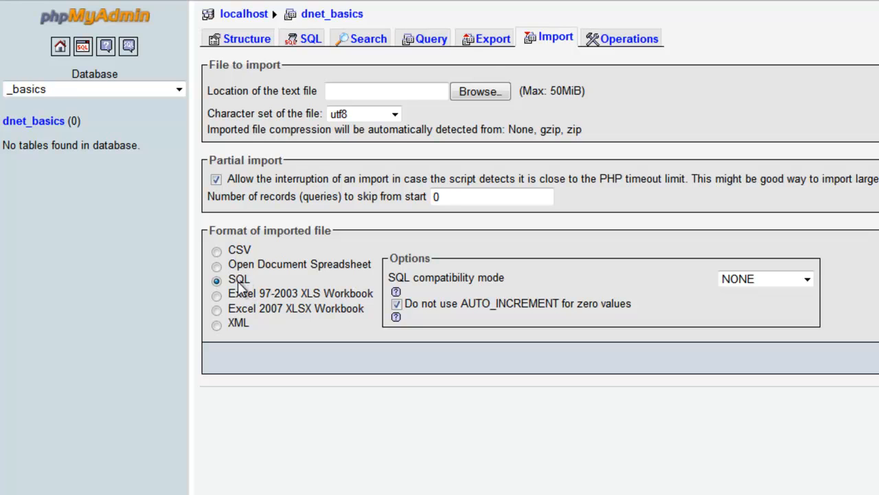
{"action": "mouse_move", "coordinate": [247, 327]}
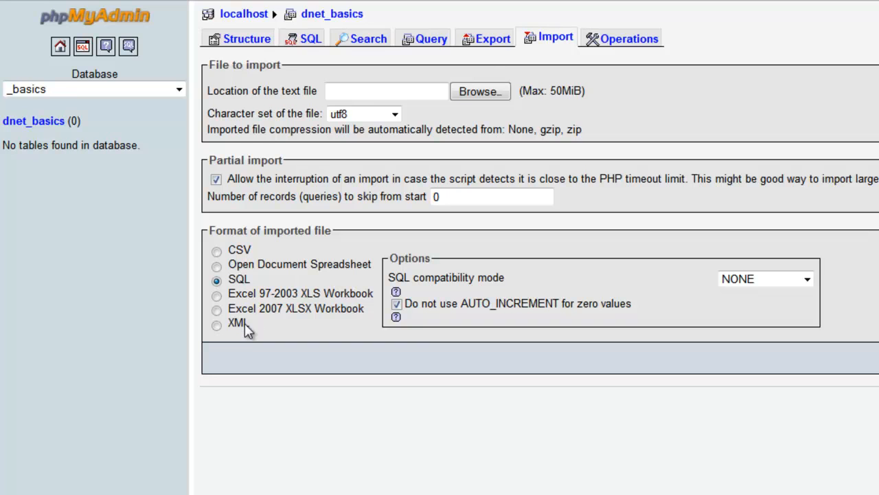
{"action": "mouse_move", "coordinate": [350, 217]}
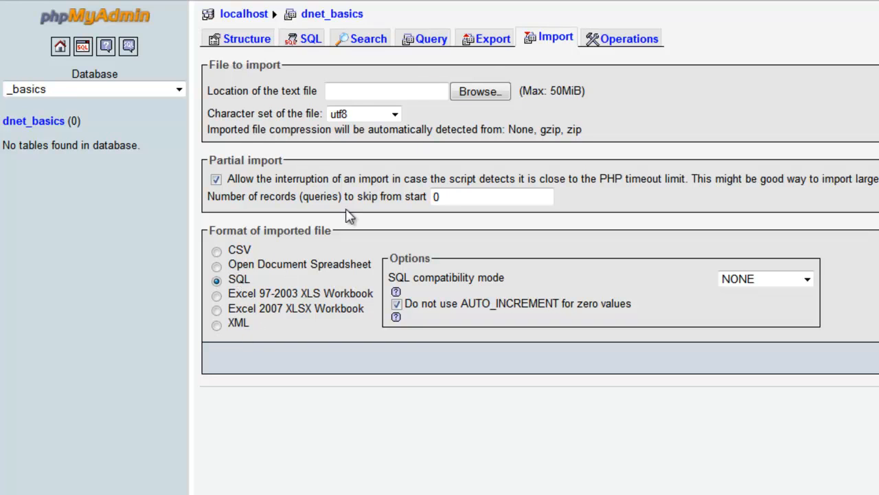
{"action": "mouse_move", "coordinate": [627, 36]}
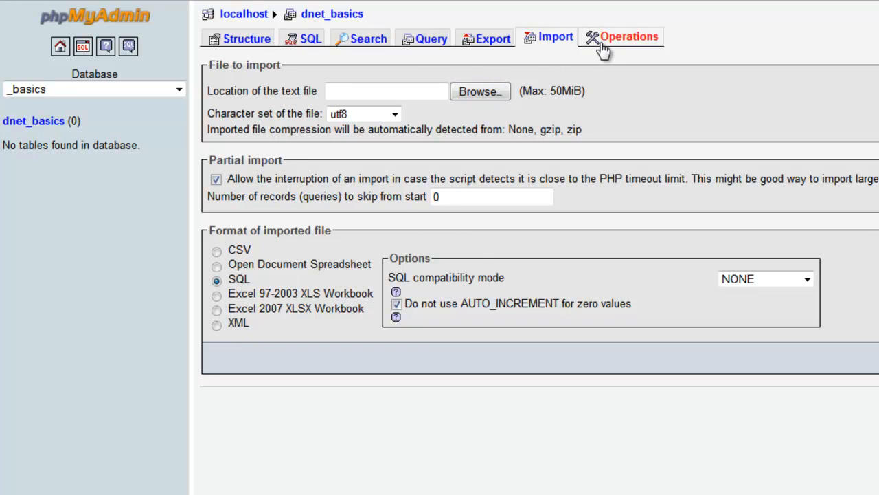
View the Operations page with its create-table, rename and copy database sections.
{"action": "left_click", "coordinate": [629, 35]}
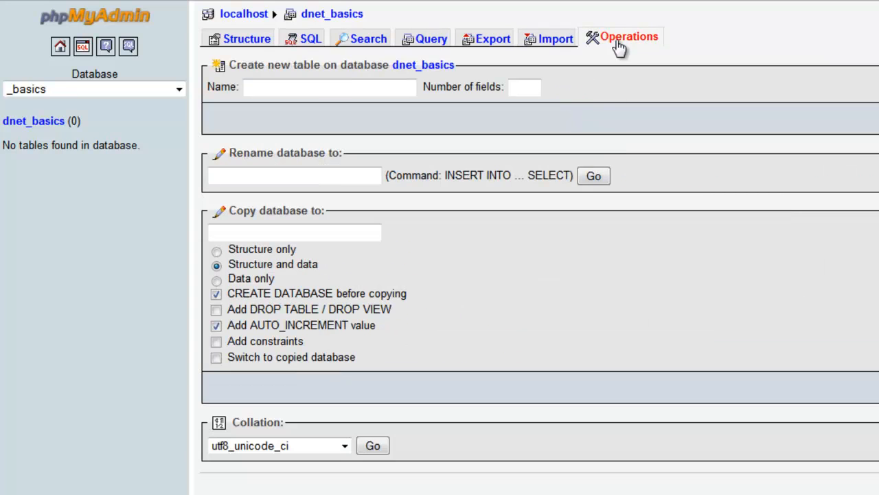
{"action": "mouse_move", "coordinate": [592, 124]}
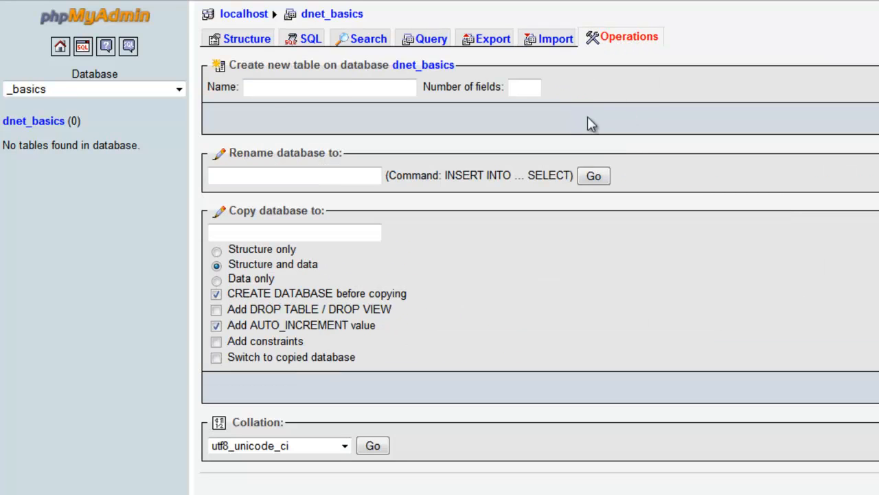
{"action": "left_click", "coordinate": [329, 86]}
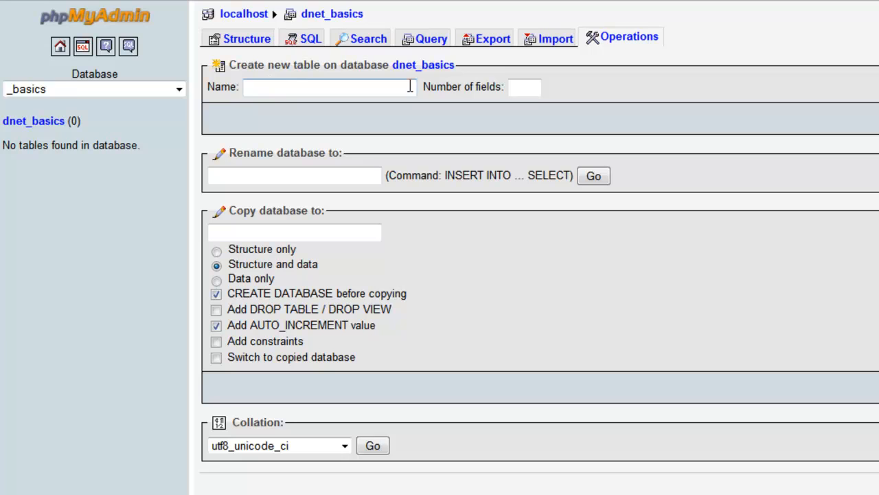
{"action": "left_click", "coordinate": [294, 176]}
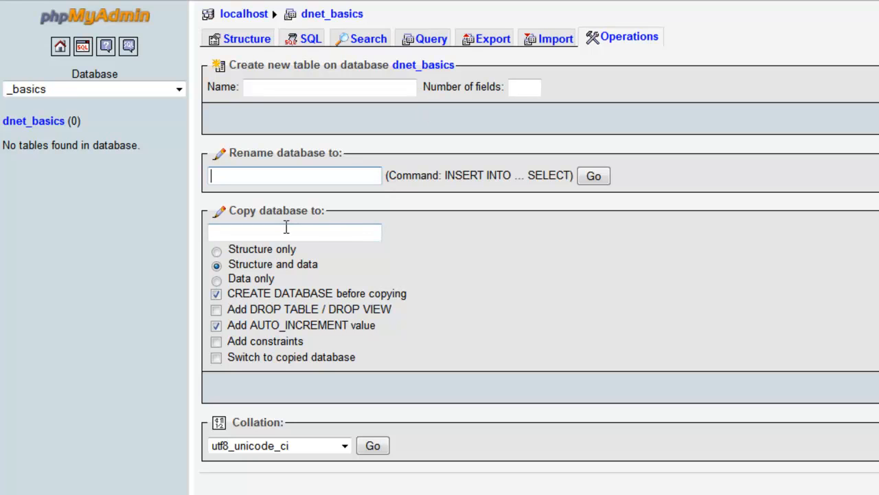
{"action": "mouse_move", "coordinate": [185, 47]}
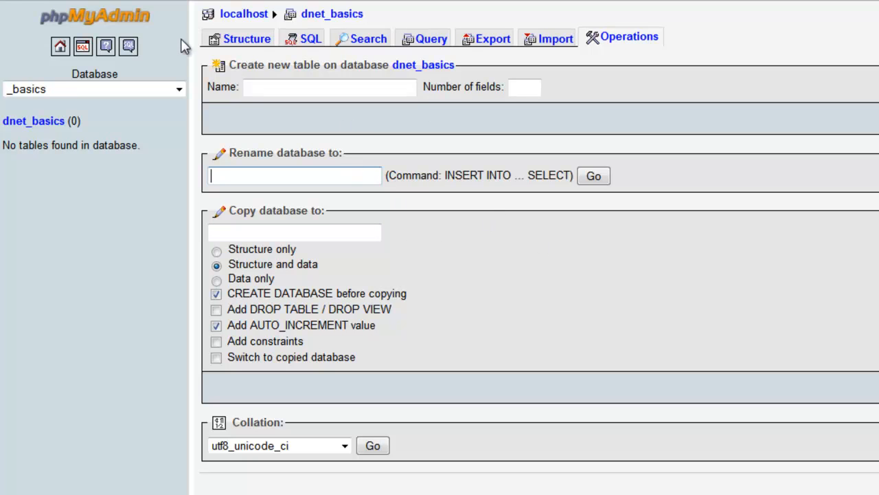
{"action": "mouse_move", "coordinate": [42, 121]}
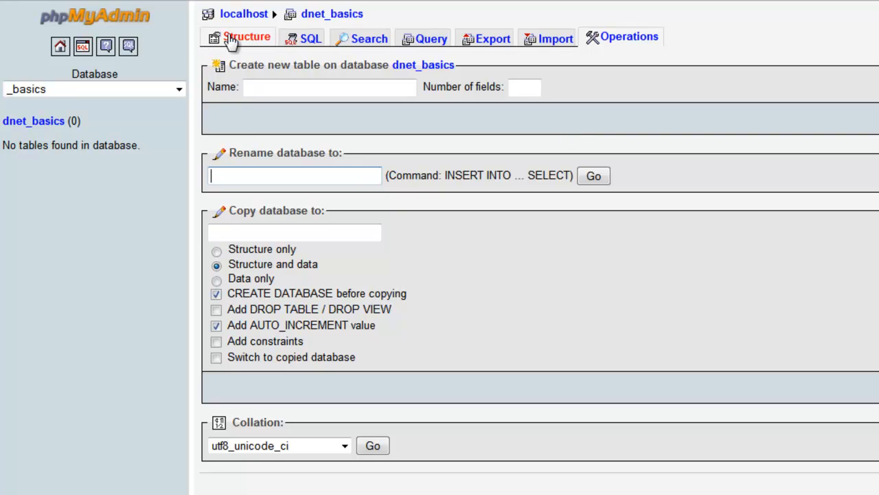
Return to the Structure overview, then switch to the Wikipedia 'Table (database)' article.
{"action": "left_click", "coordinate": [246, 38]}
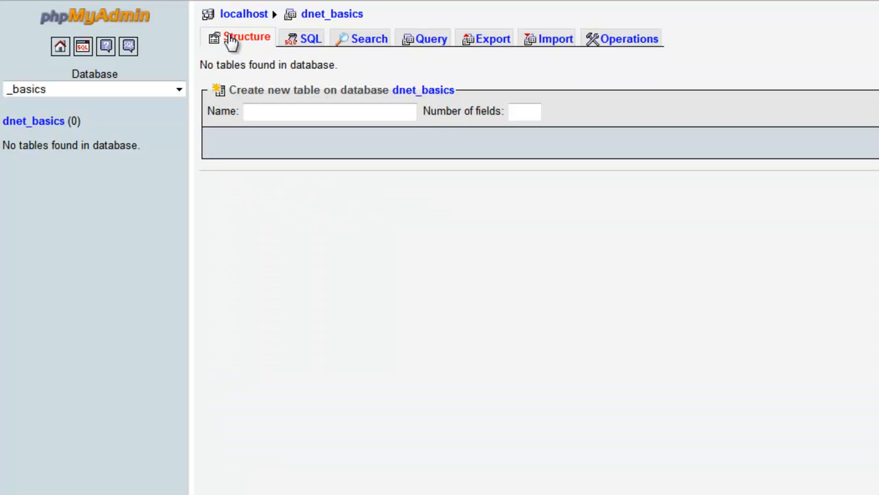
{"action": "left_click", "coordinate": [329, 110]}
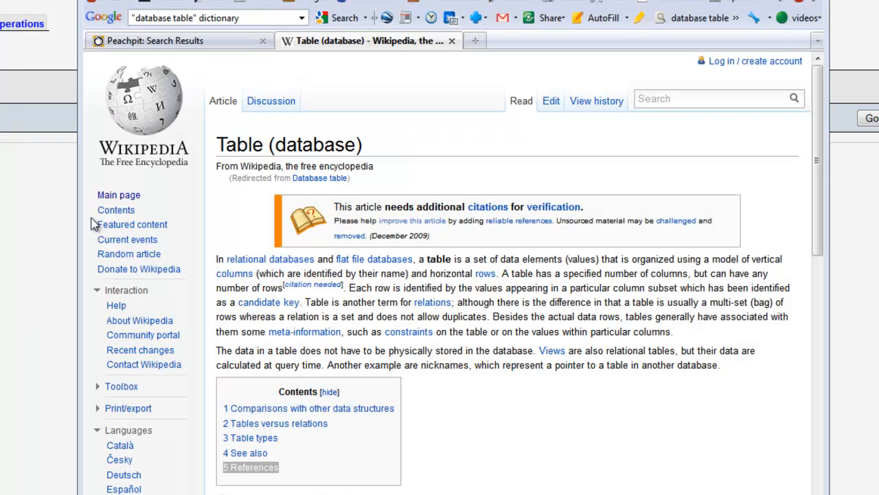
{"action": "mouse_move", "coordinate": [361, 57]}
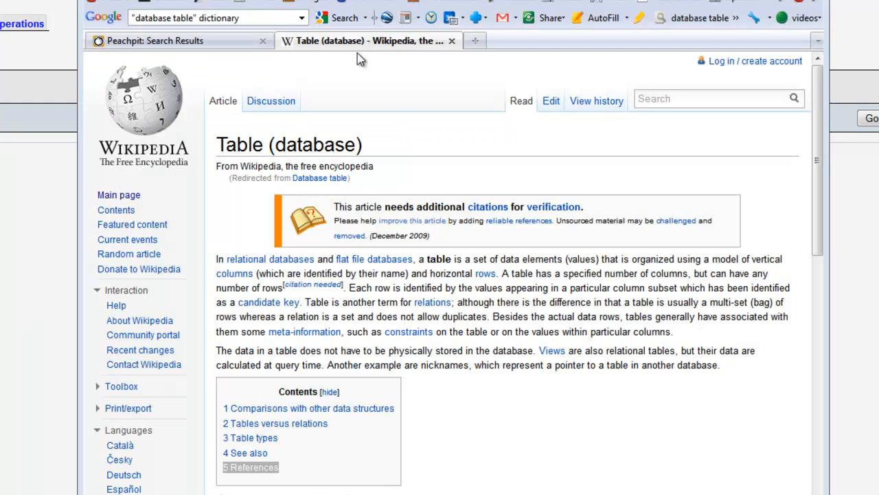
{"action": "mouse_move", "coordinate": [313, 267]}
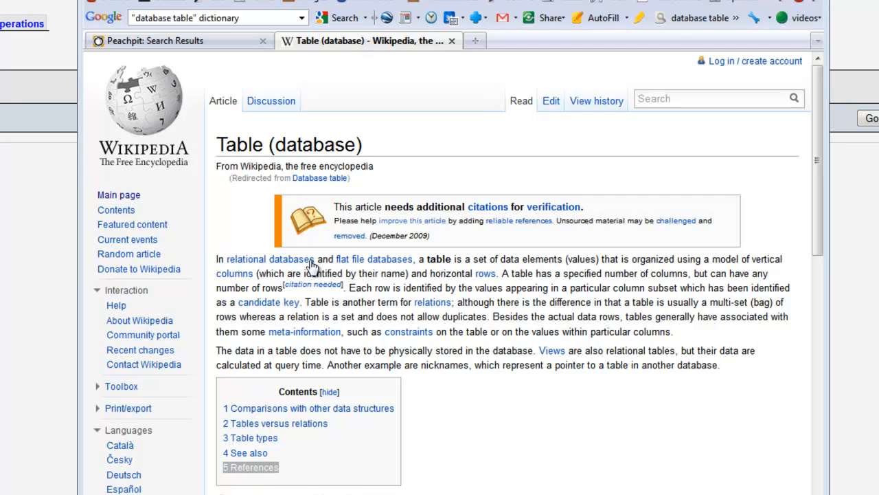
{"action": "mouse_move", "coordinate": [397, 330]}
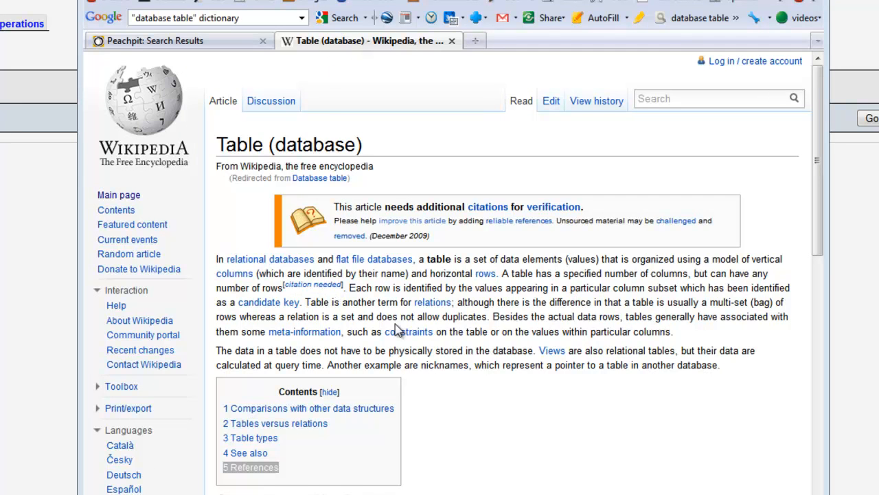
{"action": "mouse_move", "coordinate": [415, 323]}
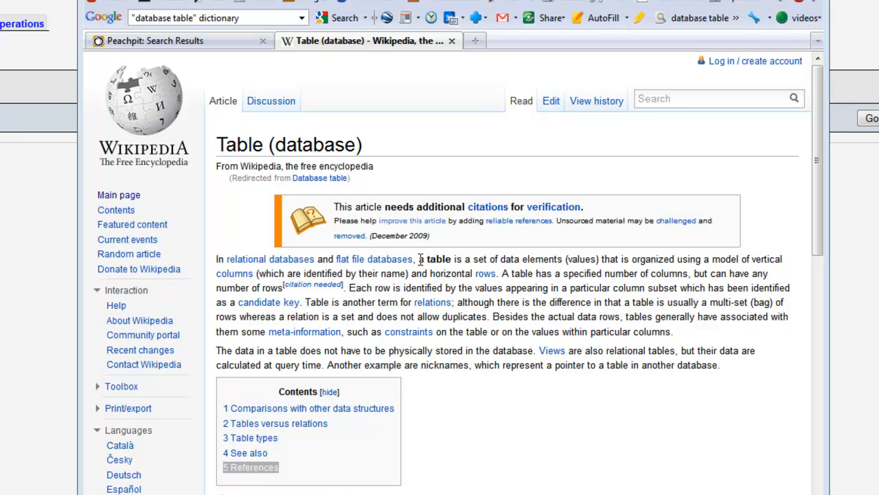
{"action": "mouse_move", "coordinate": [536, 259]}
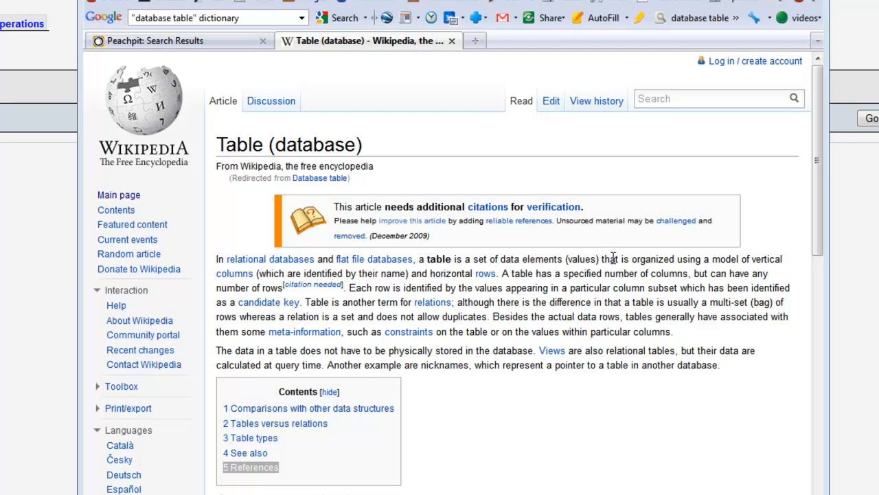
{"action": "mouse_move", "coordinate": [744, 261]}
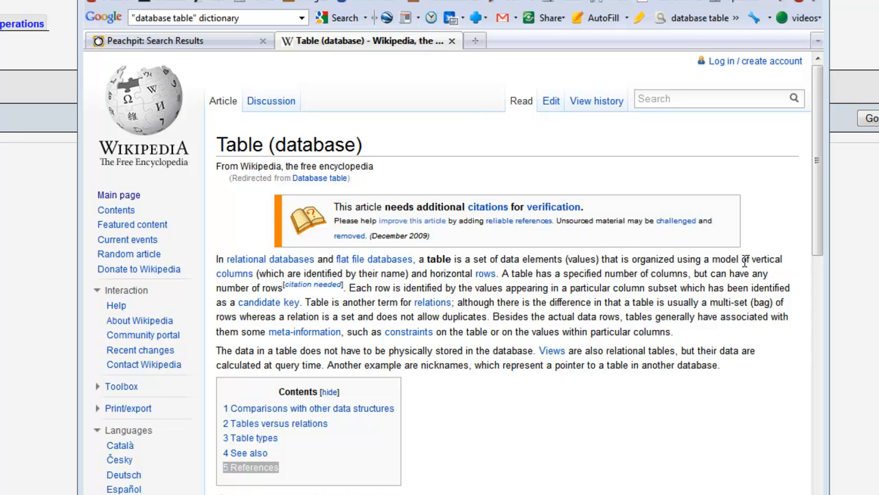
{"action": "mouse_move", "coordinate": [300, 268]}
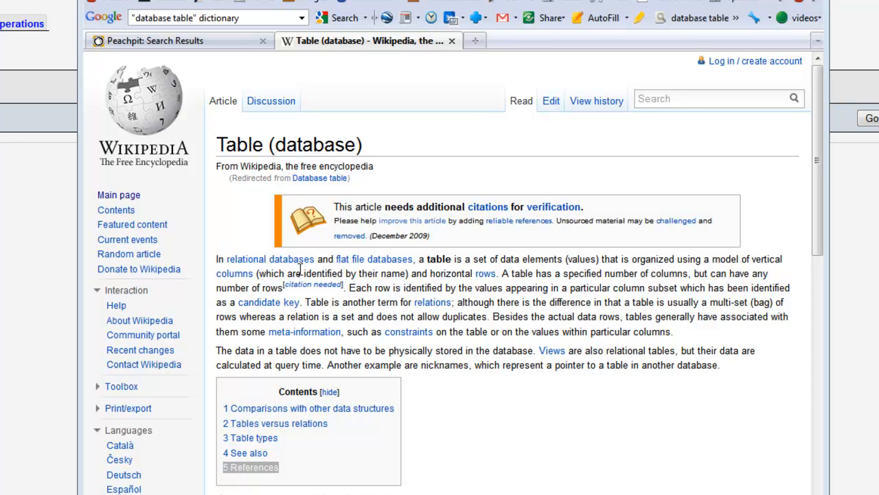
{"action": "mouse_move", "coordinate": [464, 273]}
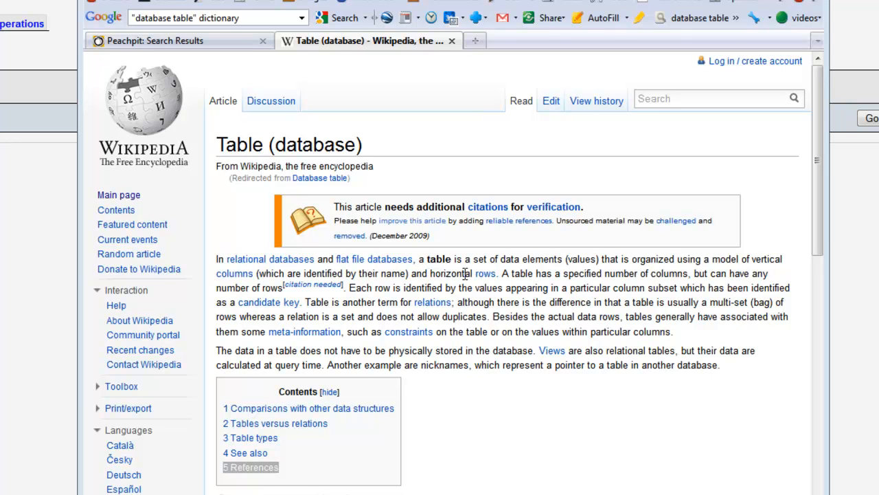
{"action": "mouse_move", "coordinate": [596, 327]}
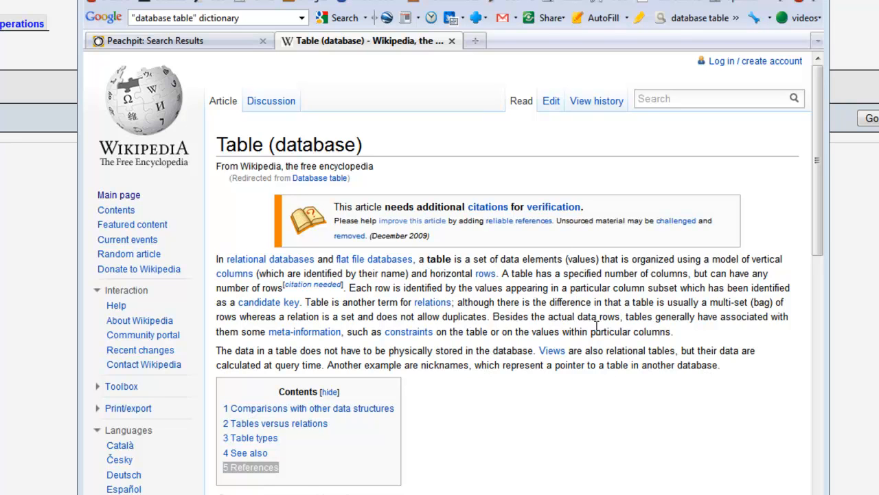
{"action": "mouse_move", "coordinate": [589, 34]}
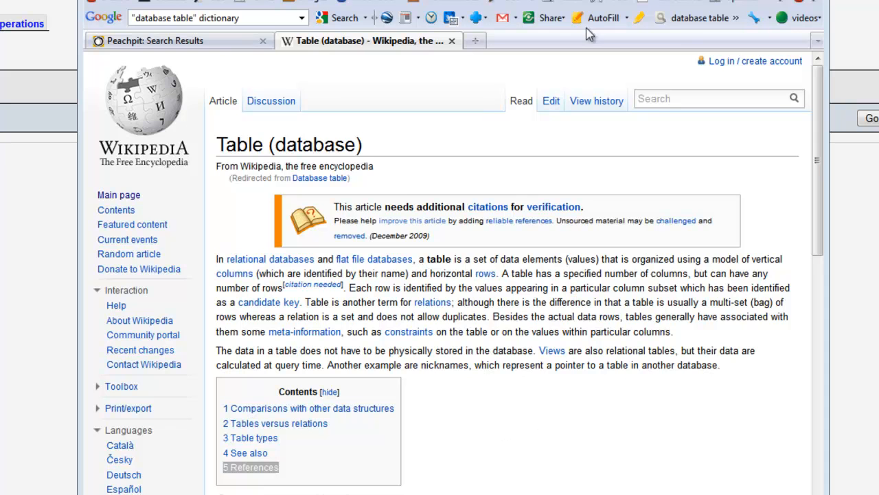
{"action": "mouse_move", "coordinate": [470, 5]}
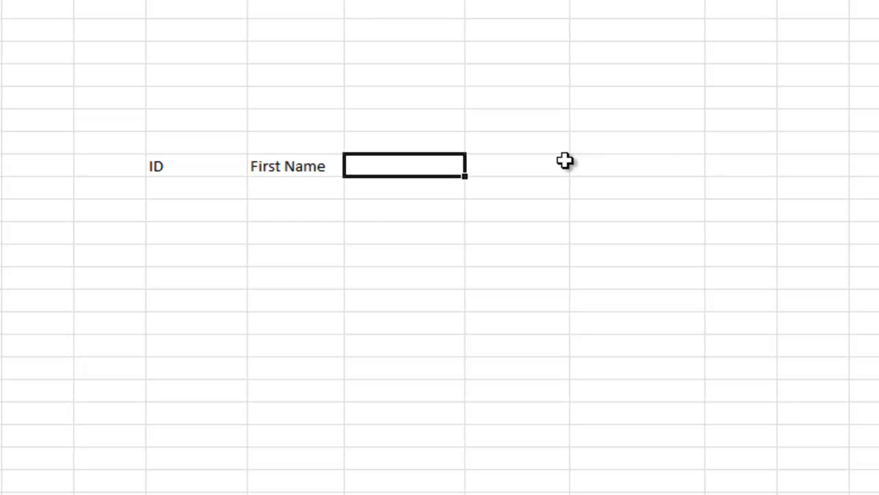
Enter the Last Name and Phone Number headers after ID and First Name.
{"action": "type", "text": "Last Name"}
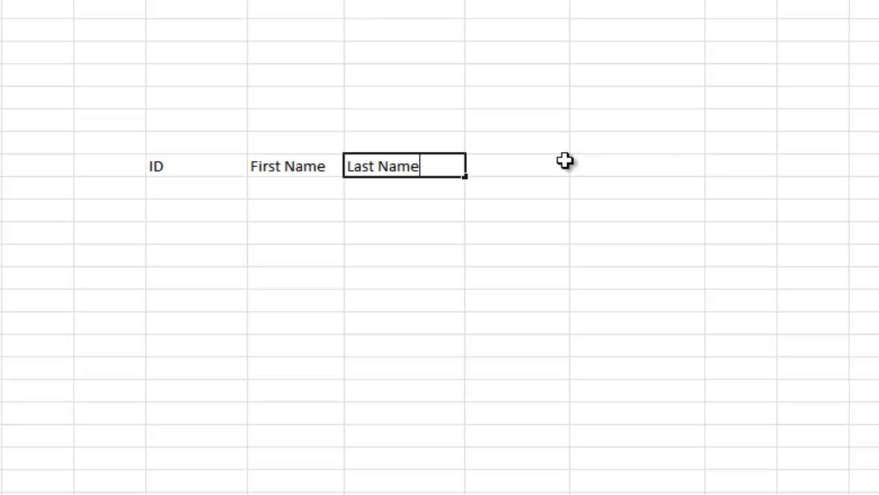
{"action": "type", "text": "Pho"}
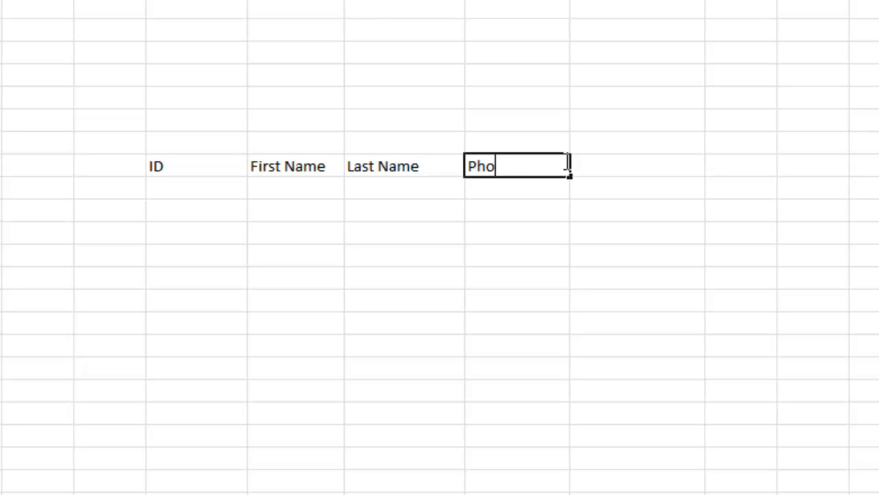
{"action": "type", "text": "ne Nu"}
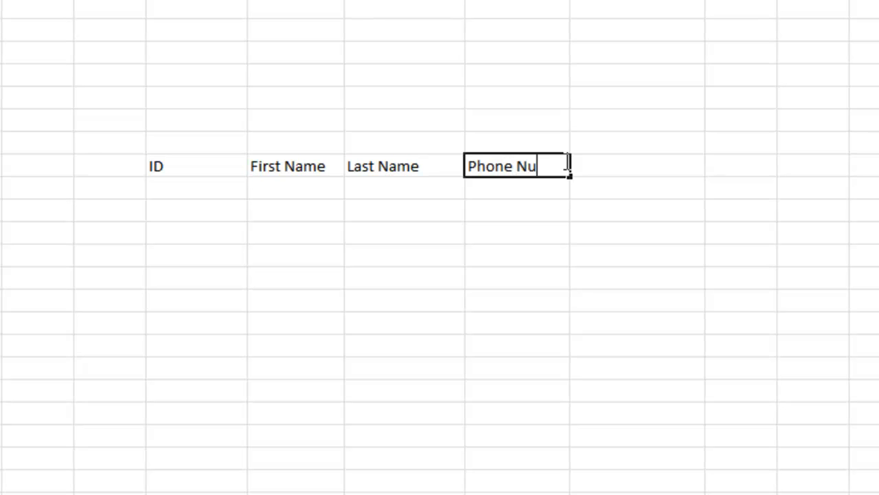
{"action": "type", "text": "mber"}
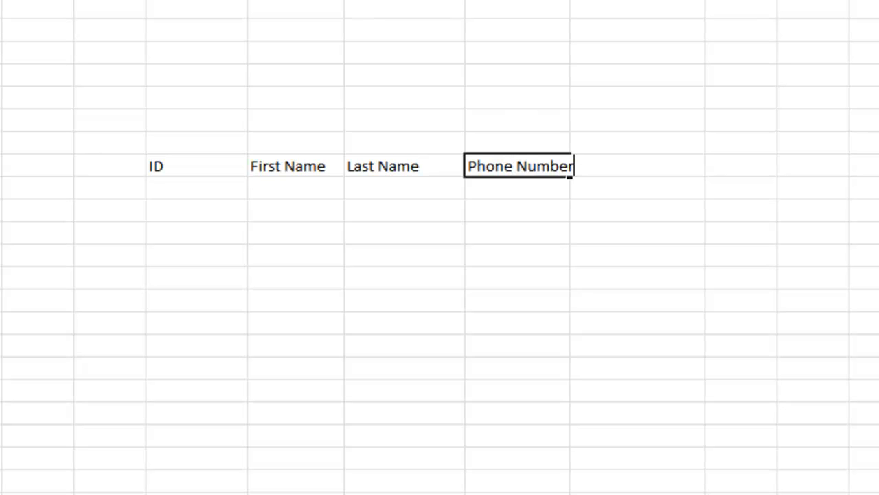
Widen the columns so every header label fits.
{"action": "left_click", "coordinate": [635, 7]}
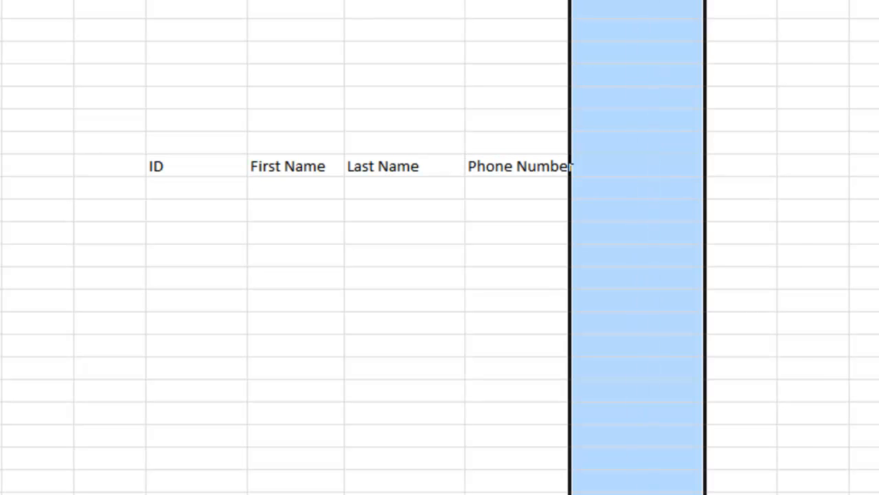
{"action": "left_click", "coordinate": [288, 165]}
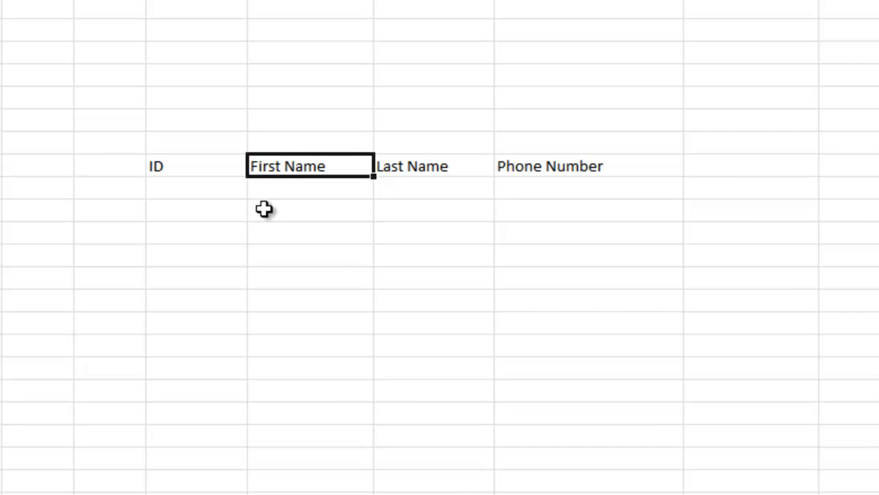
{"action": "mouse_move", "coordinate": [232, 188]}
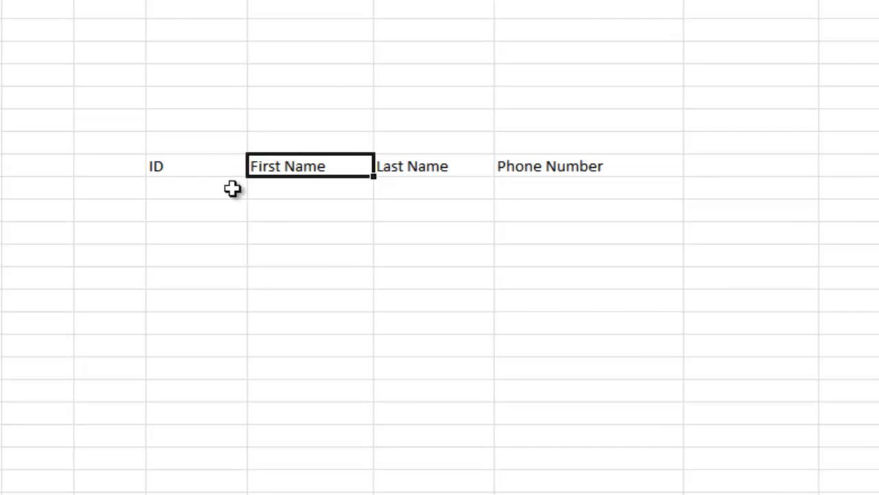
{"action": "mouse_move", "coordinate": [616, 168]}
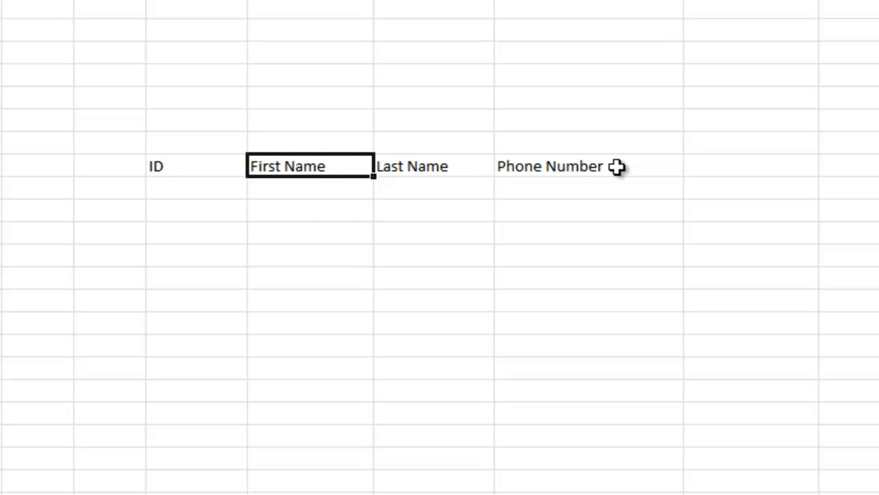
{"action": "mouse_move", "coordinate": [193, 186]}
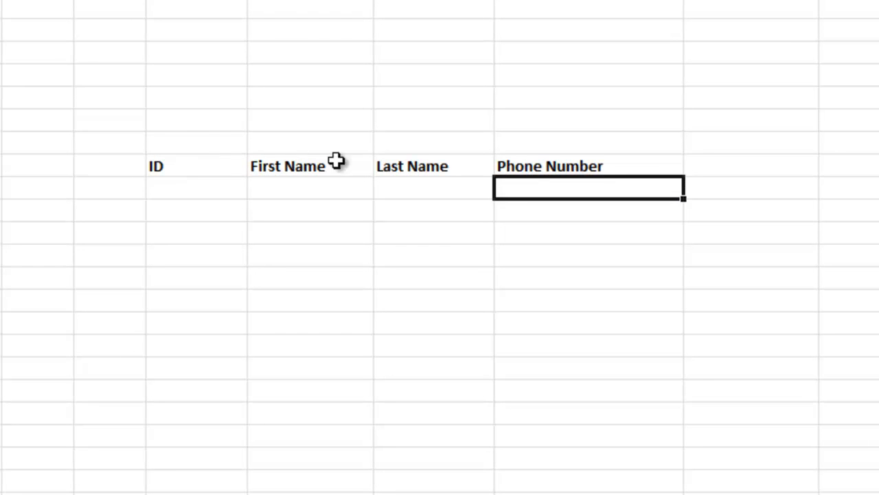
{"action": "left_click", "coordinate": [195, 187]}
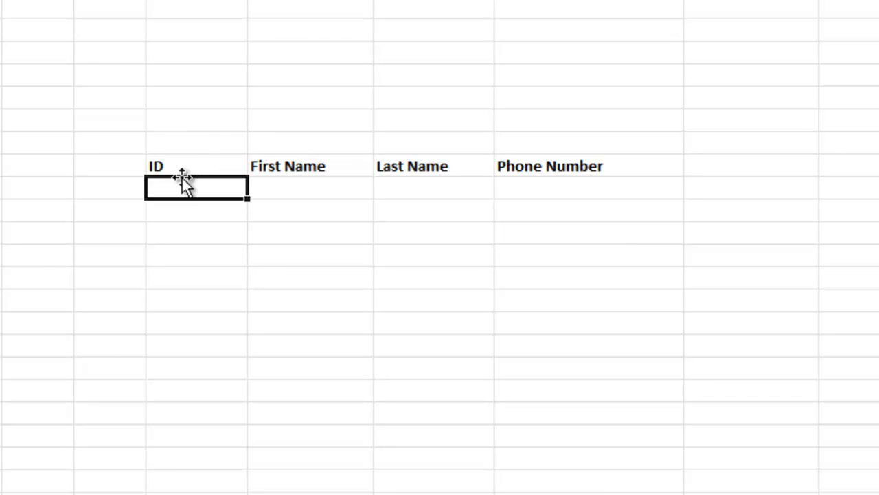
{"action": "mouse_move", "coordinate": [248, 180]}
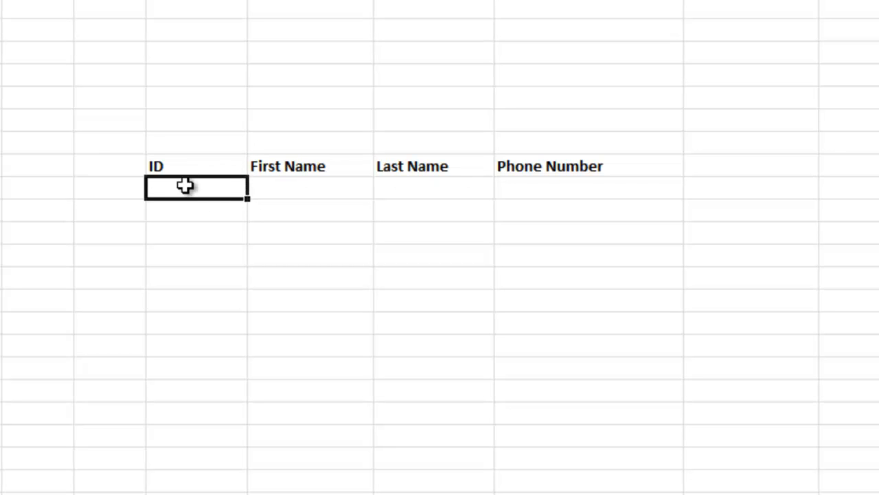
{"action": "mouse_move", "coordinate": [563, 187]}
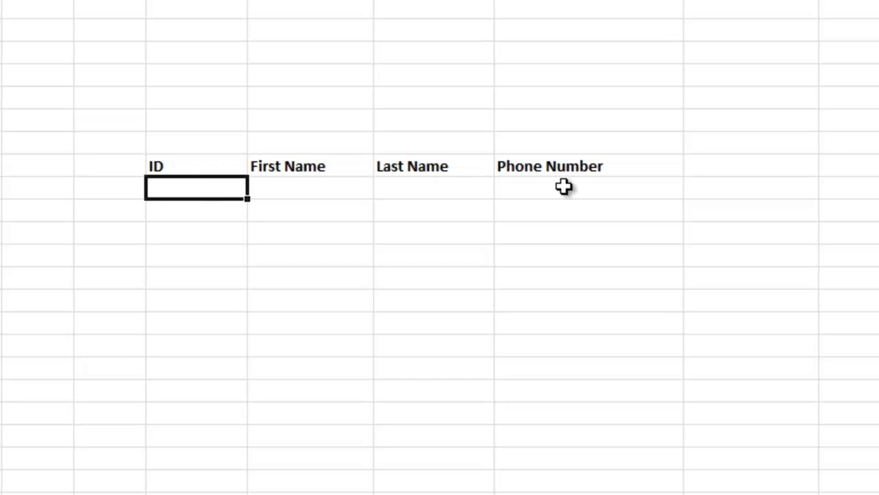
{"action": "mouse_move", "coordinate": [569, 192]}
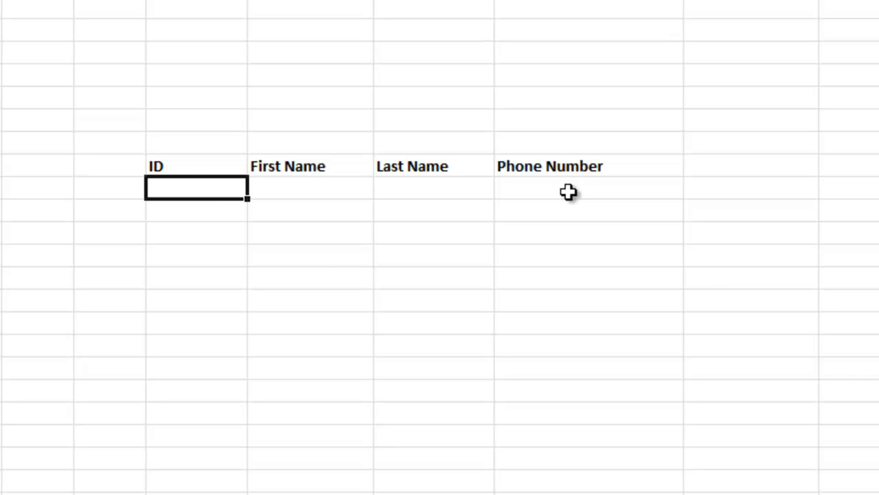
{"action": "mouse_move", "coordinate": [198, 189]}
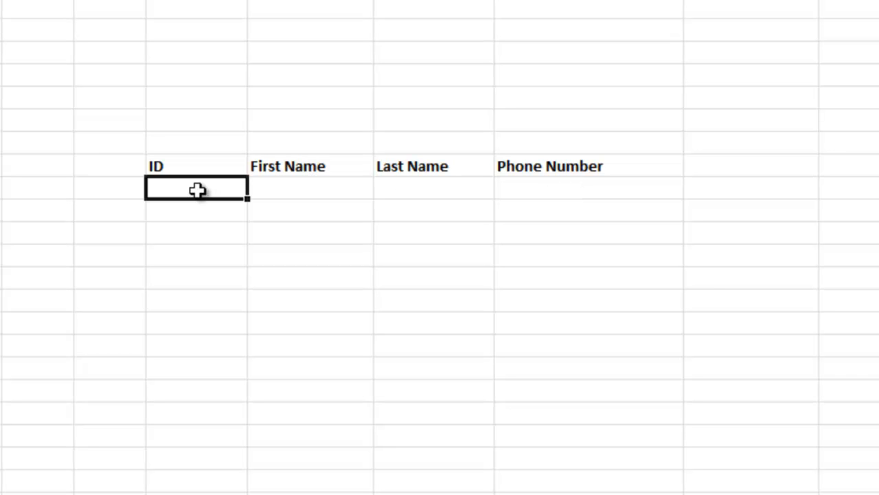
{"action": "type", "text": "1"}
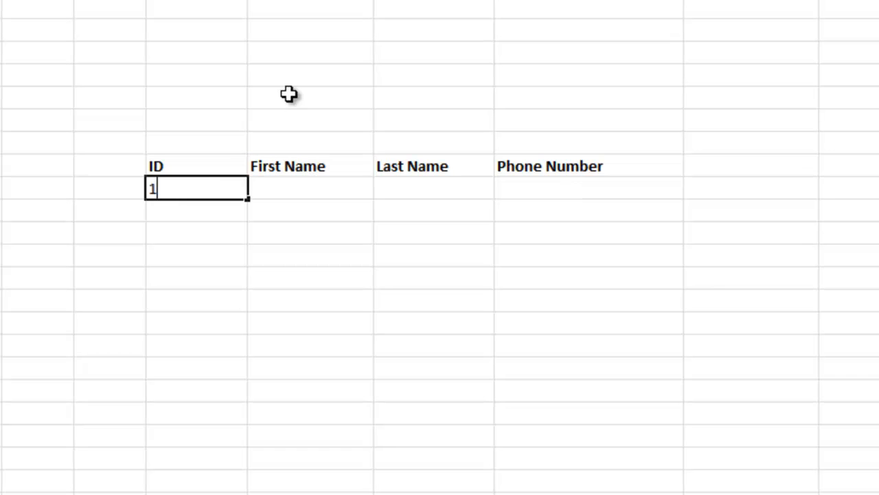
{"action": "key", "text": "Tab"}
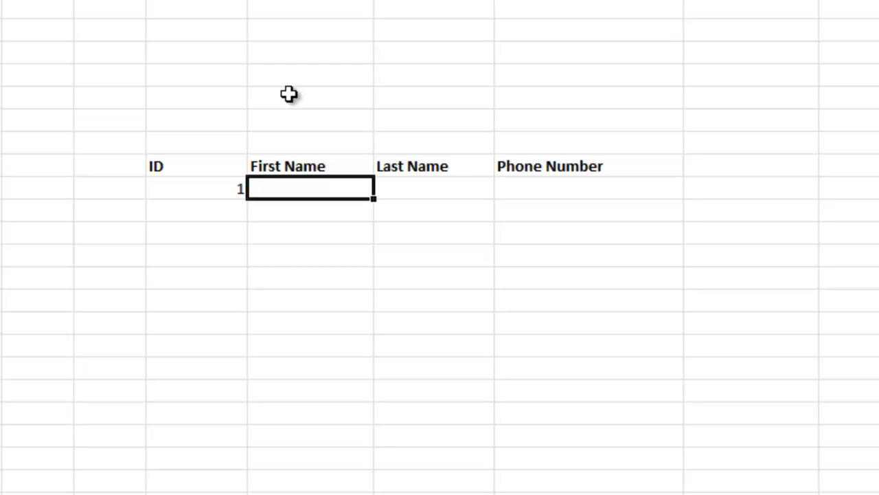
{"action": "type", "text": "Alan"}
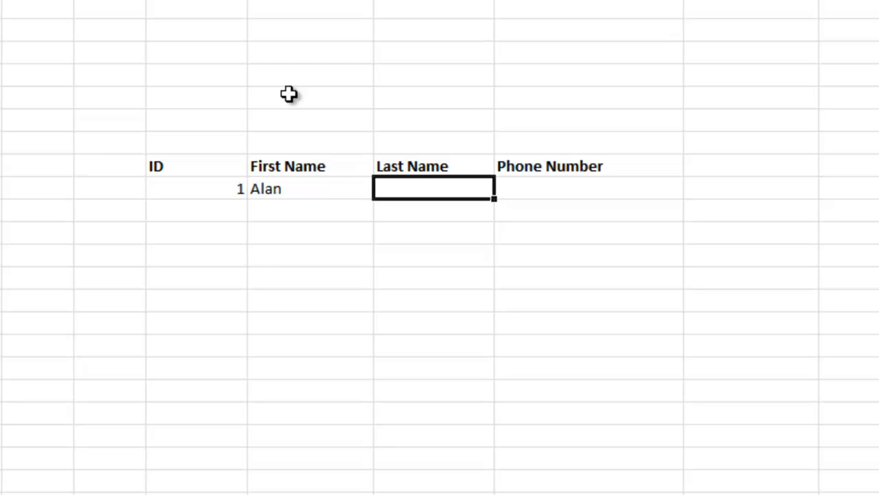
{"action": "type", "text": "Q"}
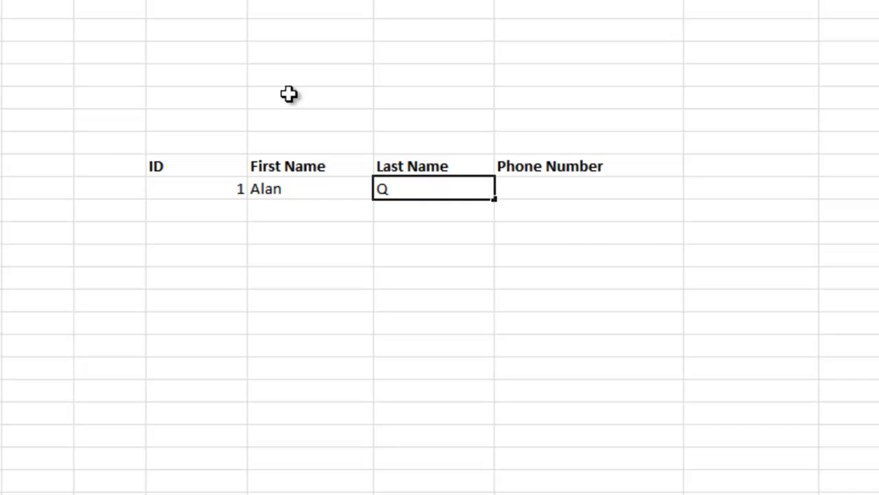
{"action": "type", "text": "uandt"}
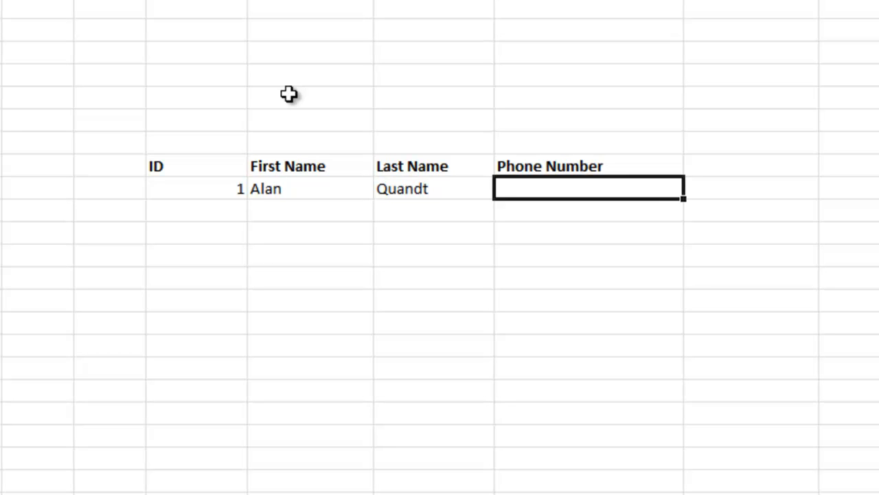
{"action": "type", "text": "555-555-"}
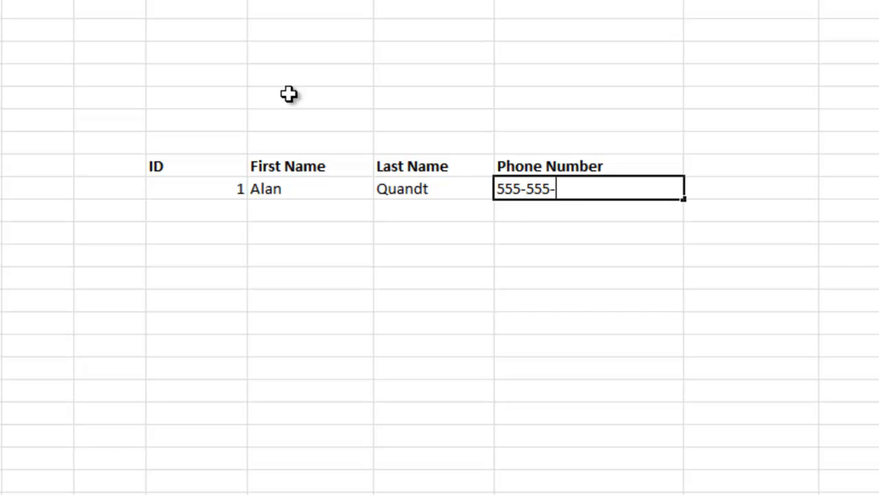
{"action": "type", "text": "5555"}
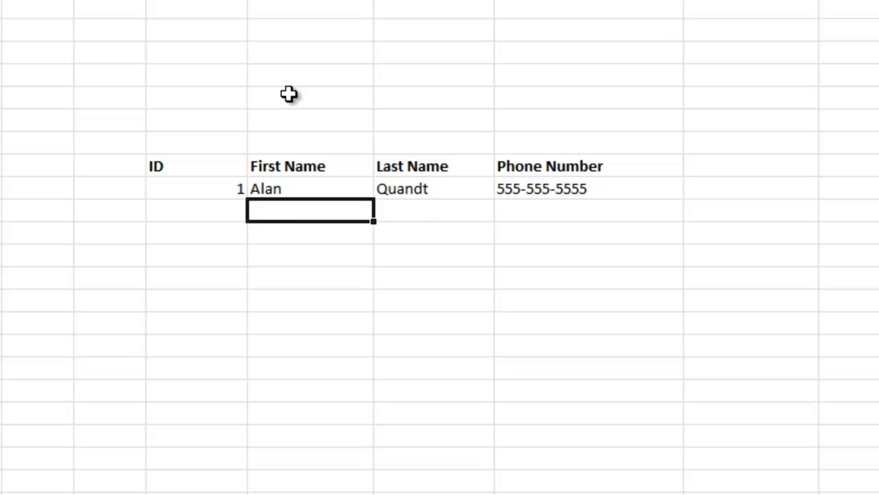
{"action": "left_click", "coordinate": [195, 188]}
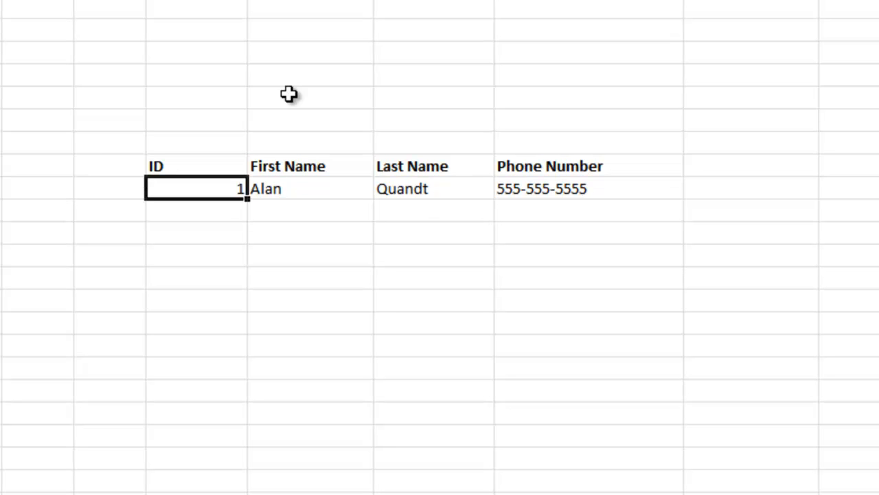
{"action": "mouse_move", "coordinate": [607, 187]}
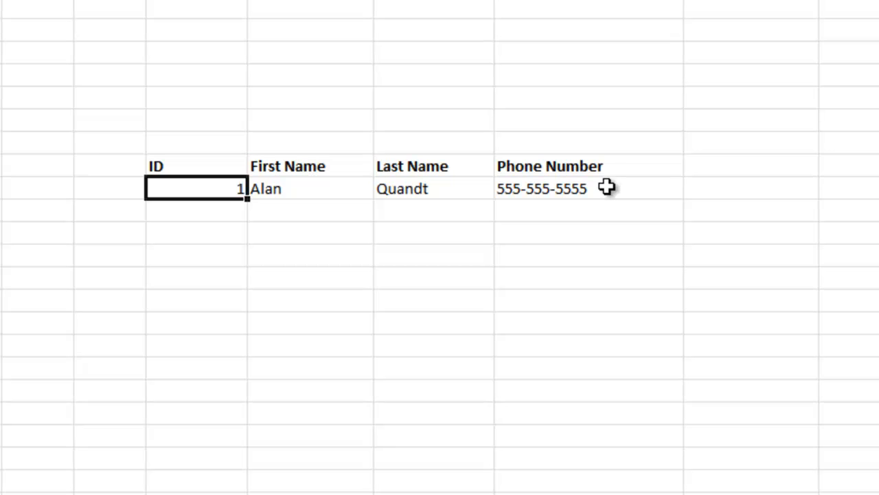
{"action": "left_click", "coordinate": [195, 212]}
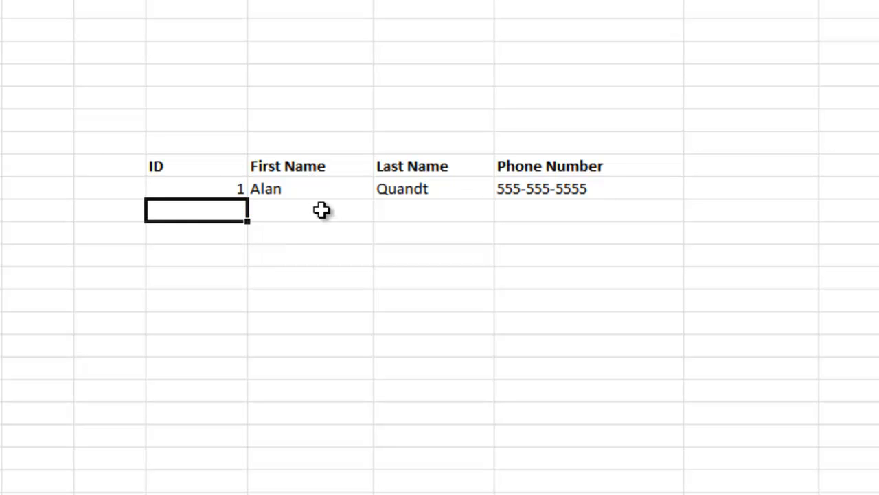
{"action": "mouse_move", "coordinate": [300, 190]}
{"action": "type", "text": "B"}
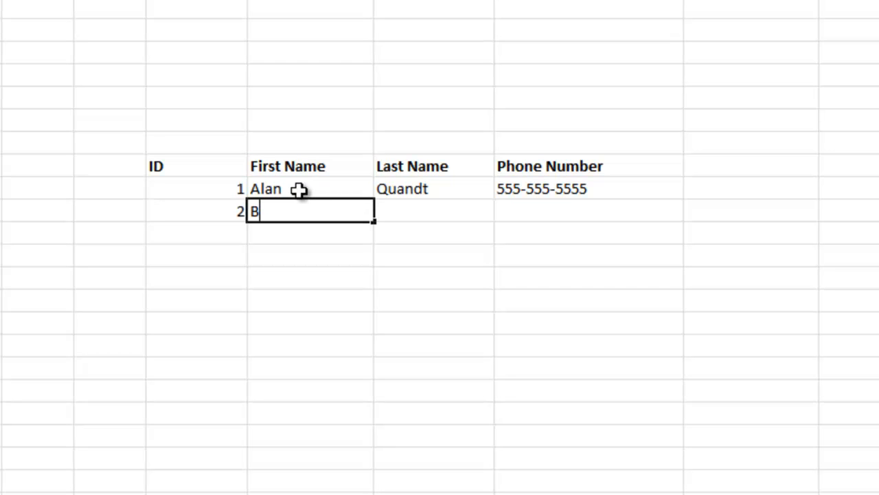
{"action": "type", "text": "randon"}
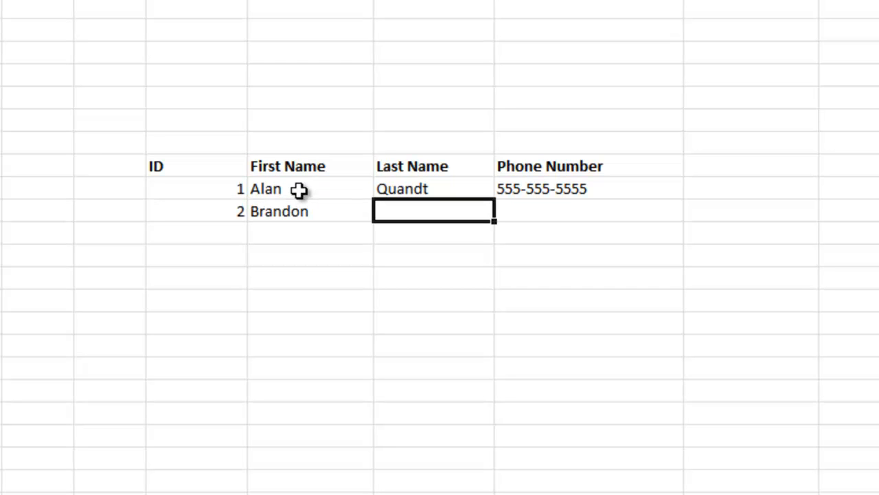
{"action": "type", "text": "Milton"}
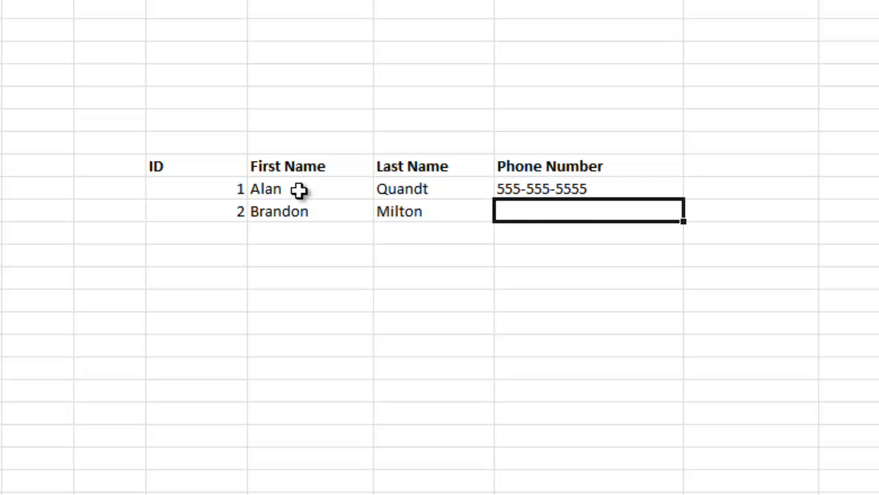
{"action": "type", "text": "555-55"}
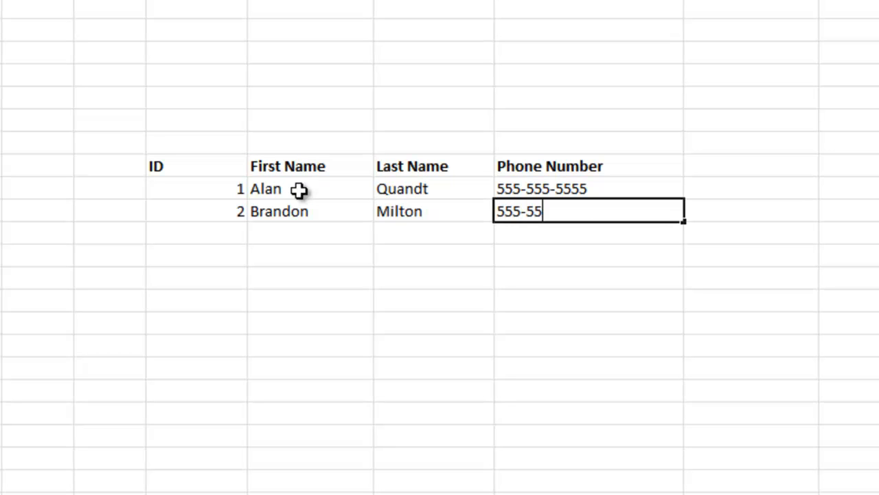
{"action": "type", "text": "5-5555"}
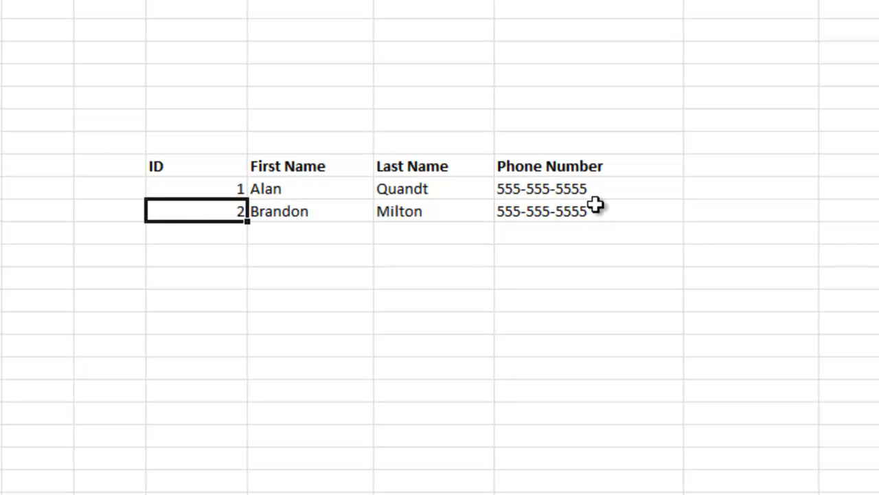
{"action": "mouse_move", "coordinate": [319, 266]}
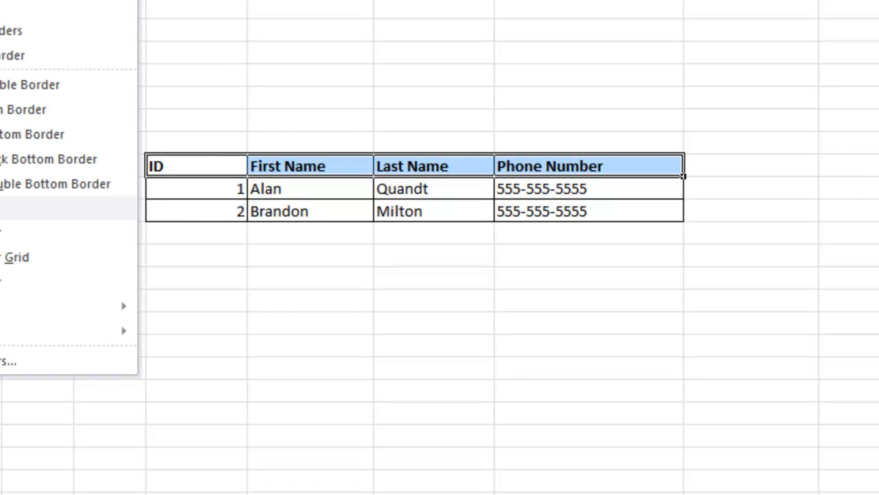
{"action": "mouse_move", "coordinate": [34, 85]}
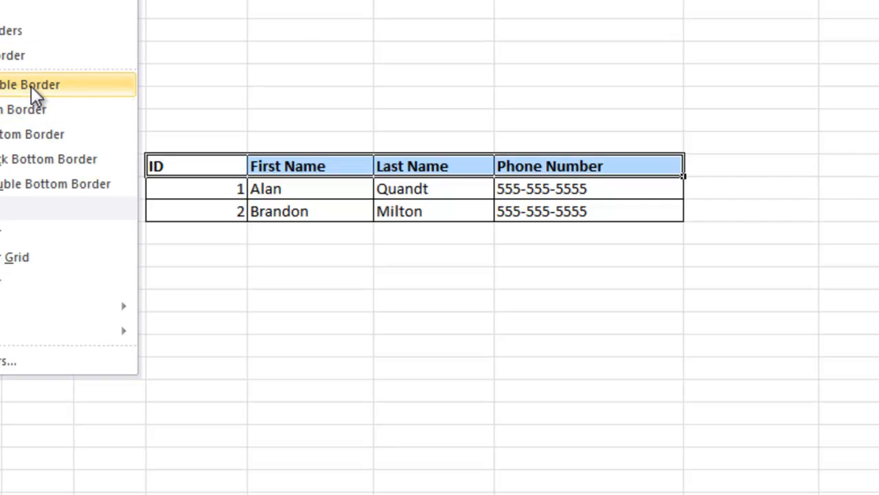
Apply a double bottom border under the header row and point out ID values 1 and 2.
{"action": "left_click", "coordinate": [30, 84]}
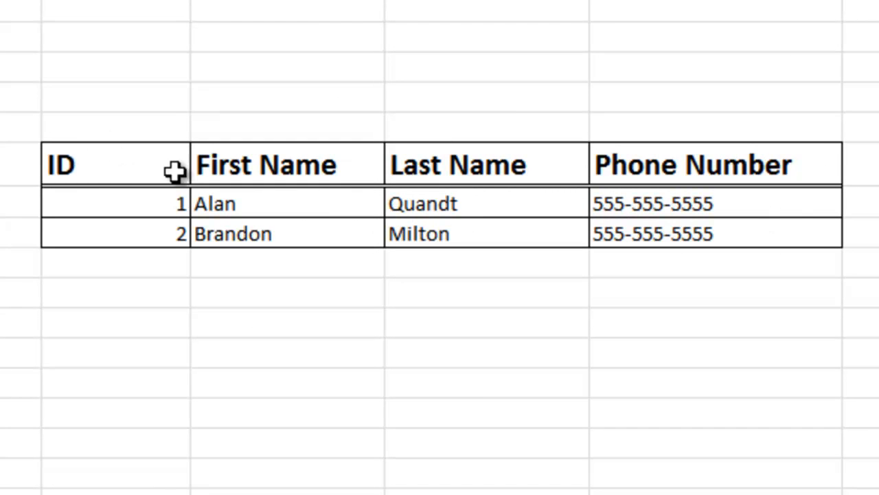
{"action": "mouse_move", "coordinate": [129, 220]}
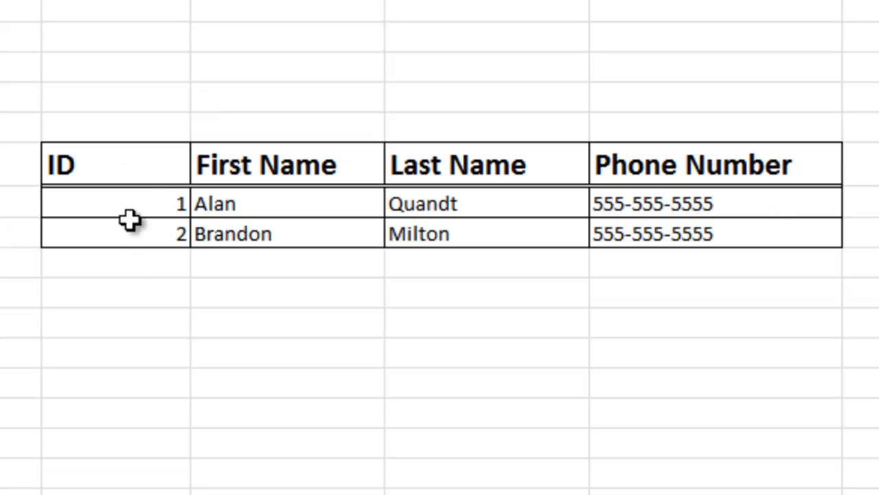
{"action": "left_click", "coordinate": [131, 204]}
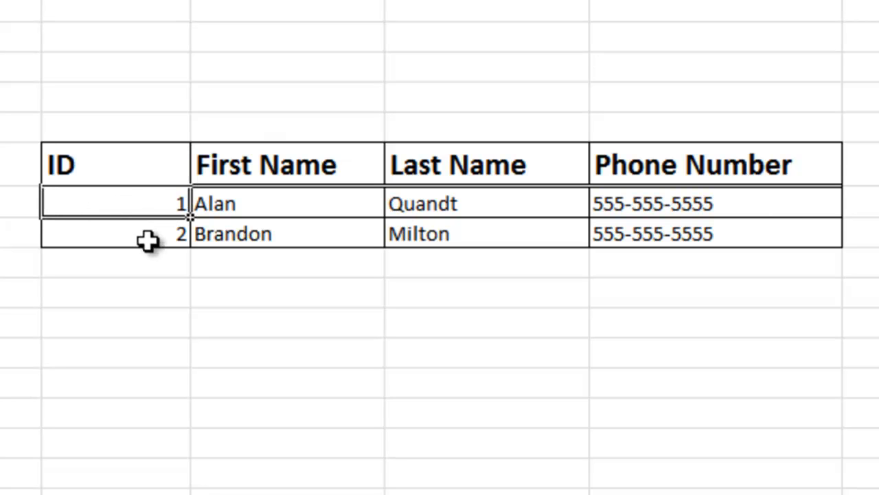
{"action": "left_click", "coordinate": [112, 233]}
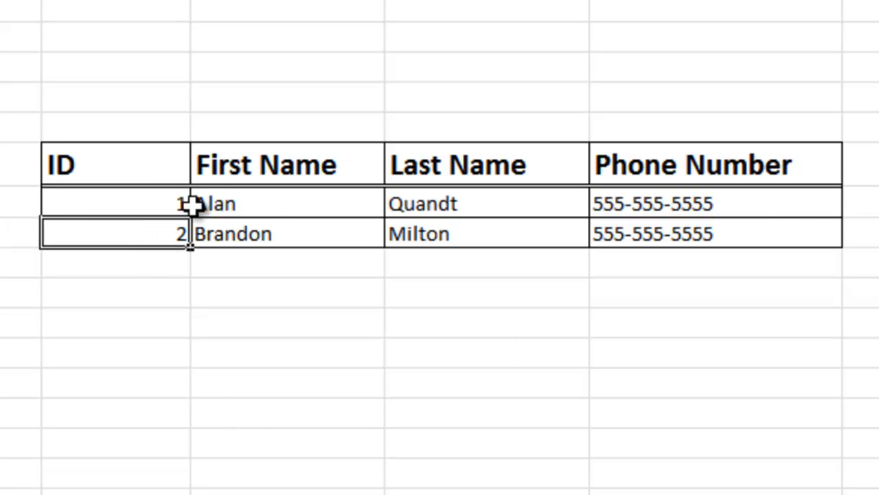
{"action": "left_click", "coordinate": [115, 204]}
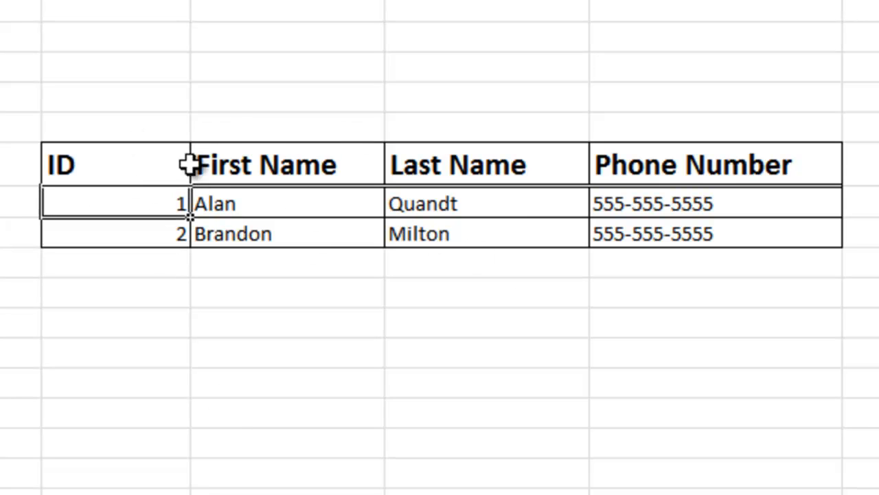
{"action": "mouse_move", "coordinate": [653, 204]}
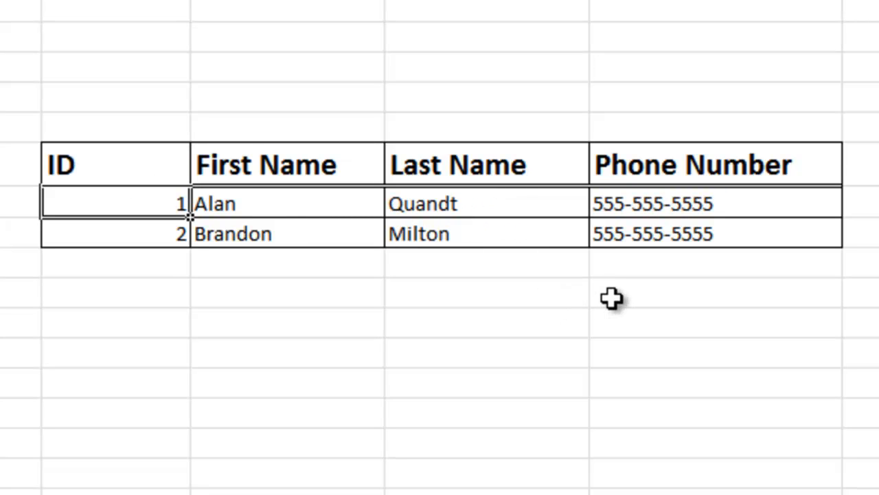
{"action": "left_click", "coordinate": [115, 261]}
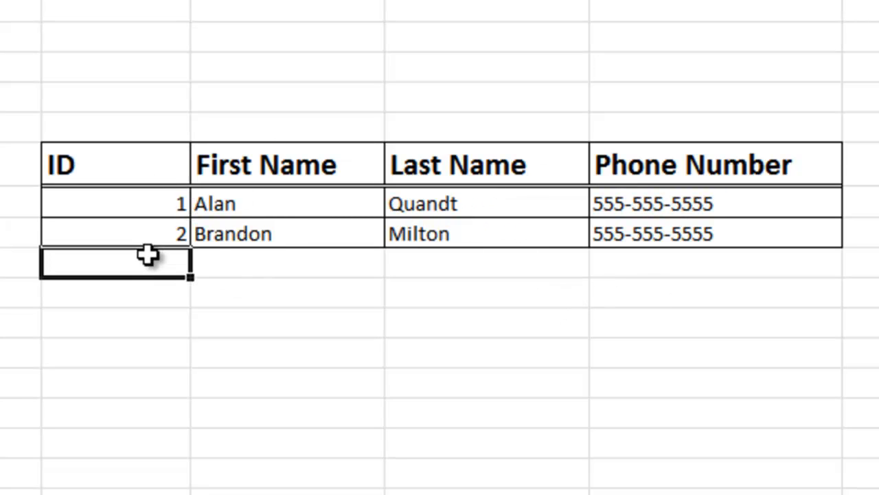
{"action": "mouse_move", "coordinate": [239, 311]}
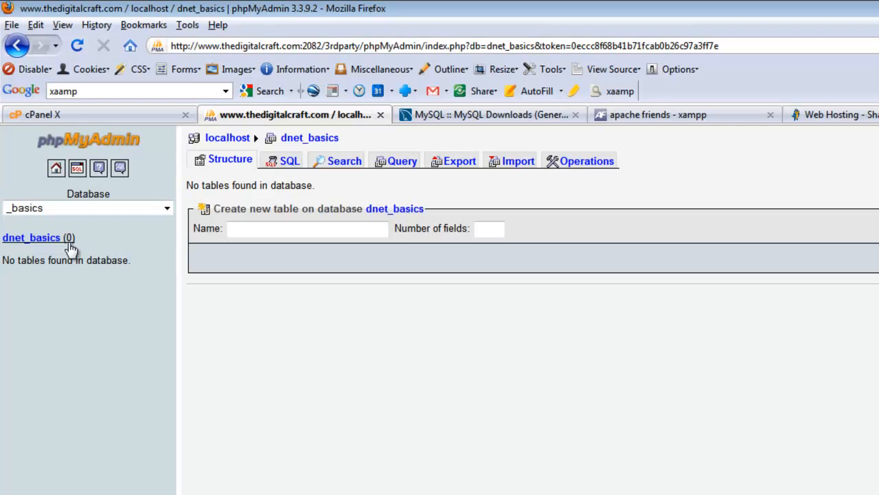
Fill the new-table form with name 'contacts' and 4 fields.
{"action": "left_click", "coordinate": [308, 228]}
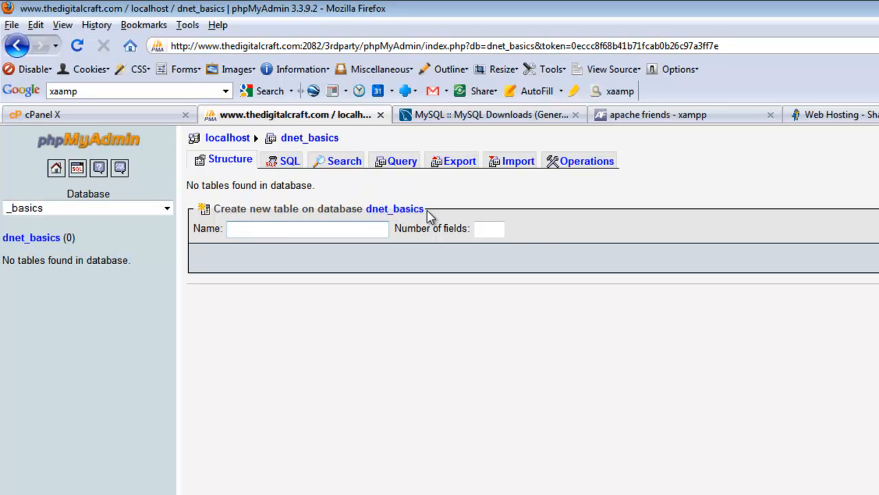
{"action": "left_click", "coordinate": [308, 228]}
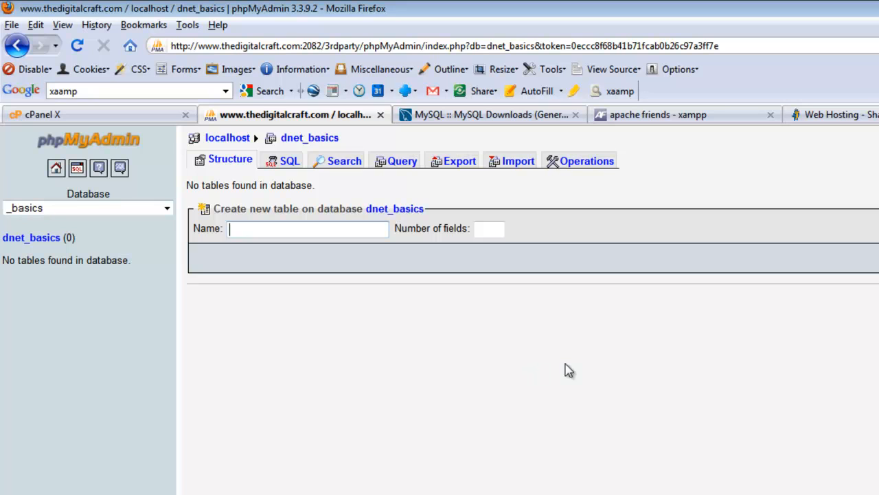
{"action": "mouse_move", "coordinate": [662, 361]}
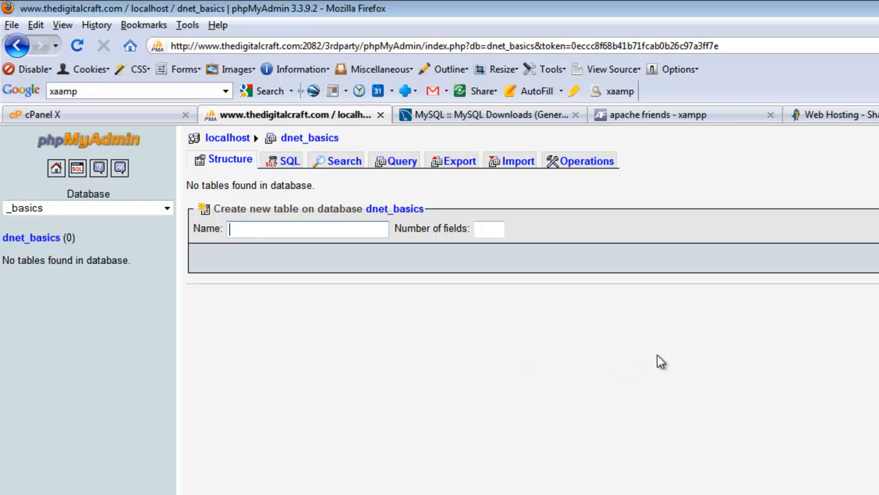
{"action": "mouse_move", "coordinate": [690, 392]}
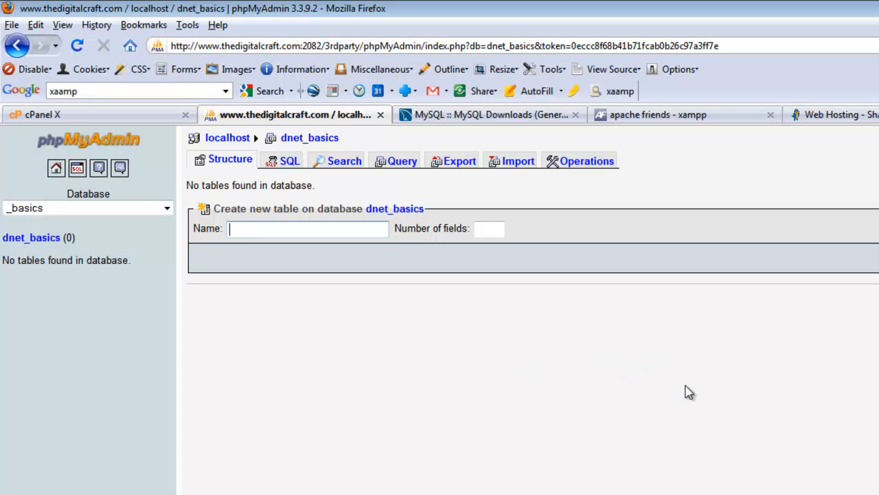
{"action": "type", "text": "cont"}
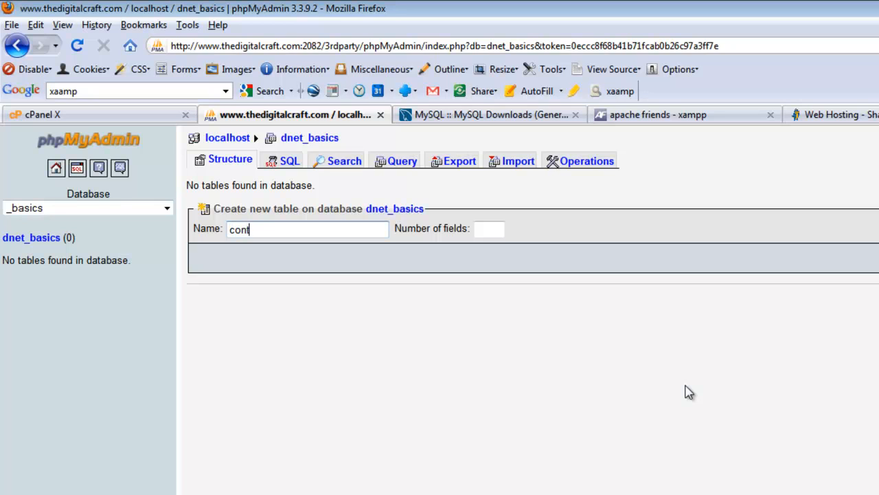
{"action": "type", "text": "acts"}
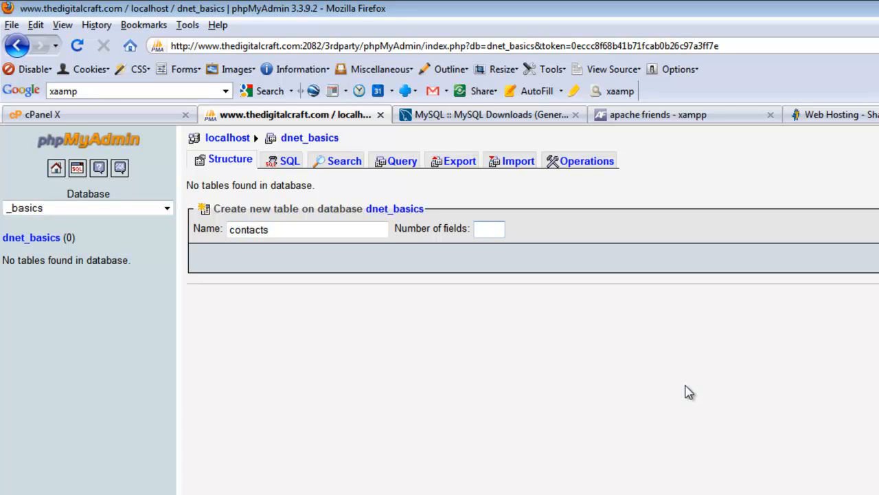
{"action": "left_click", "coordinate": [489, 228]}
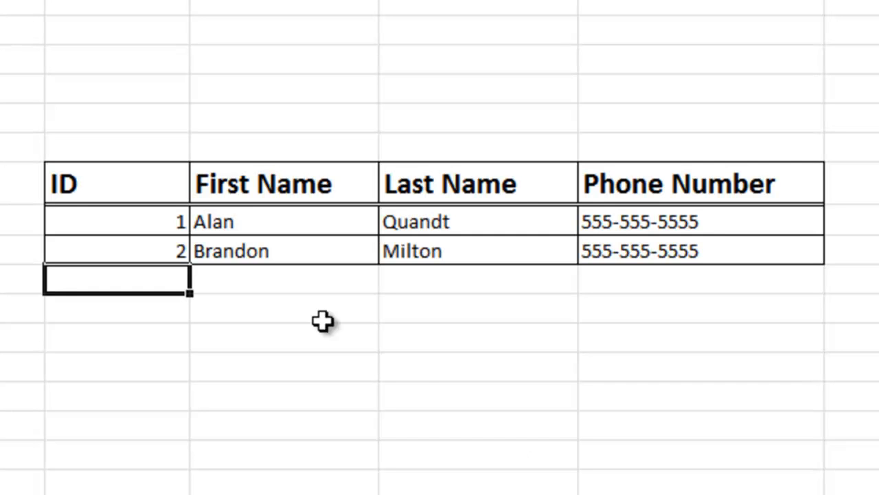
{"action": "mouse_move", "coordinate": [539, 186]}
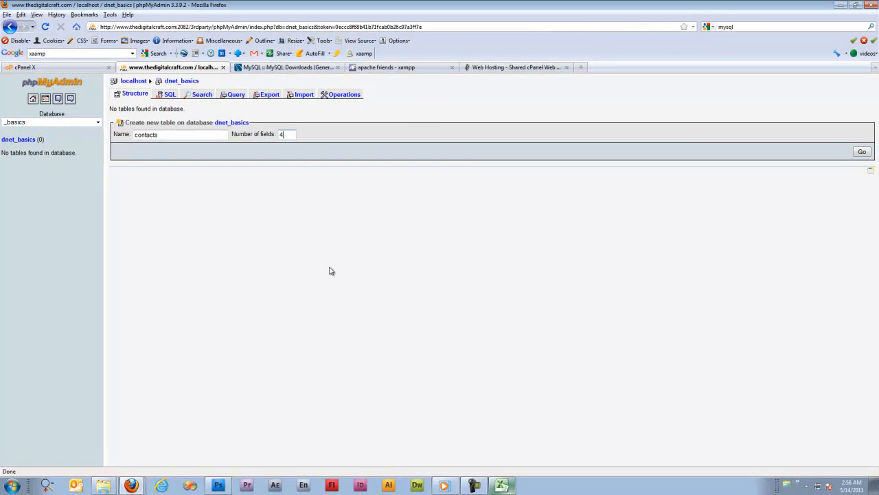
{"action": "mouse_move", "coordinate": [261, 176]}
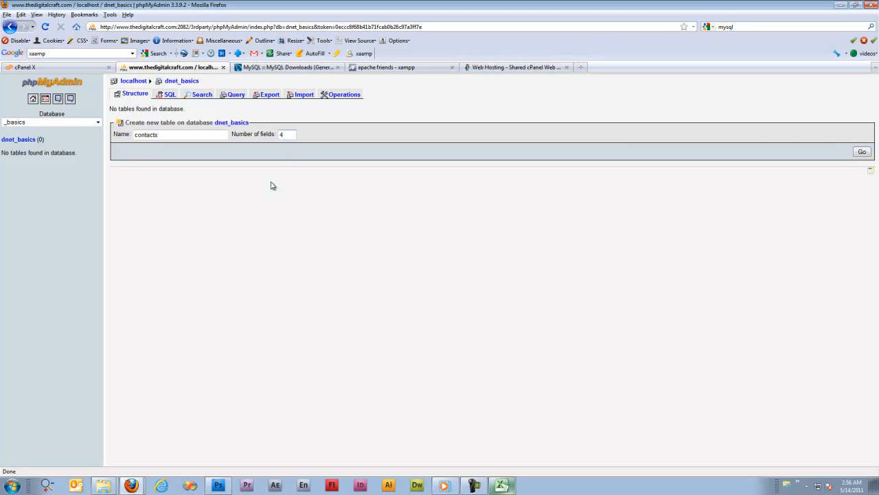
{"action": "left_click", "coordinate": [286, 135]}
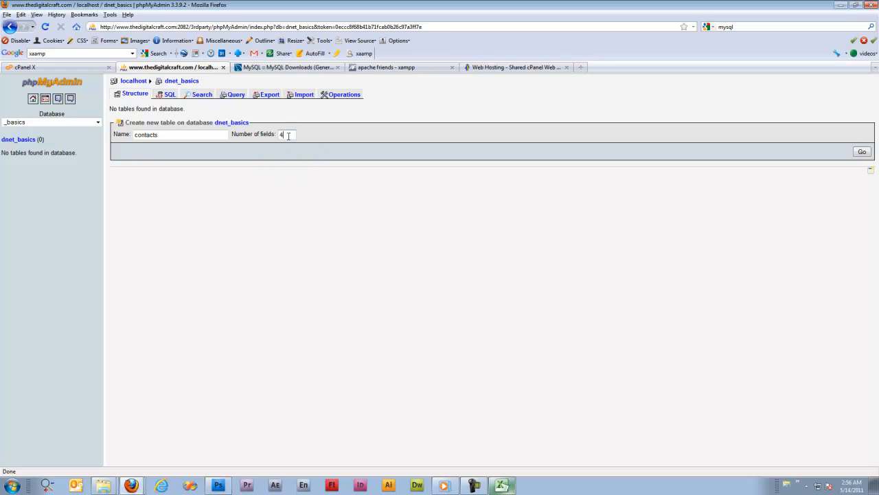
{"action": "mouse_move", "coordinate": [343, 152]}
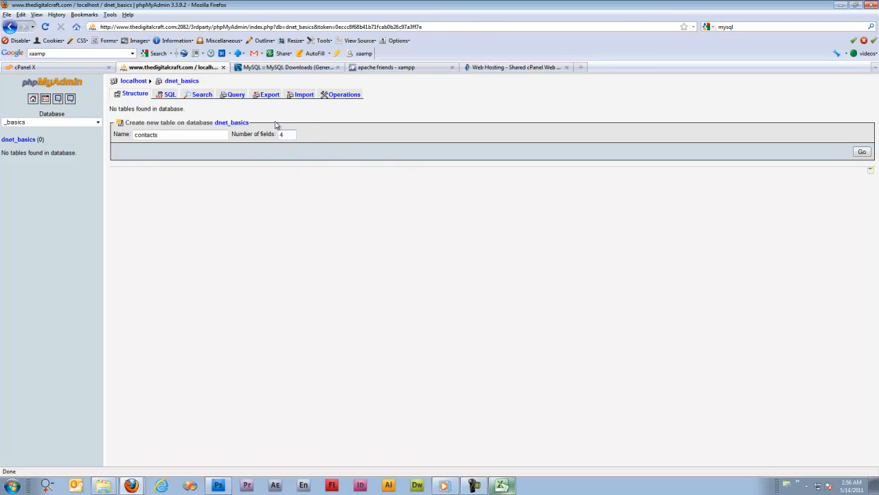
{"action": "mouse_move", "coordinate": [820, 174]}
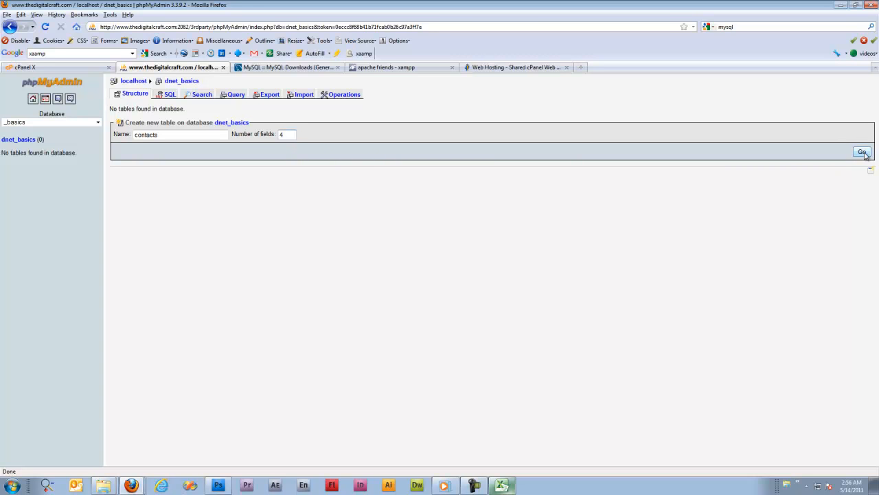
Start the four-field contacts form and name the first column id, INT, length 3.
{"action": "left_click", "coordinate": [863, 151]}
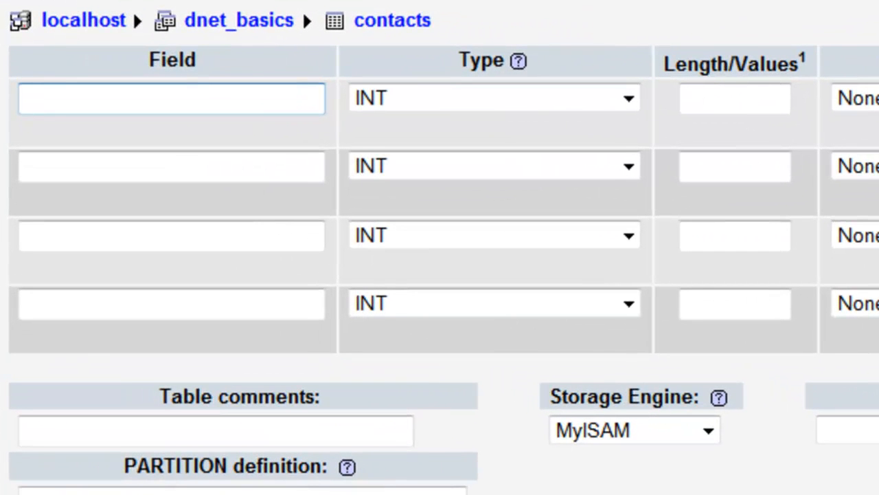
{"action": "type", "text": "i"}
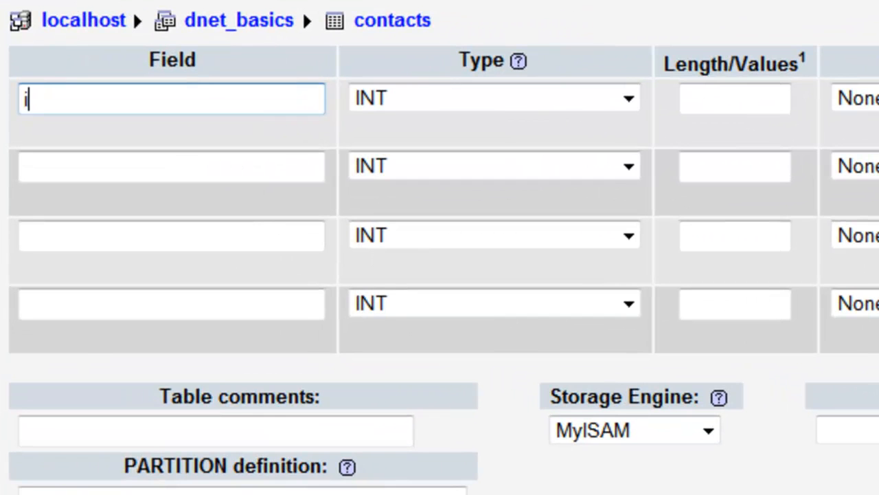
{"action": "type", "text": "d"}
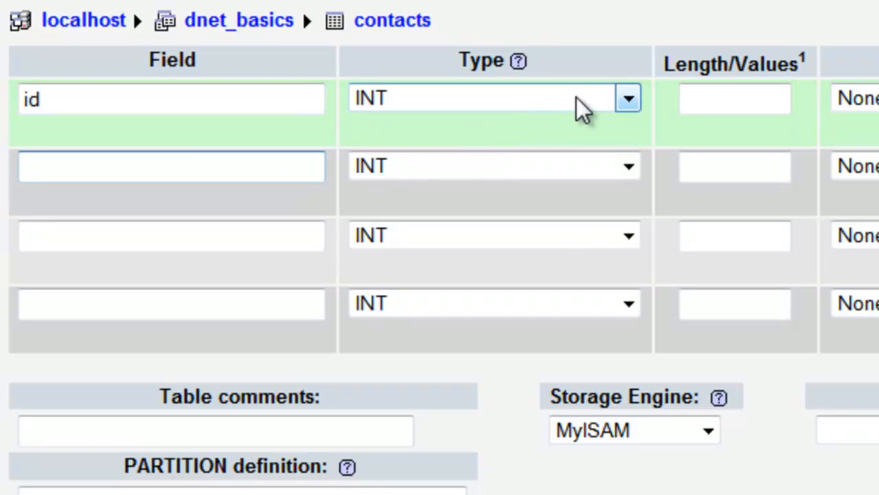
{"action": "left_click", "coordinate": [627, 97]}
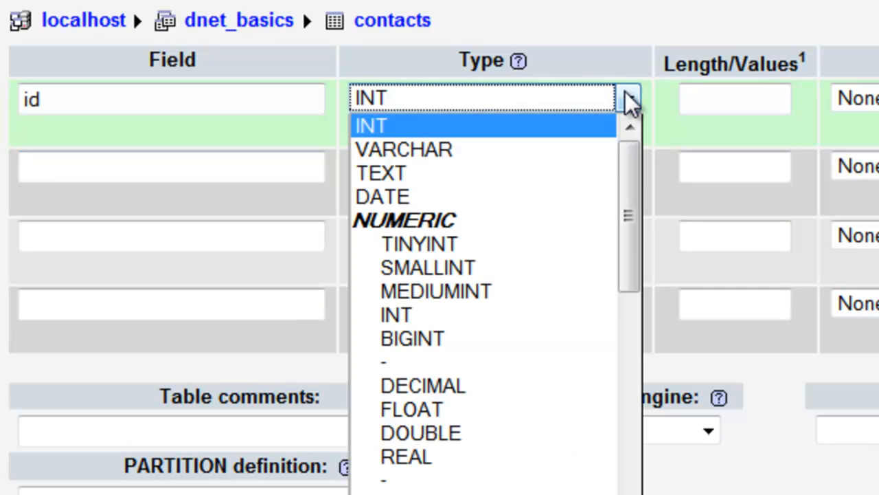
{"action": "left_click", "coordinate": [369, 125]}
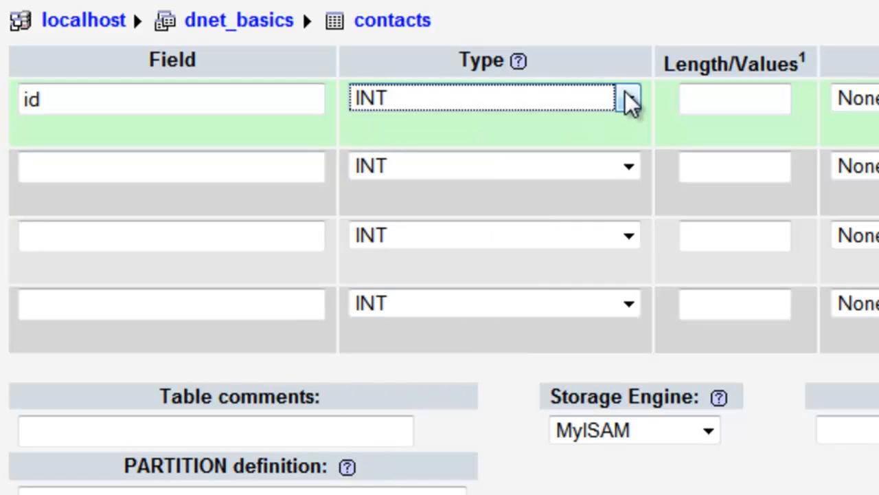
{"action": "mouse_move", "coordinate": [374, 113]}
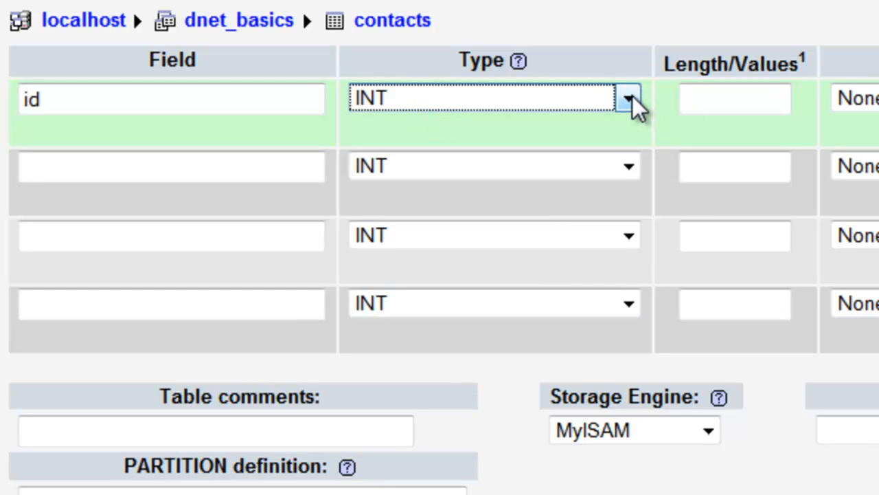
{"action": "left_click", "coordinate": [734, 99]}
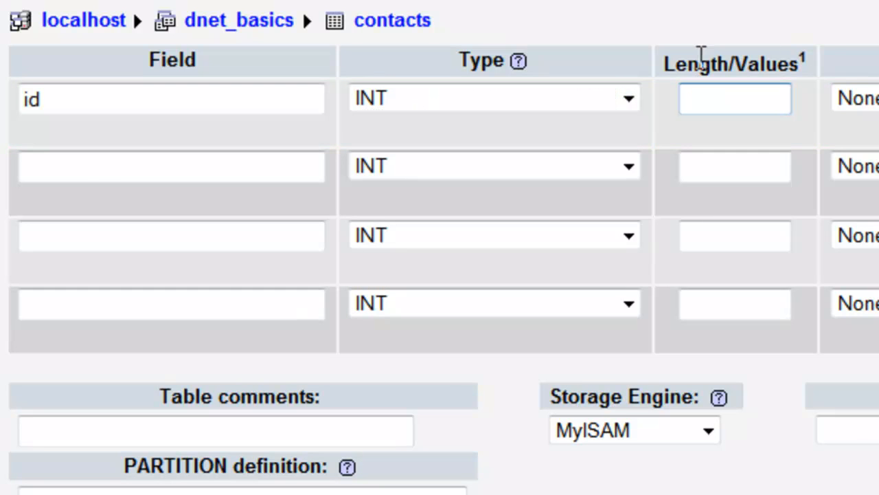
{"action": "left_click", "coordinate": [733, 99]}
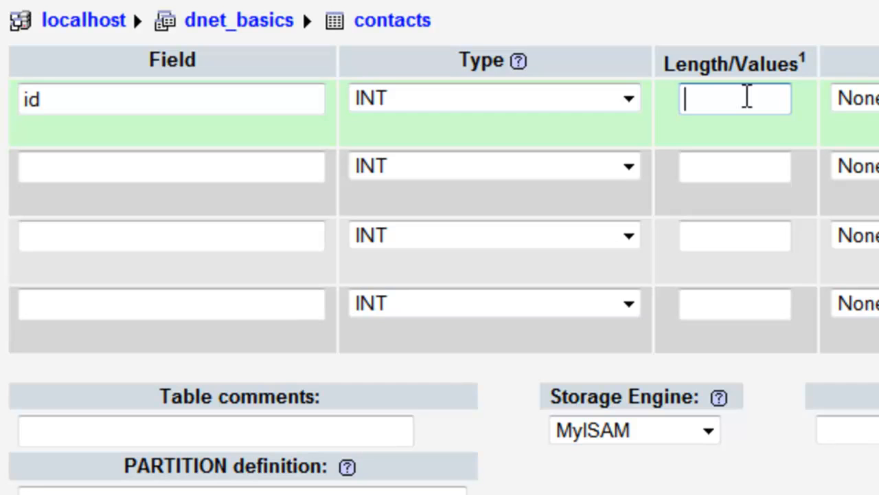
{"action": "type", "text": "3"}
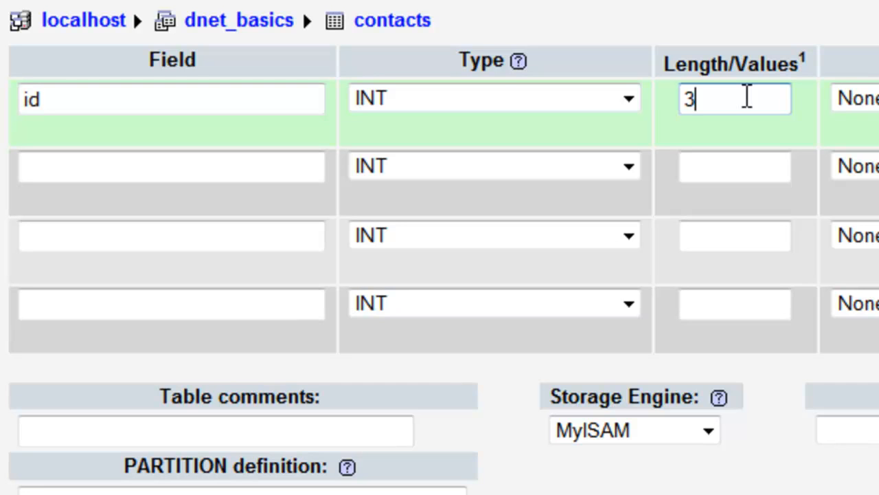
{"action": "left_click", "coordinate": [734, 165]}
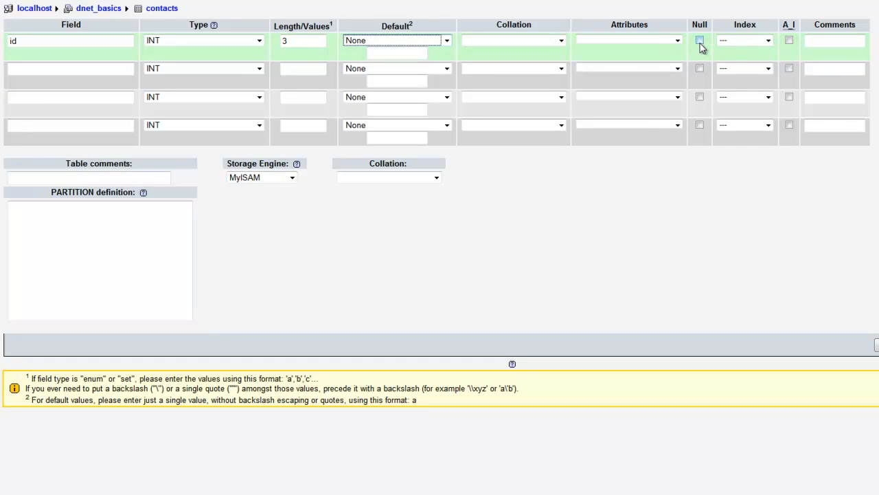
Set the id column's index to PRIMARY.
{"action": "left_click", "coordinate": [699, 41]}
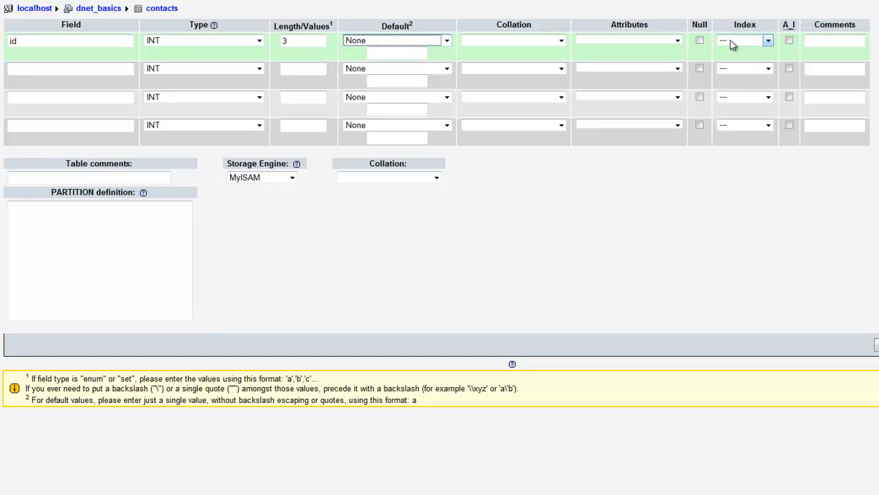
{"action": "mouse_move", "coordinate": [751, 35]}
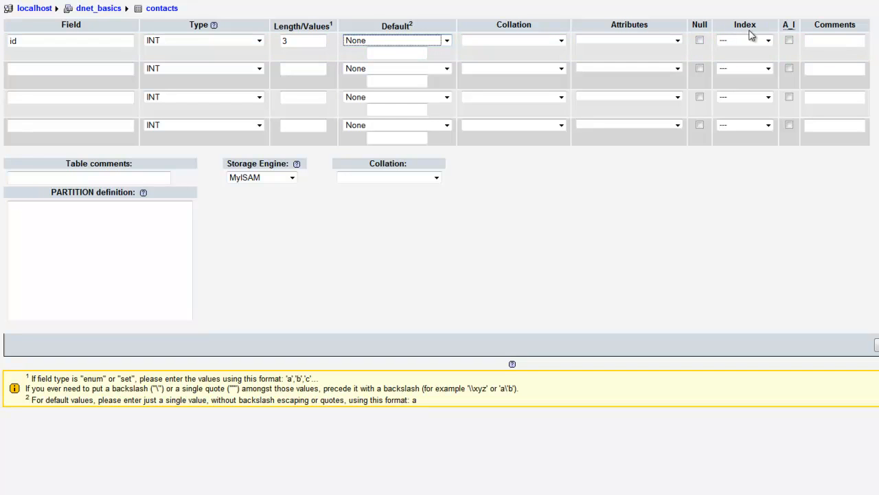
{"action": "left_click", "coordinate": [71, 40]}
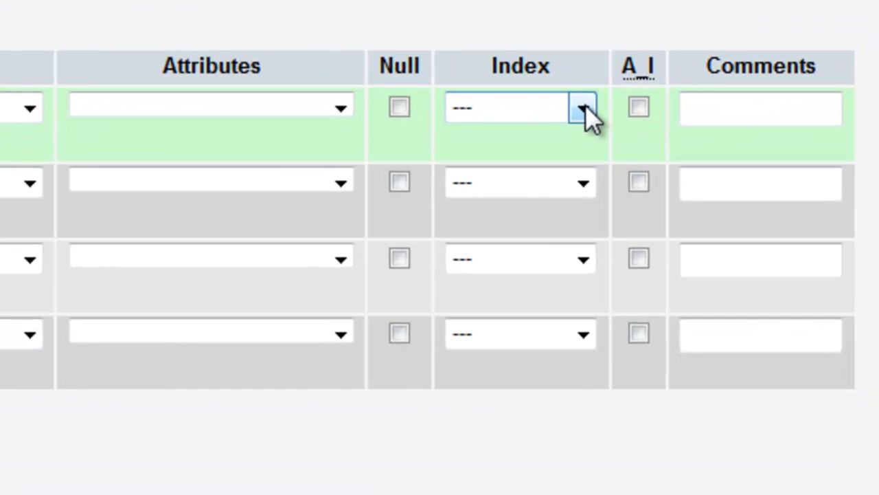
{"action": "left_click", "coordinate": [583, 107]}
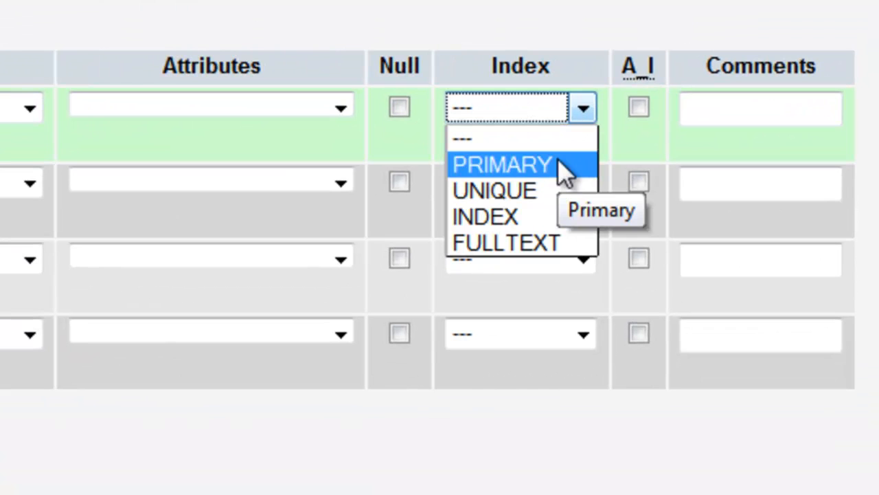
{"action": "mouse_move", "coordinate": [535, 190]}
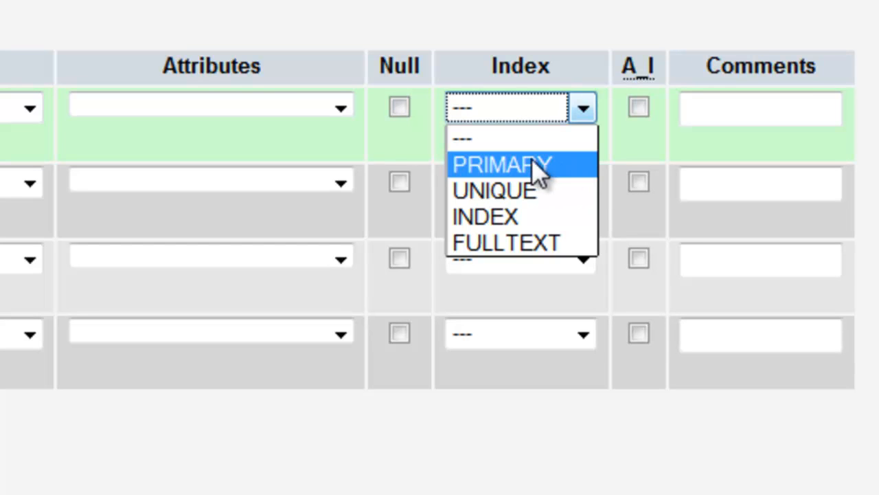
{"action": "mouse_move", "coordinate": [535, 176]}
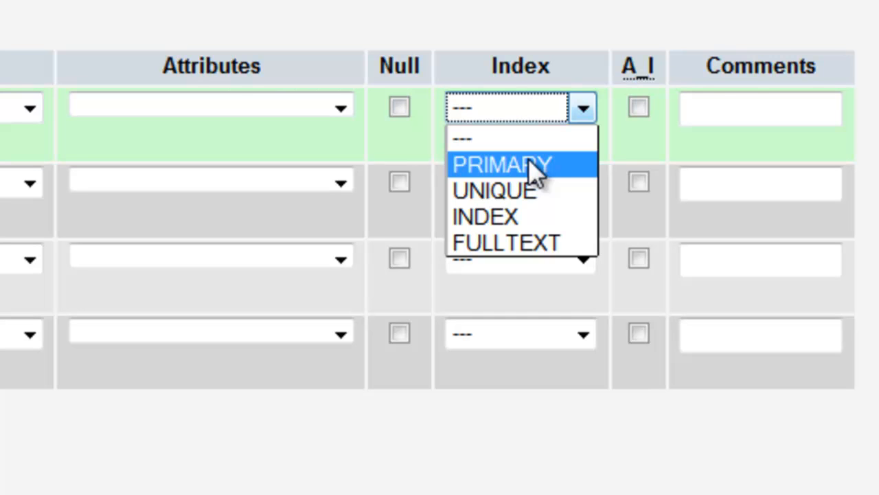
{"action": "left_click", "coordinate": [501, 164]}
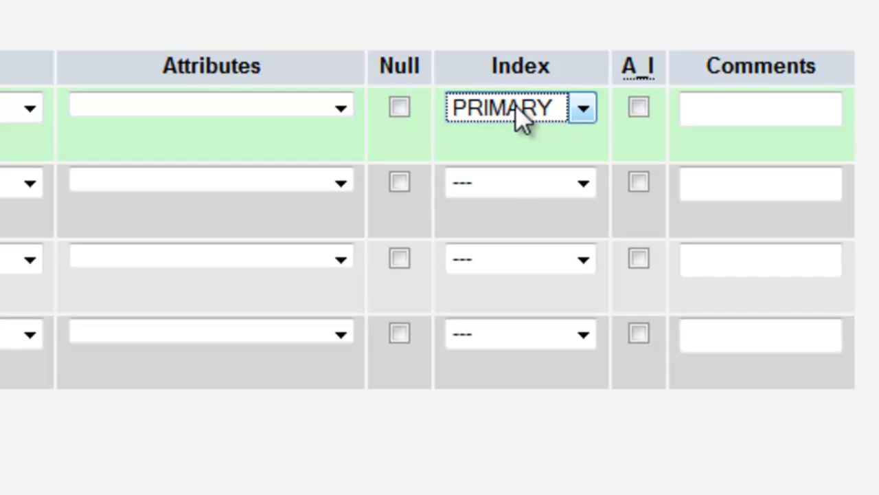
{"action": "mouse_move", "coordinate": [520, 126]}
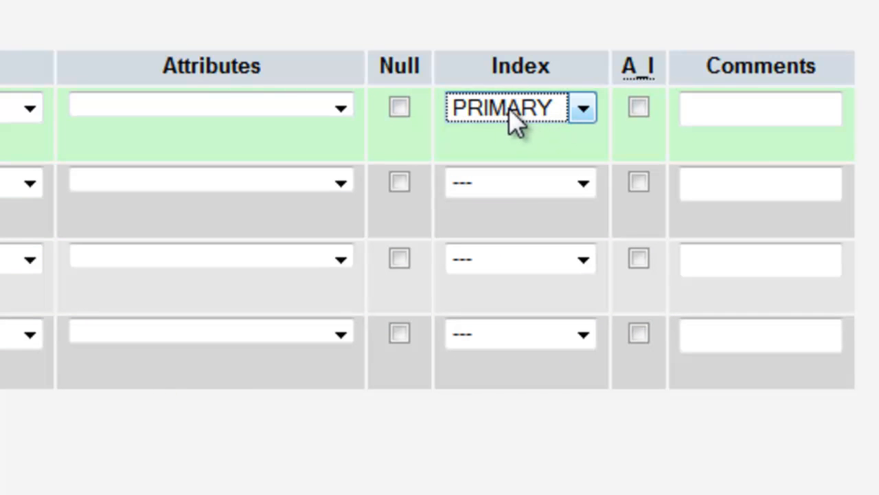
{"action": "mouse_move", "coordinate": [525, 113]}
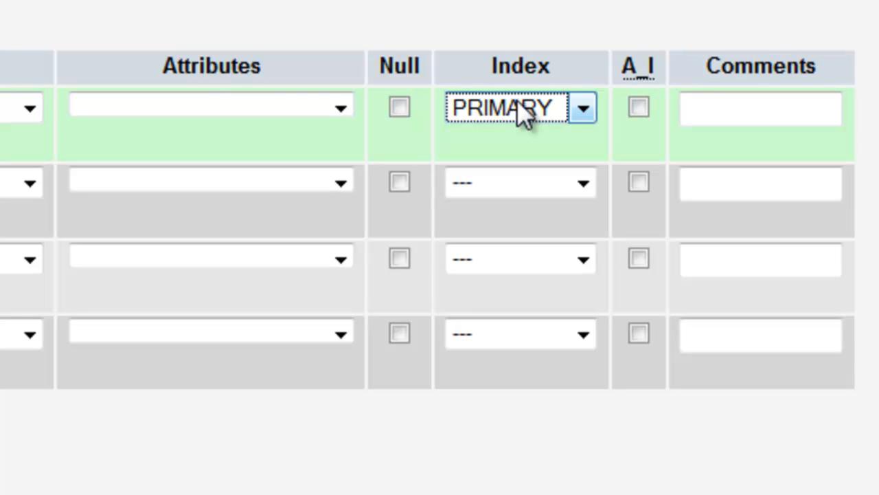
{"action": "mouse_move", "coordinate": [547, 117]}
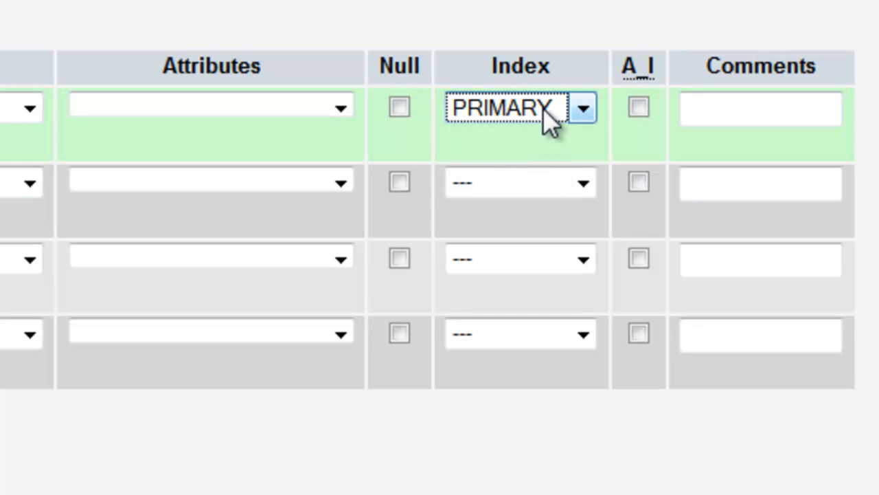
{"action": "mouse_move", "coordinate": [570, 121]}
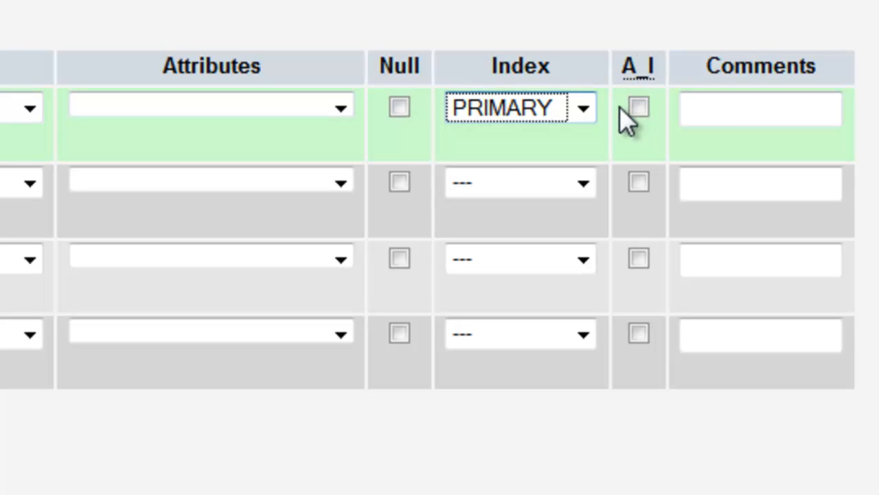
Enable the A_I auto-increment checkbox on the id column.
{"action": "left_click", "coordinate": [637, 107]}
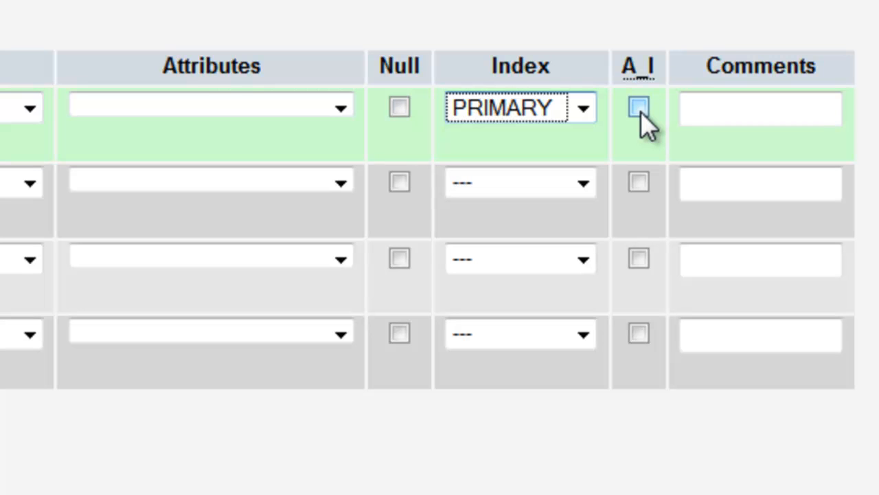
{"action": "left_click", "coordinate": [637, 107]}
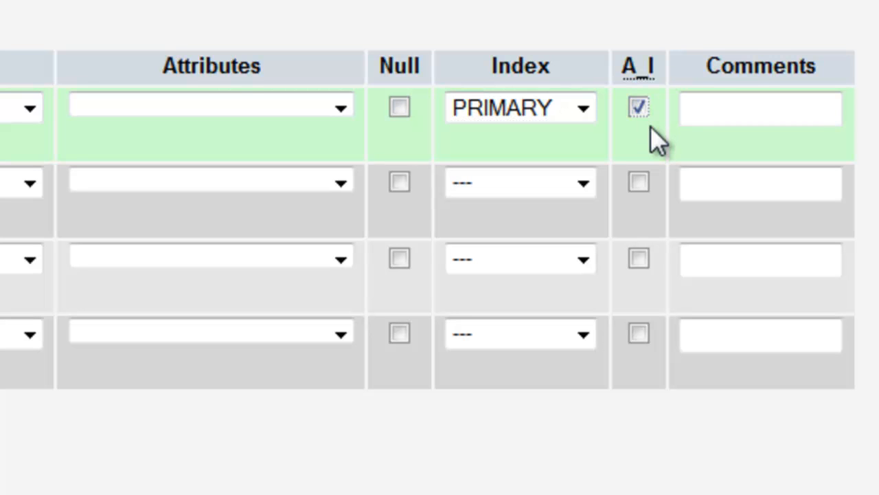
{"action": "left_click", "coordinate": [638, 107]}
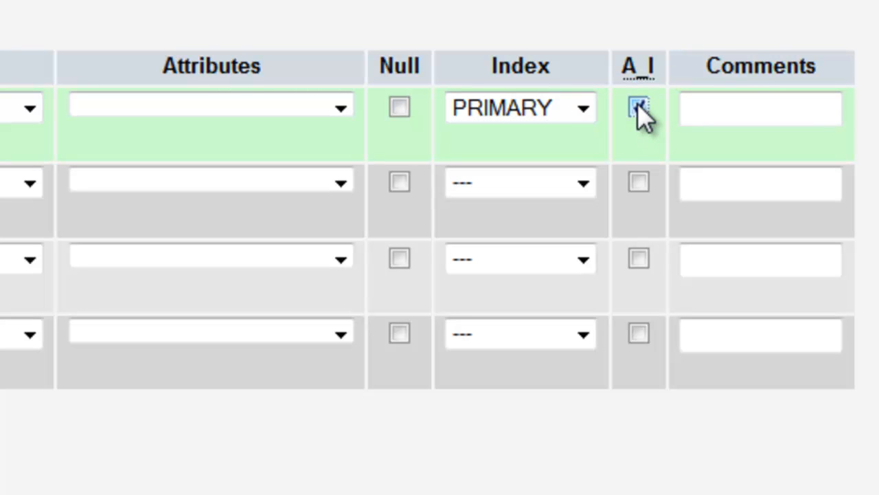
{"action": "left_click", "coordinate": [637, 107]}
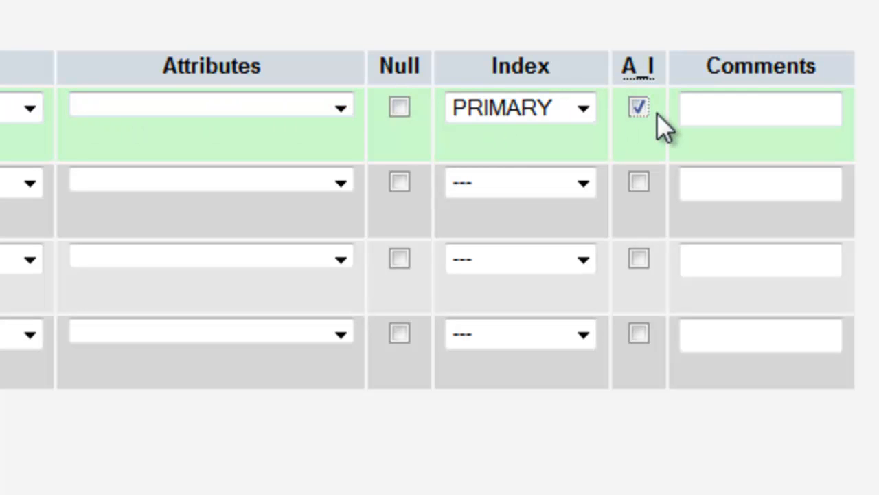
{"action": "mouse_move", "coordinate": [639, 131]}
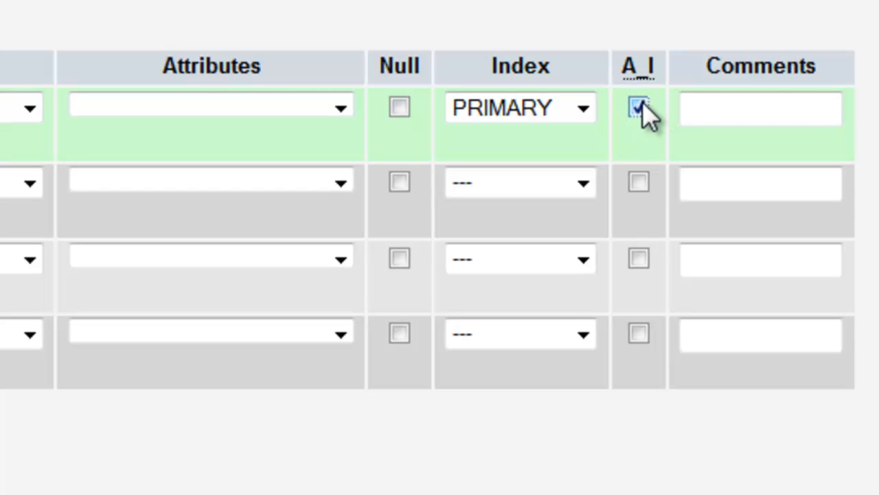
{"action": "left_click", "coordinate": [637, 107]}
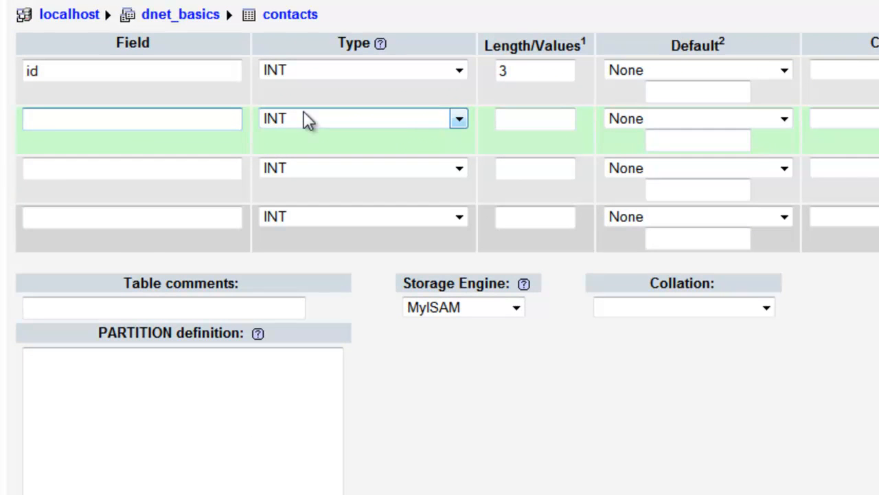
Define the second column first_name as VARCHAR with length 150.
{"action": "type", "text": "first"}
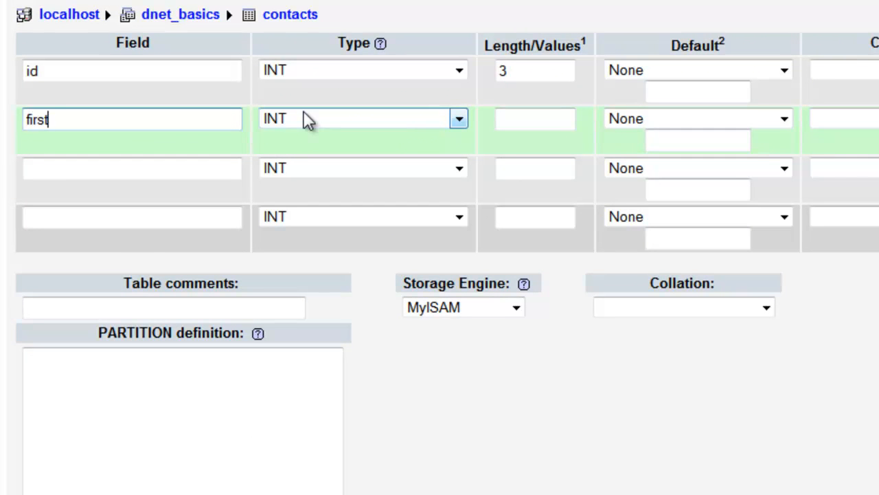
{"action": "type", "text": "_"}
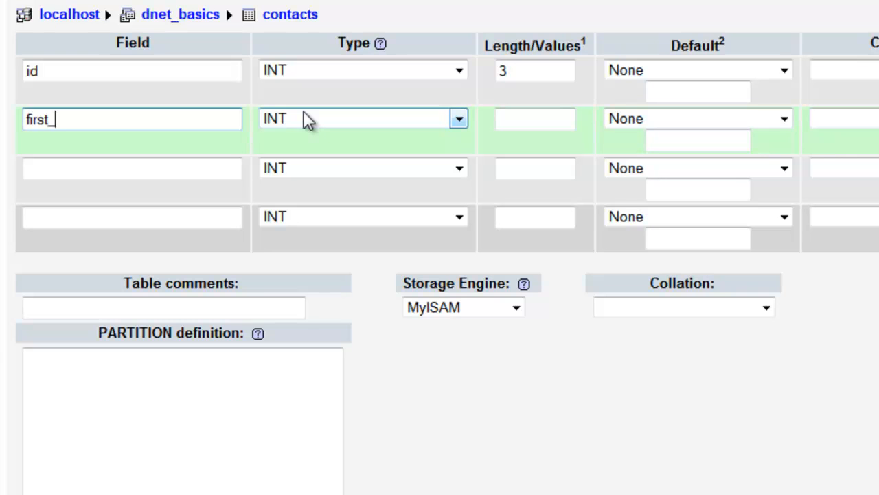
{"action": "type", "text": "name"}
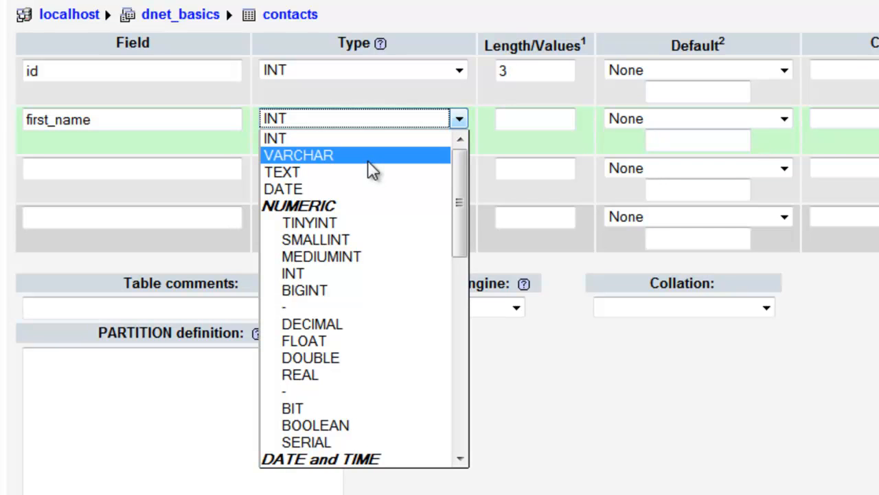
{"action": "left_click", "coordinate": [299, 154]}
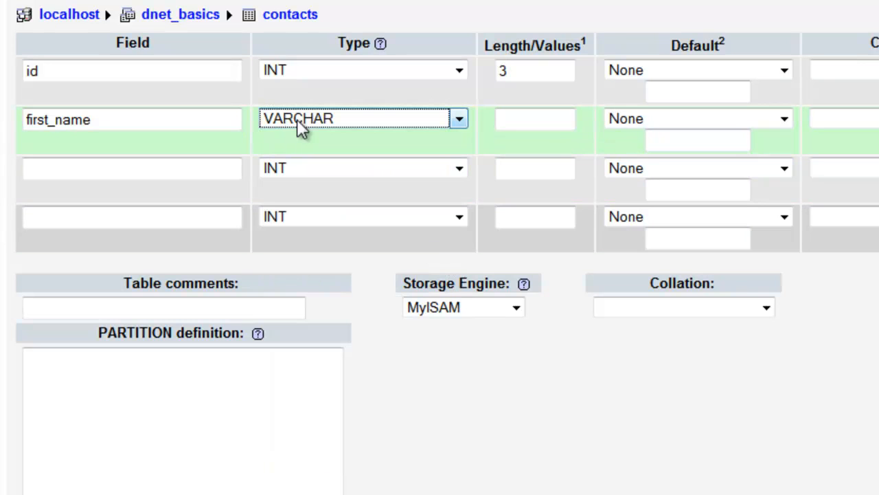
{"action": "mouse_move", "coordinate": [305, 131]}
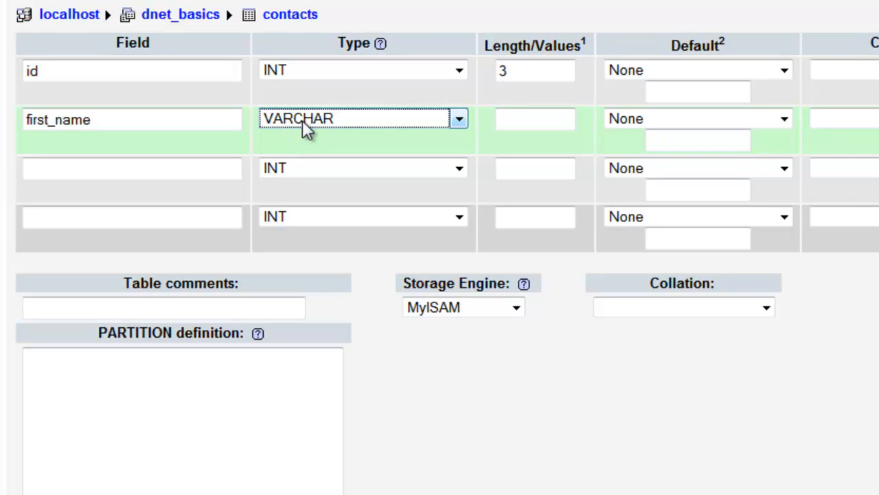
{"action": "mouse_move", "coordinate": [341, 127]}
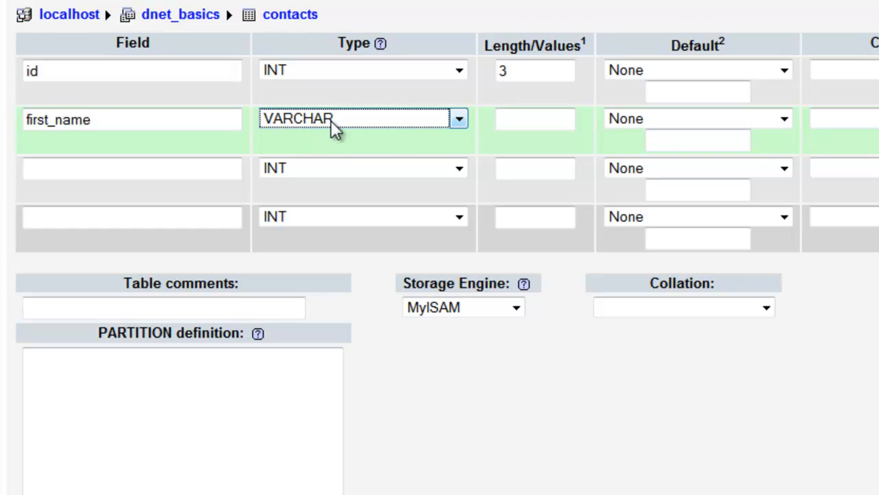
{"action": "left_click", "coordinate": [536, 119]}
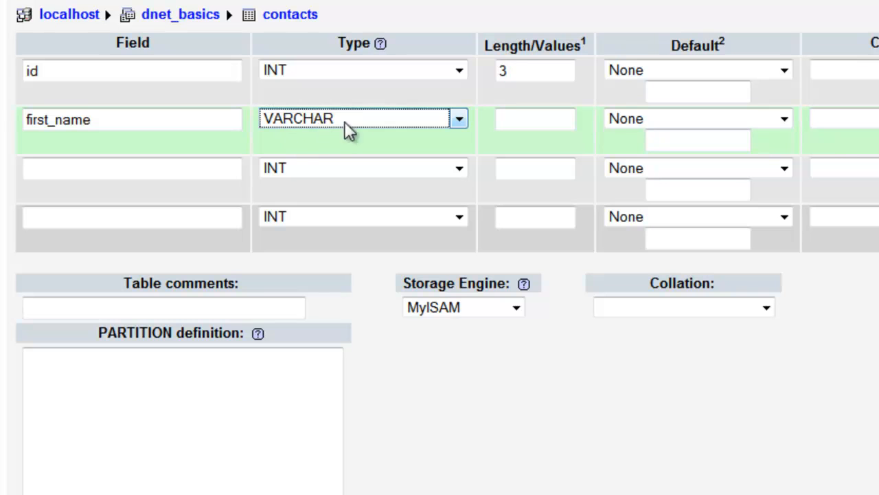
{"action": "mouse_move", "coordinate": [337, 124]}
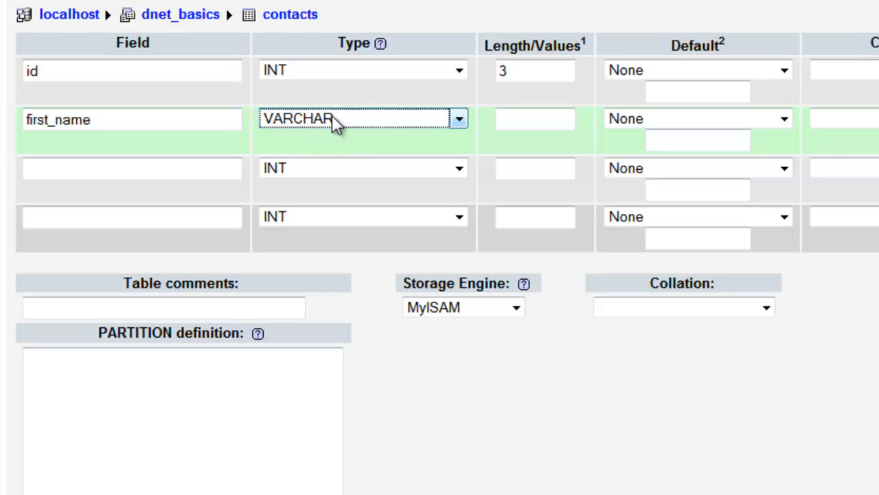
{"action": "mouse_move", "coordinate": [459, 118]}
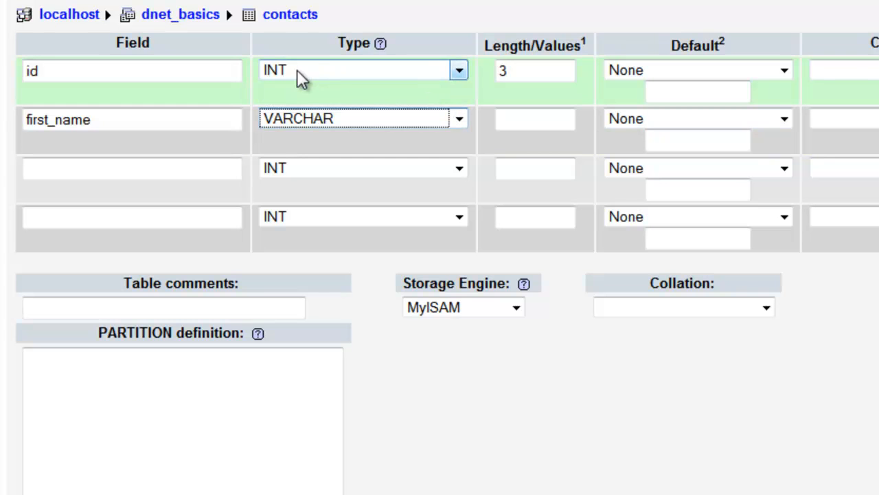
{"action": "left_click", "coordinate": [536, 70]}
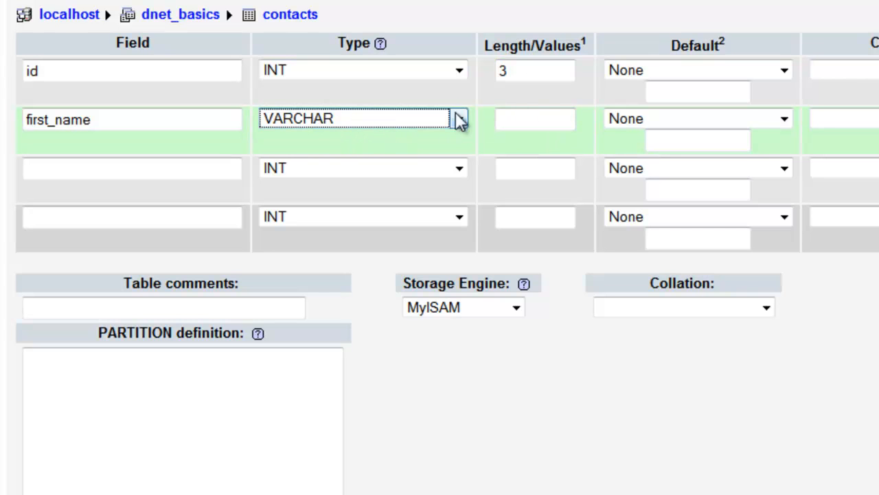
{"action": "left_click", "coordinate": [536, 119]}
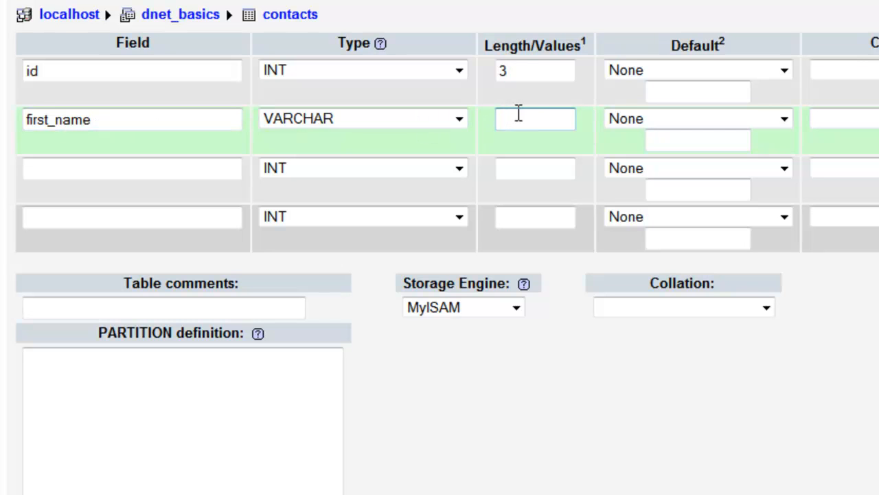
{"action": "type", "text": "150"}
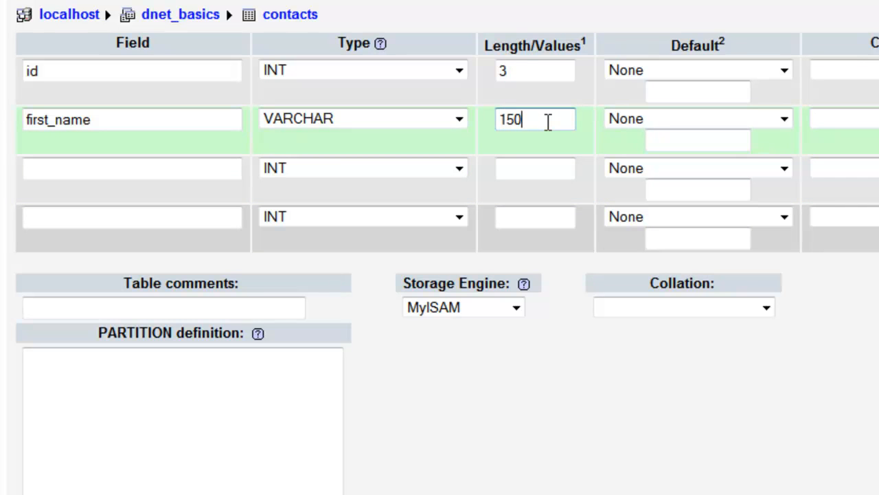
{"action": "mouse_move", "coordinate": [687, 127]}
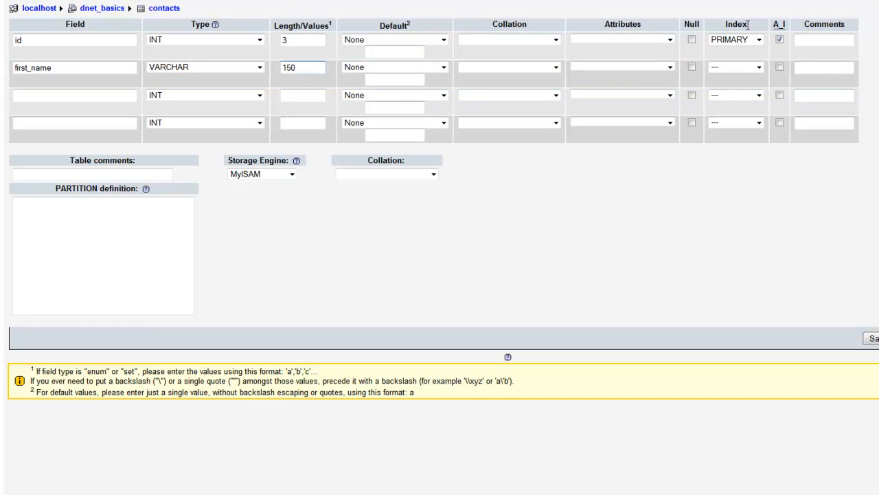
{"action": "left_click", "coordinate": [759, 66]}
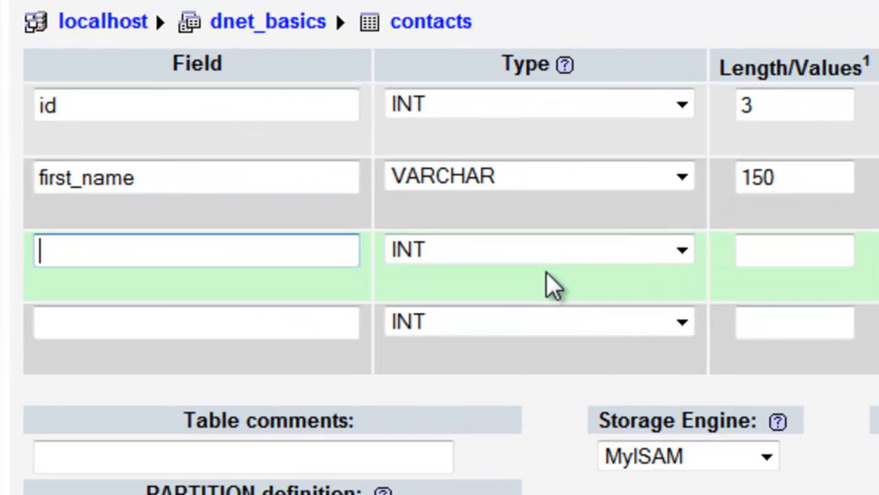
Define the third column last_name as VARCHAR with length 150.
{"action": "type", "text": "last_name"}
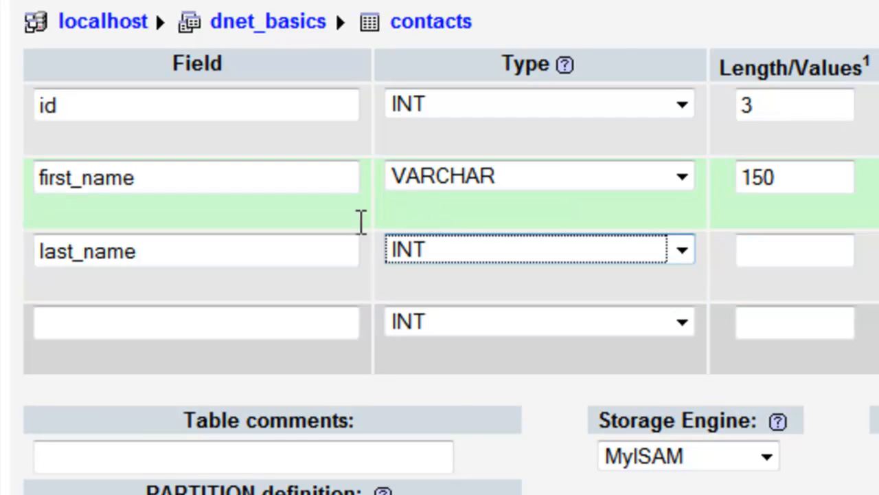
{"action": "left_click", "coordinate": [680, 250]}
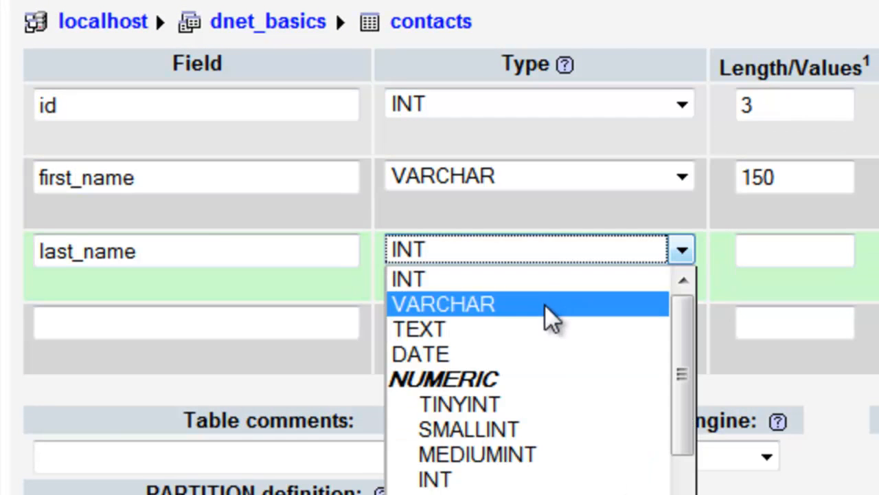
{"action": "left_click", "coordinate": [443, 304]}
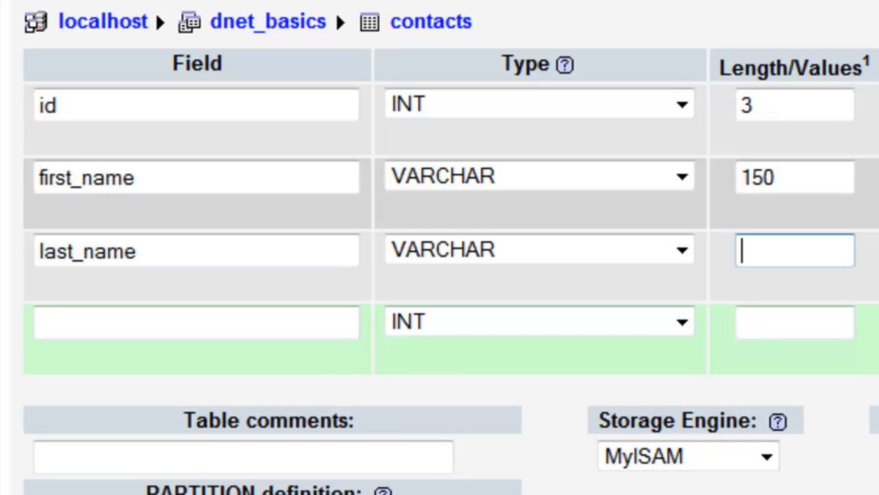
{"action": "left_click", "coordinate": [795, 250]}
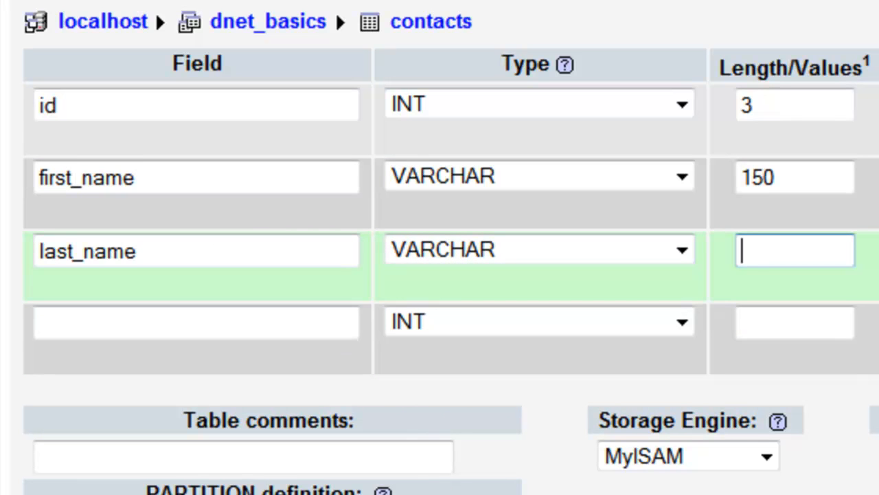
{"action": "type", "text": "150"}
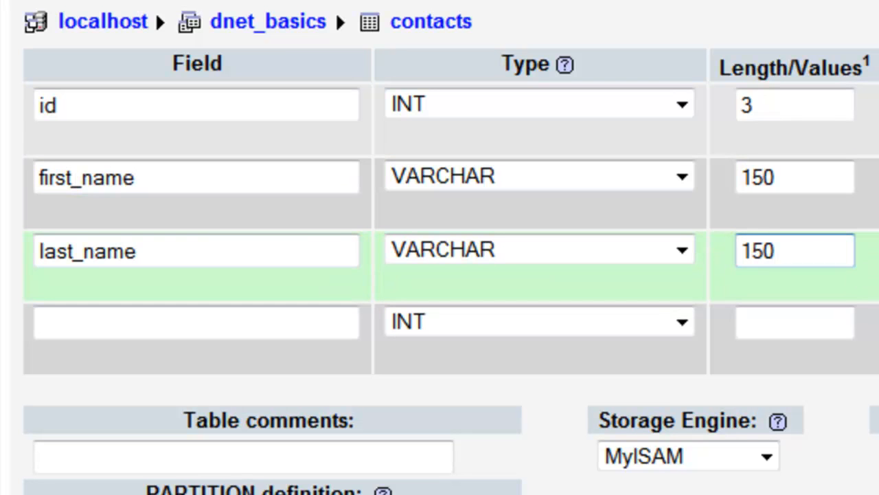
{"action": "left_click", "coordinate": [794, 251]}
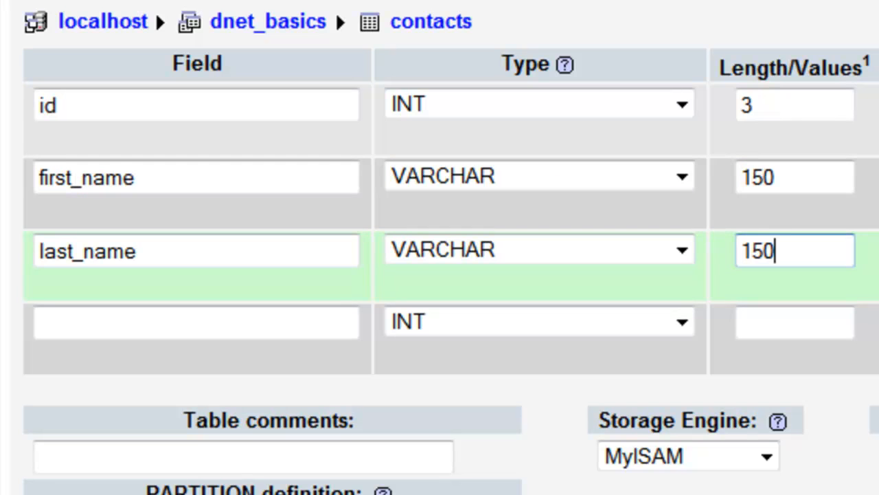
{"action": "left_click", "coordinate": [195, 321]}
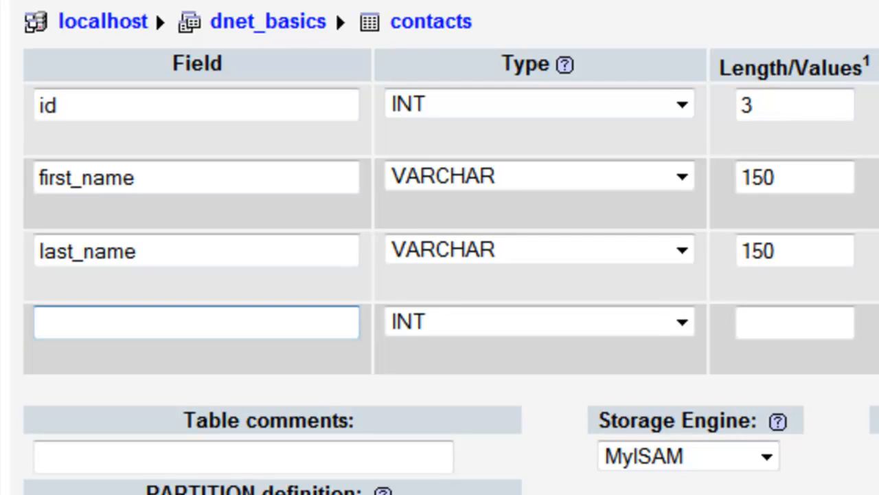
Define the fourth column phone_number as VARCHAR with length 20.
{"action": "type", "text": "phone_number"}
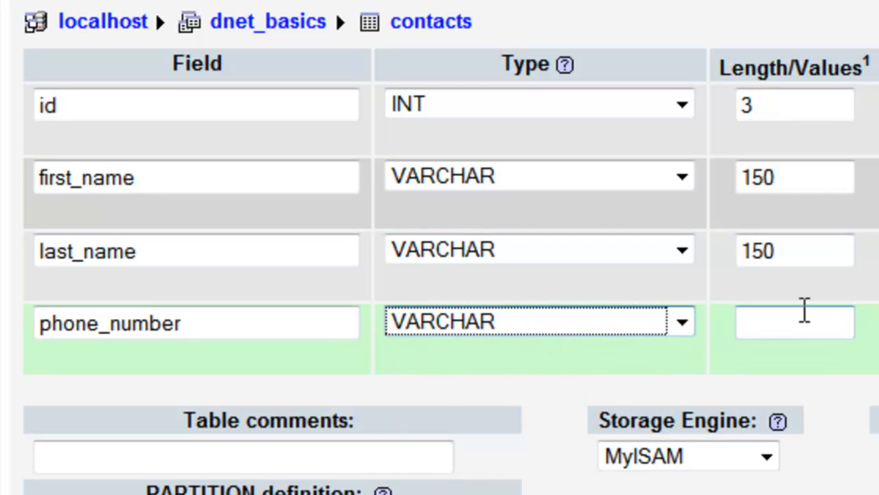
{"action": "mouse_move", "coordinate": [778, 321]}
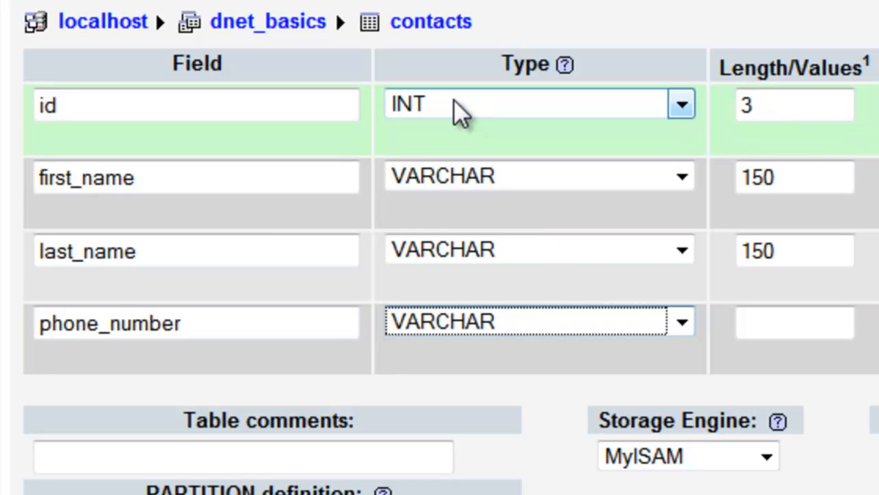
{"action": "left_click", "coordinate": [794, 322]}
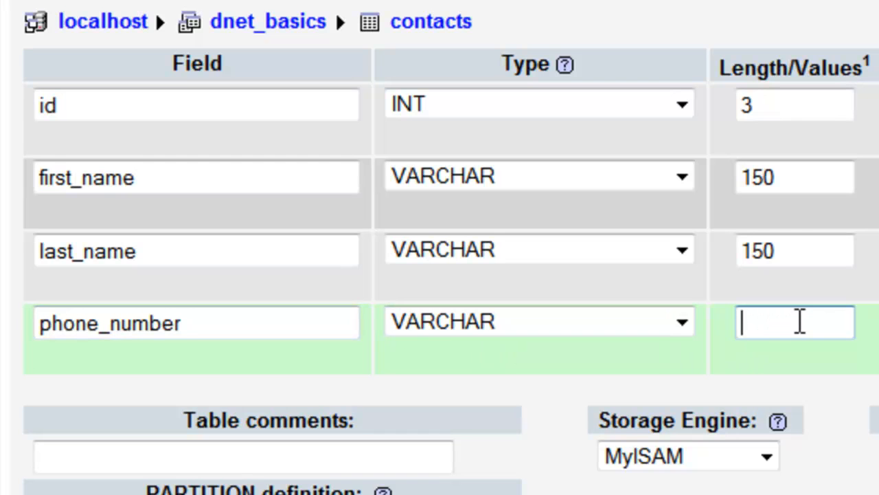
{"action": "mouse_move", "coordinate": [822, 331]}
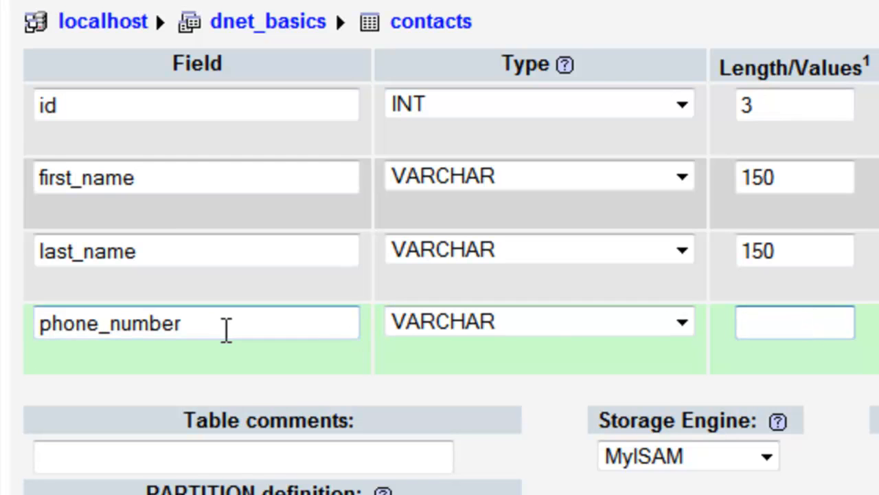
{"action": "left_click", "coordinate": [794, 322]}
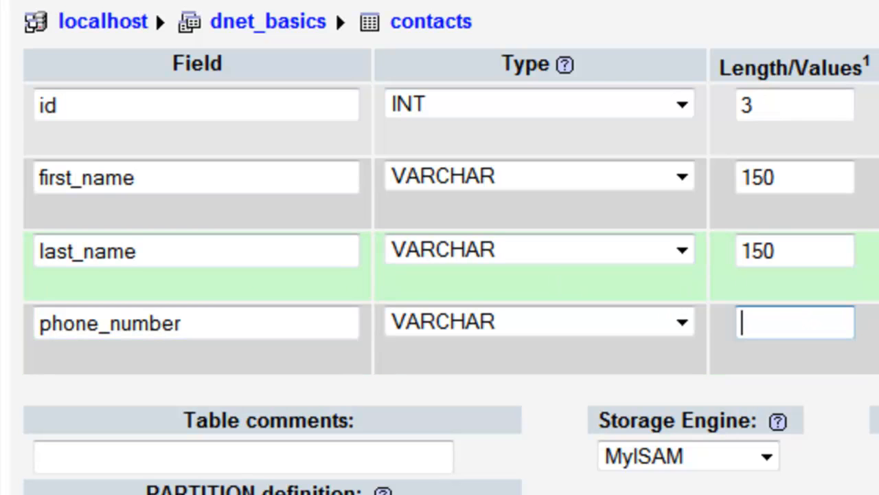
{"action": "type", "text": "20"}
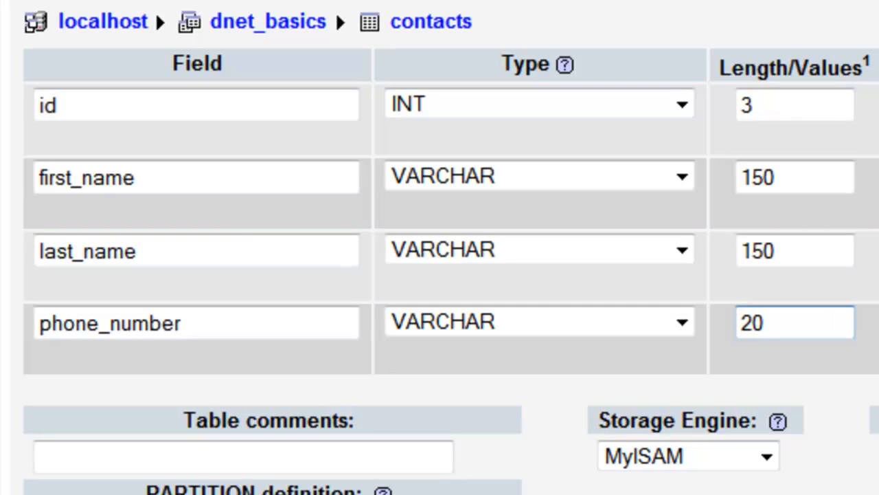
{"action": "left_click", "coordinate": [794, 322]}
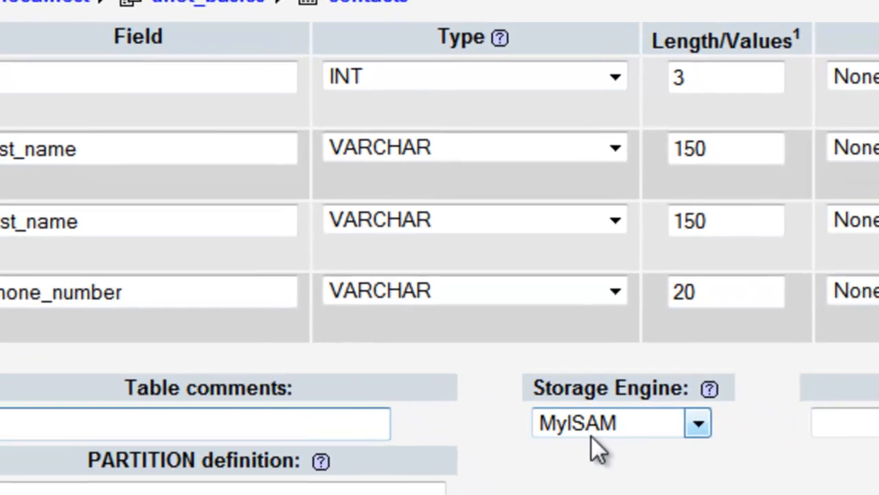
Save the contacts table and view the generated CREATE TABLE statement.
{"action": "left_click", "coordinate": [725, 204]}
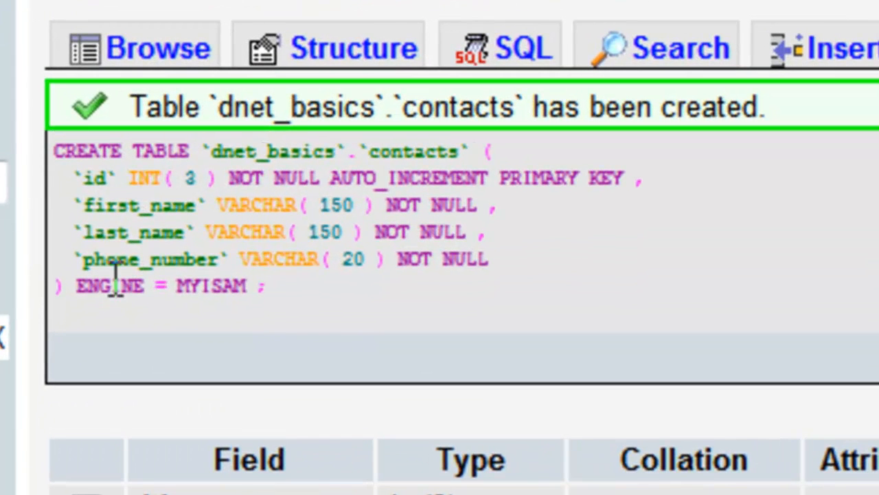
{"action": "mouse_move", "coordinate": [313, 309]}
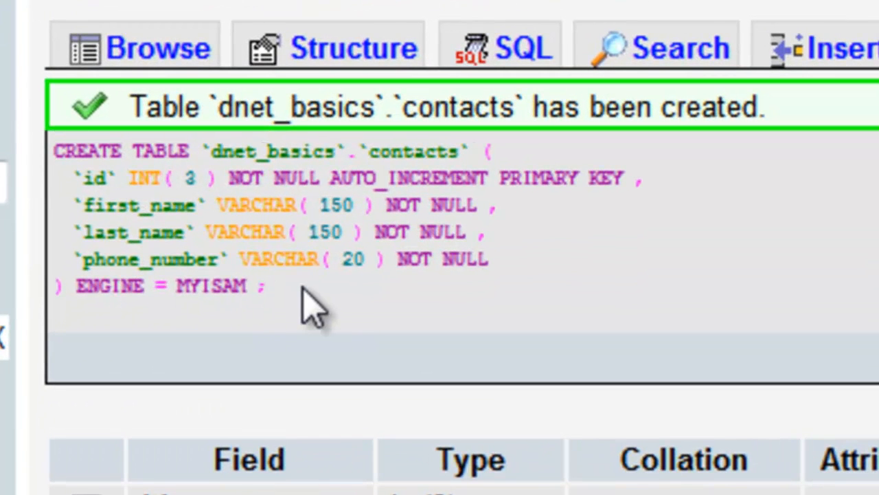
{"action": "mouse_move", "coordinate": [83, 137]}
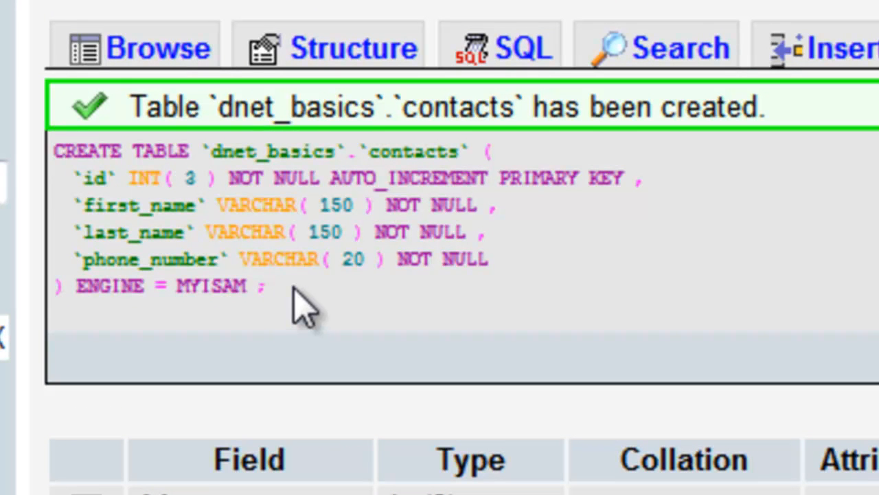
{"action": "mouse_move", "coordinate": [179, 231]}
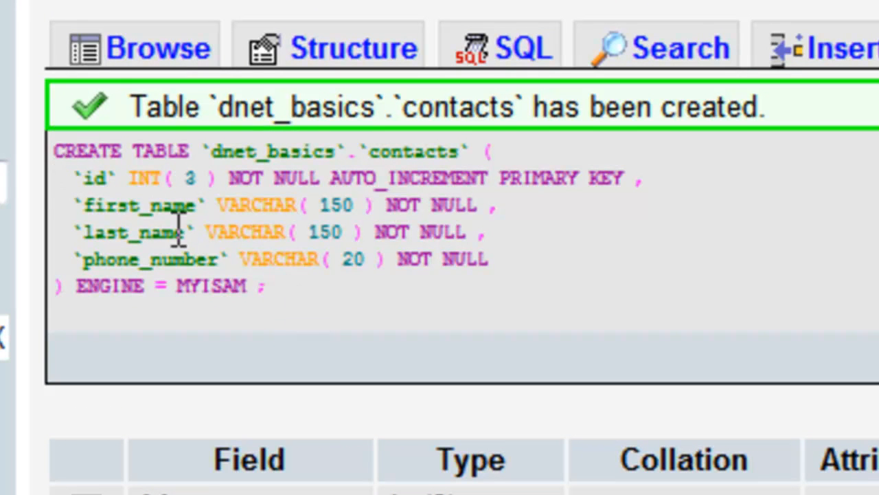